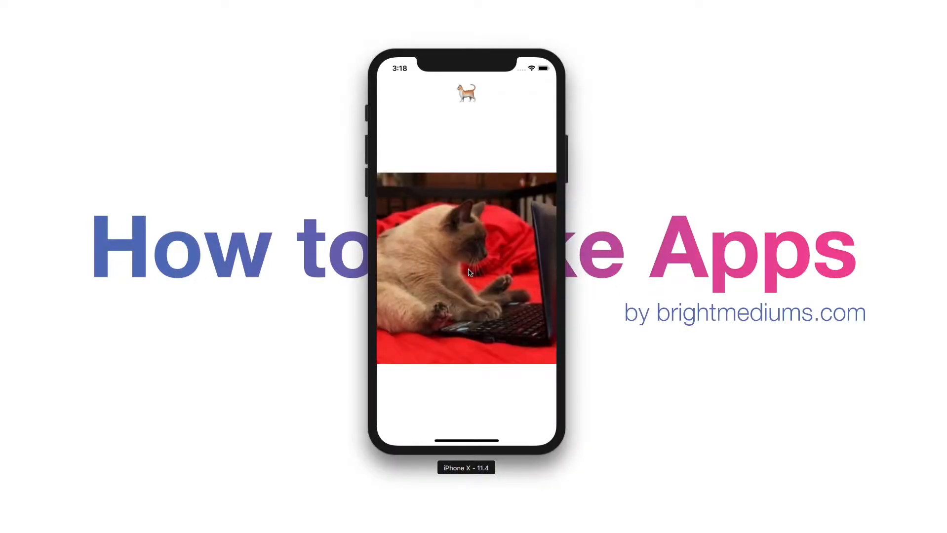
pyautogui.moveTo(466, 94)
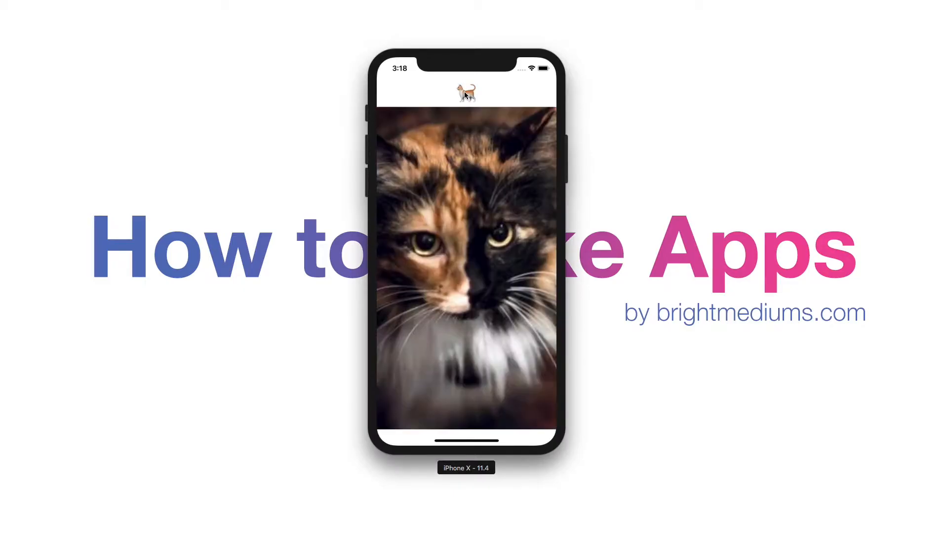
# Step: Load another random cat photo with the cat emoji button
pyautogui.click(466, 94)
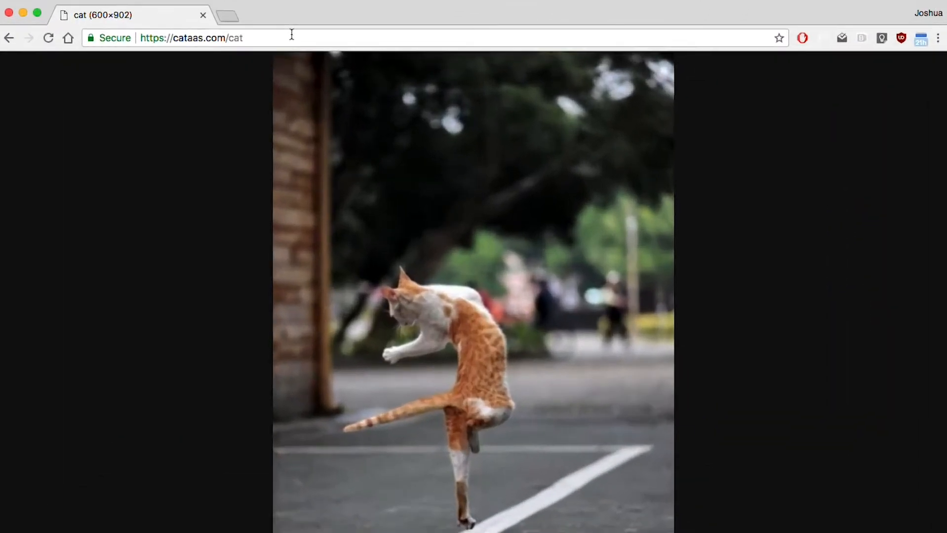
# Step: Reload cataas.com/cat for new cats, then inspect the image and link values in randomfox.ca/floof/ JSON
pyautogui.click(48, 38)
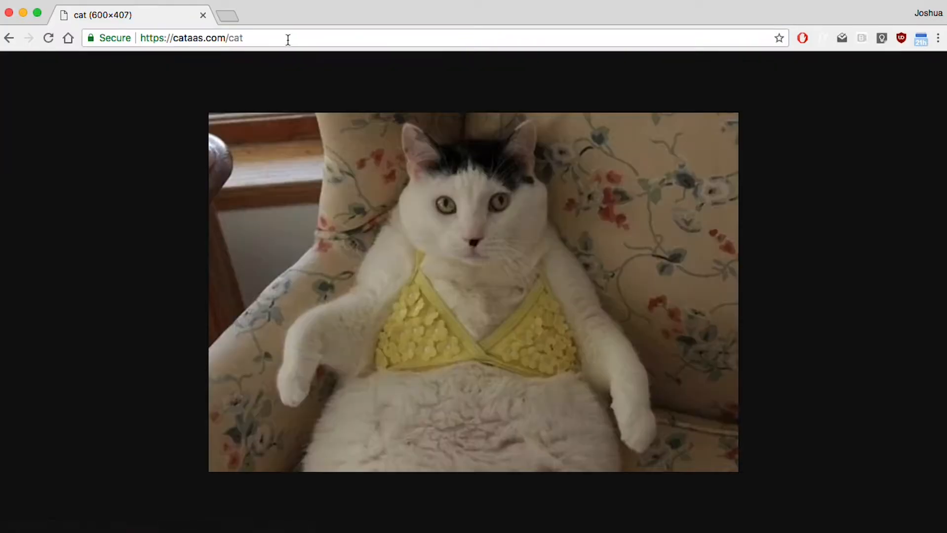
pyautogui.click(47, 38)
pyautogui.write('randomfox.ca/floof')
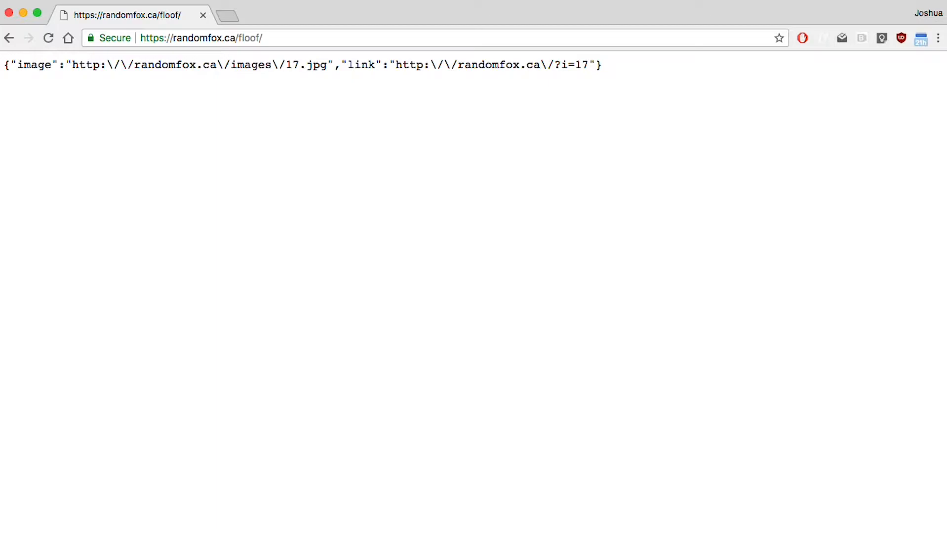
pyautogui.doubleClick(361, 64)
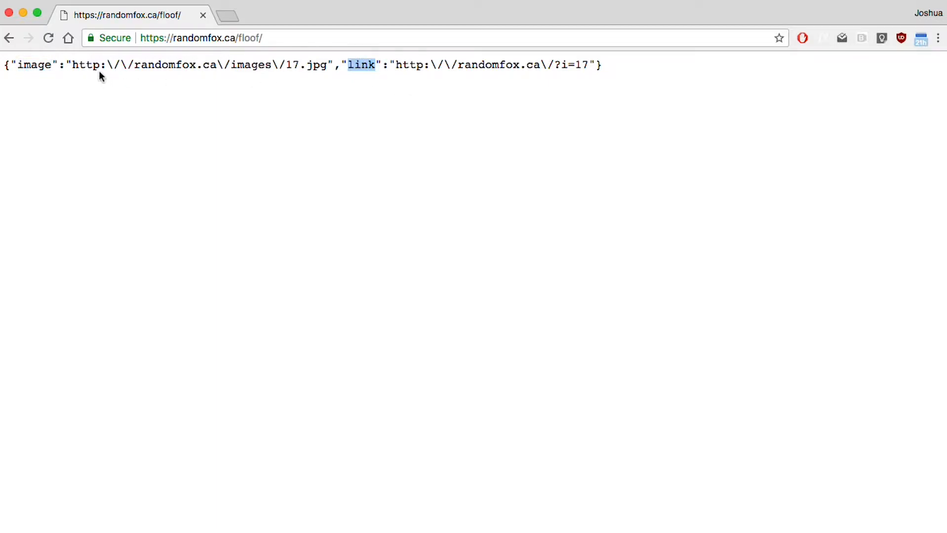
pyautogui.moveTo(71, 65)
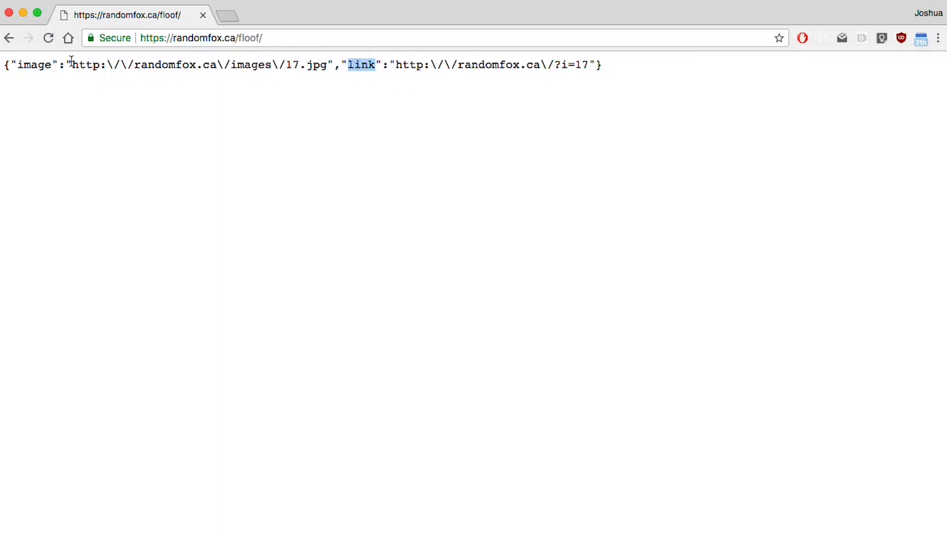
pyautogui.doubleClick(199, 64)
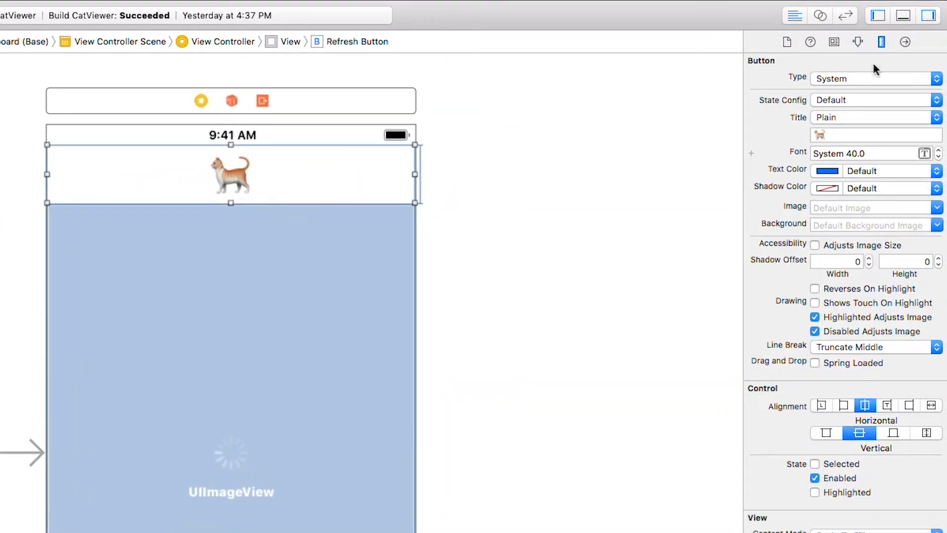
# Step: Give the duplicated button an Equal Widths constraint to the superview with multiplier 1:2
pyautogui.scroll(-3)
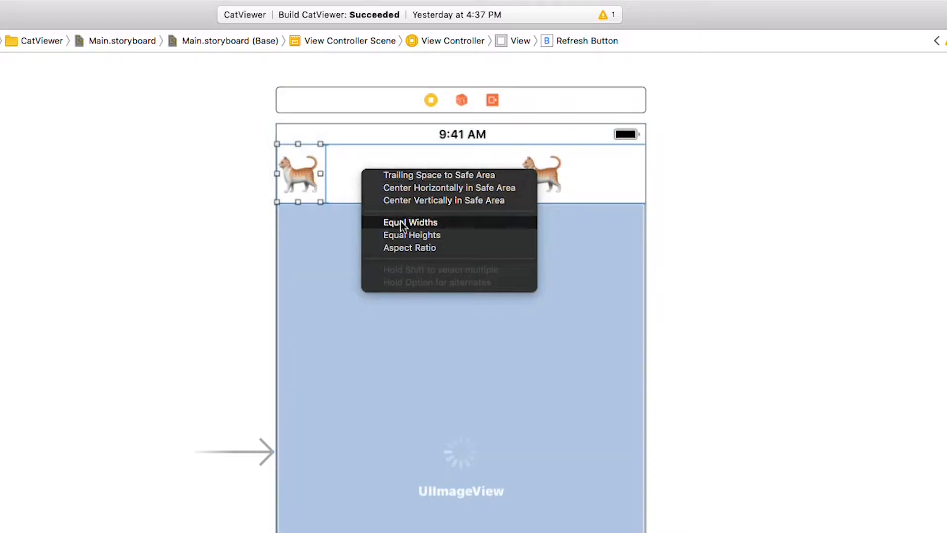
pyautogui.click(411, 223)
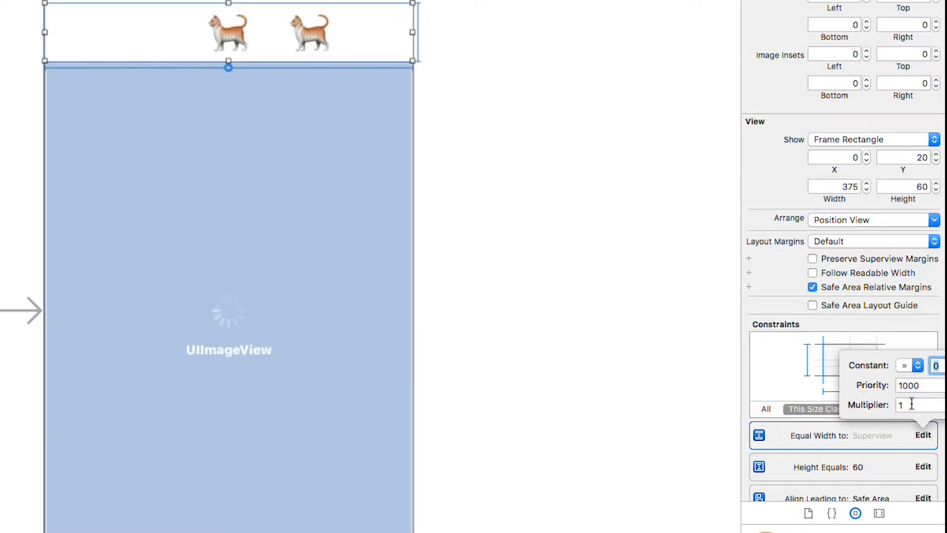
pyautogui.write('1:2')
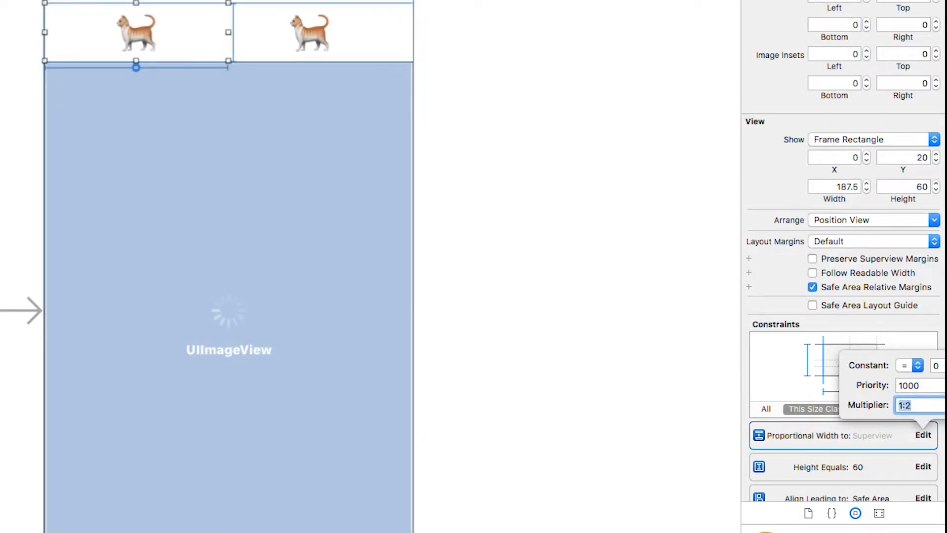
pyautogui.moveTo(305, 29)
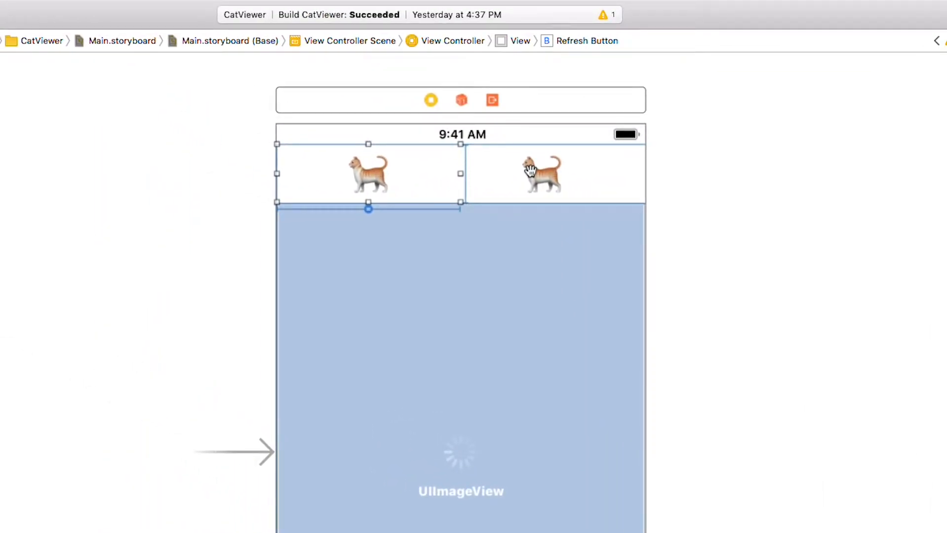
# Step: Add horizontal spacing between the buttons and set the second button's trailing constant to 0
pyautogui.click(543, 173)
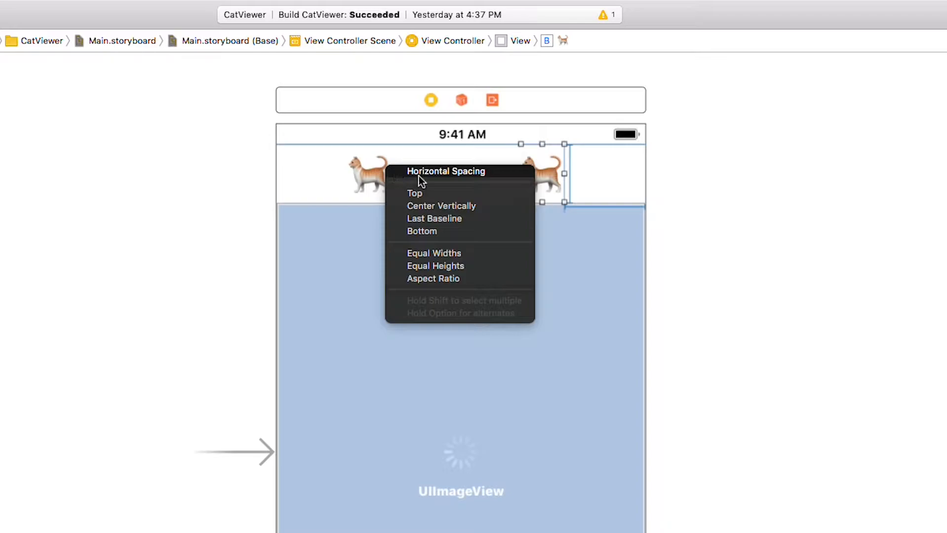
pyautogui.moveTo(445, 179)
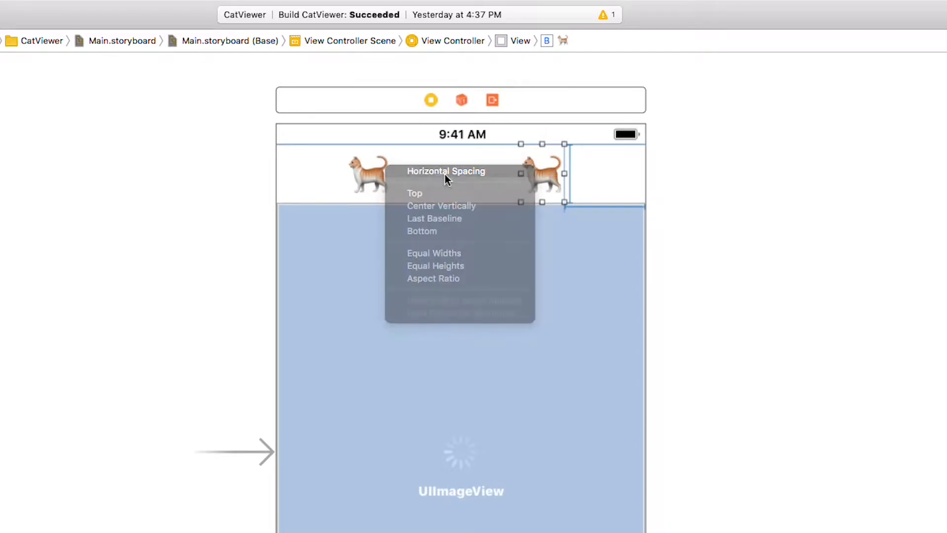
pyautogui.click(446, 171)
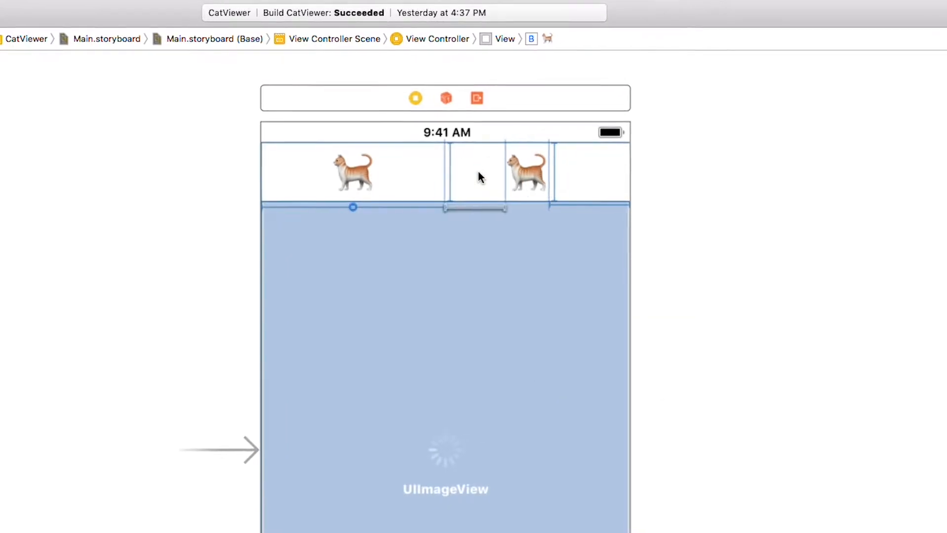
pyautogui.click(476, 209)
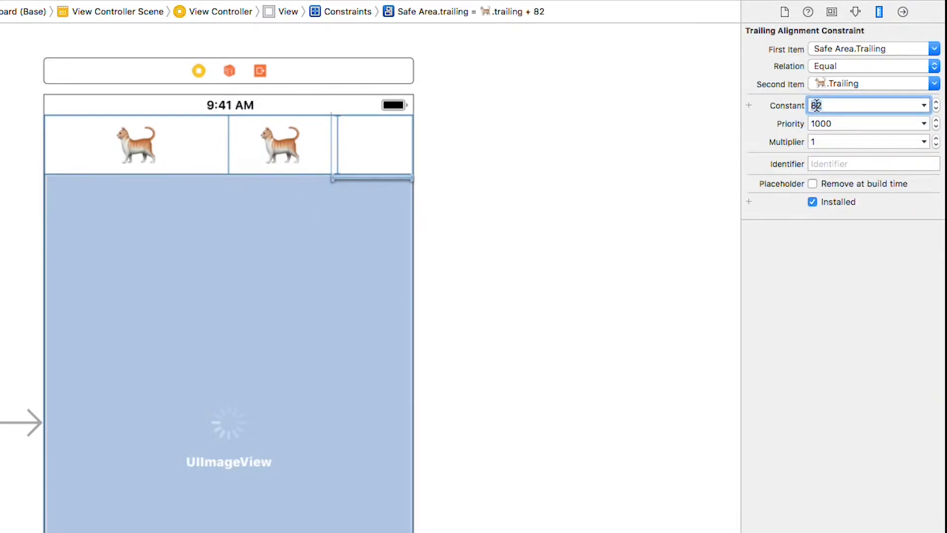
pyautogui.write('0')
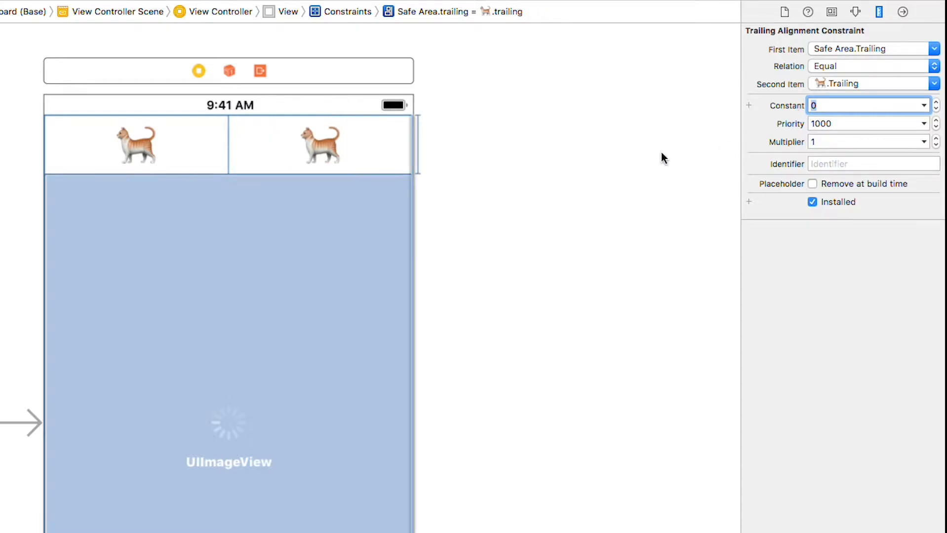
# Step: Title the left button with the 🦊 emoji and the right button with a cat face emoji
pyautogui.click(136, 145)
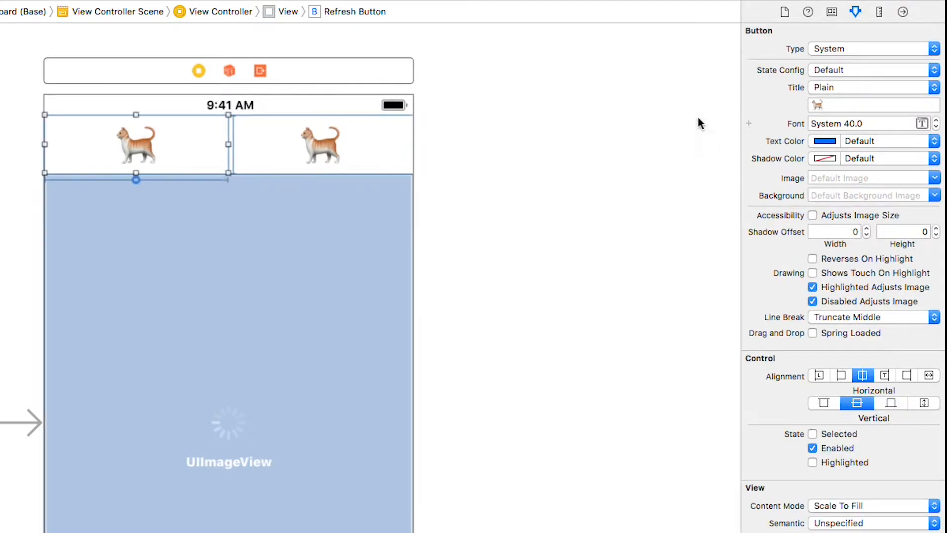
pyautogui.click(872, 105)
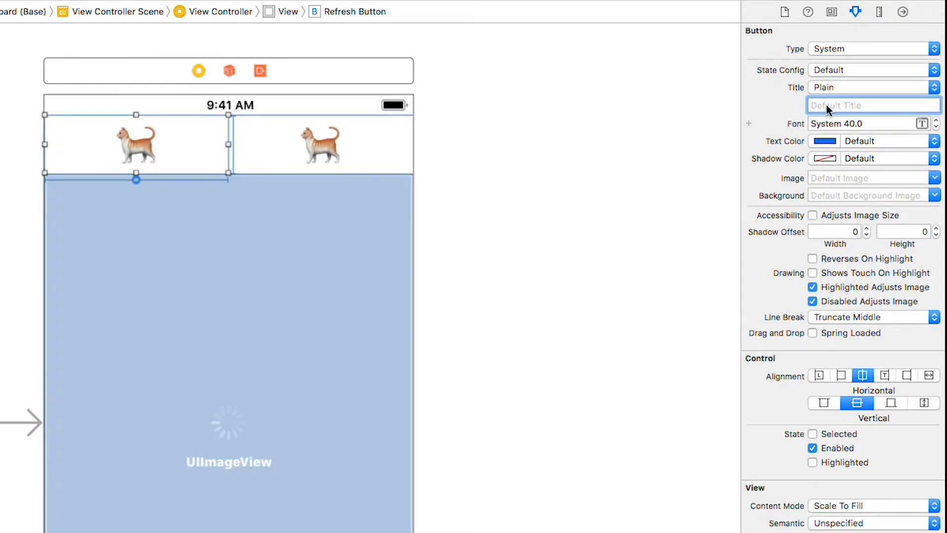
pyautogui.write('fox')
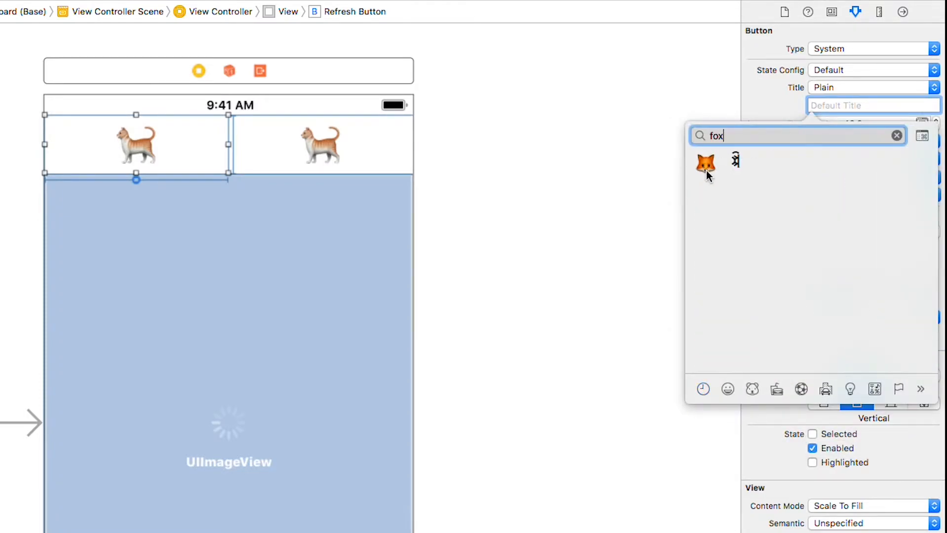
pyautogui.click(705, 163)
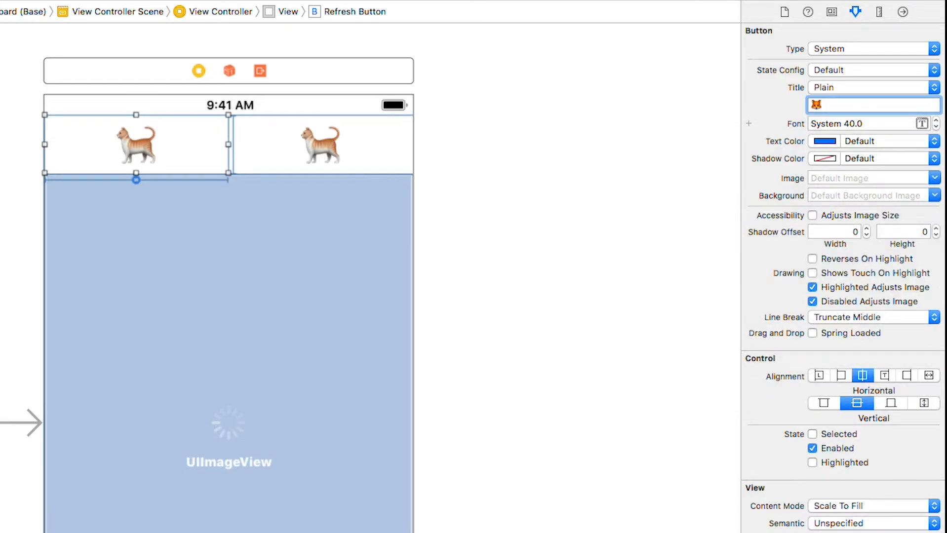
pyautogui.write('🦊')
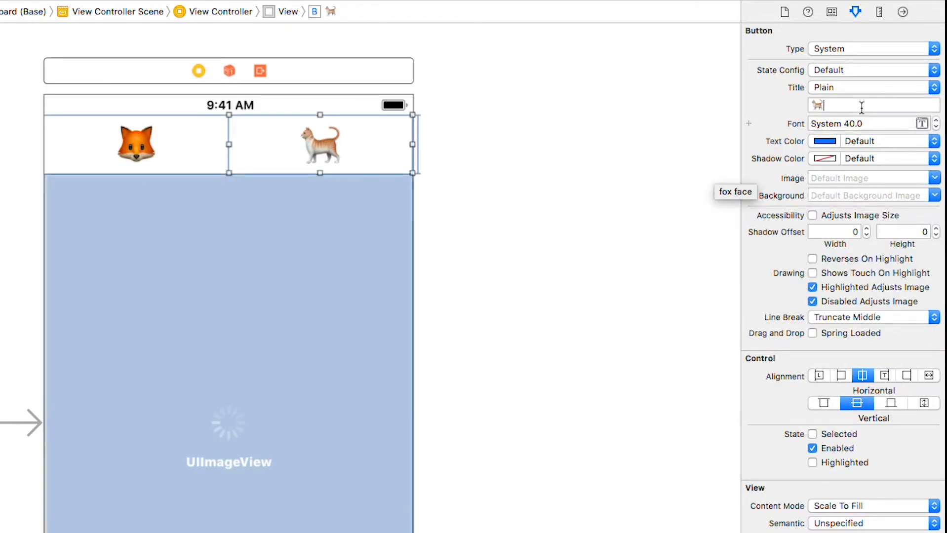
pyautogui.write('cat')
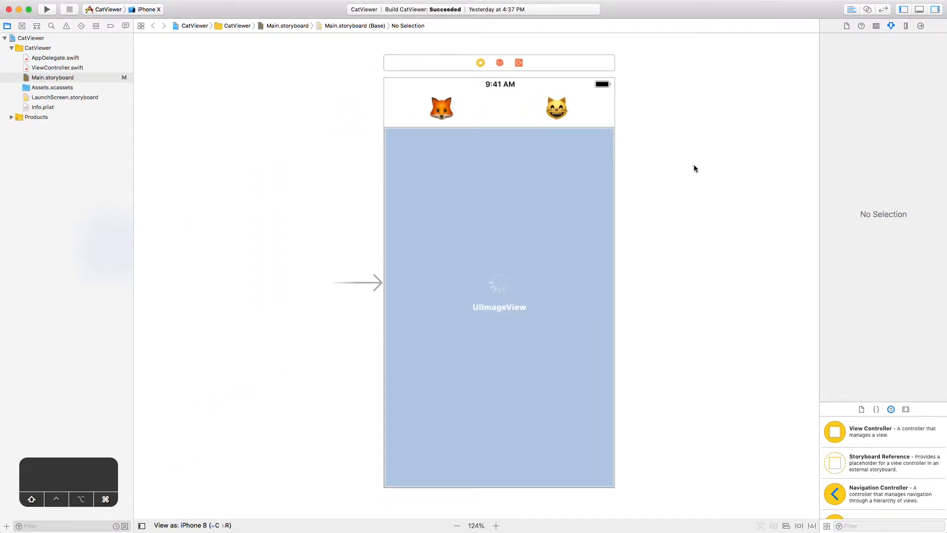
# Step: Bring up ViewController.swift via Open Quickly and rename the action to didTapCatButton, dropping refreshButton
pyautogui.write('vie')
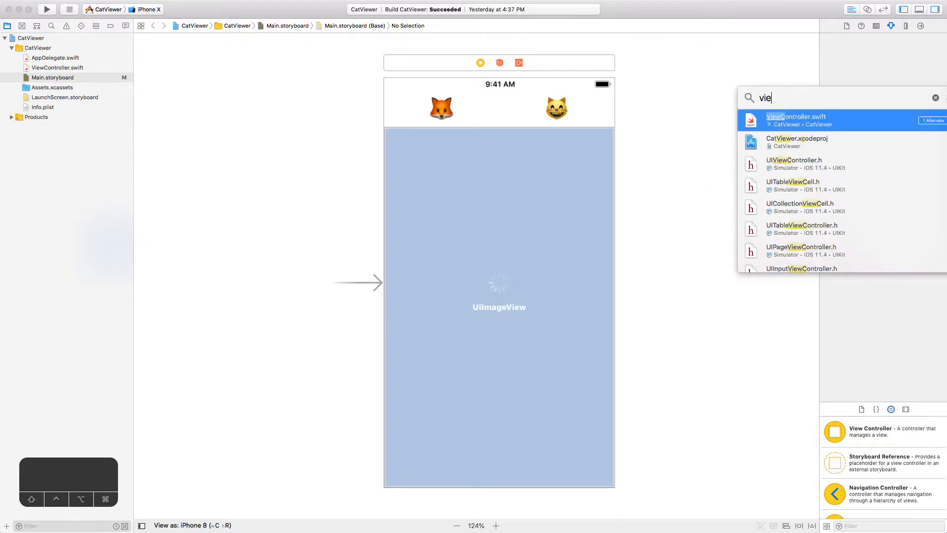
pyautogui.write('w')
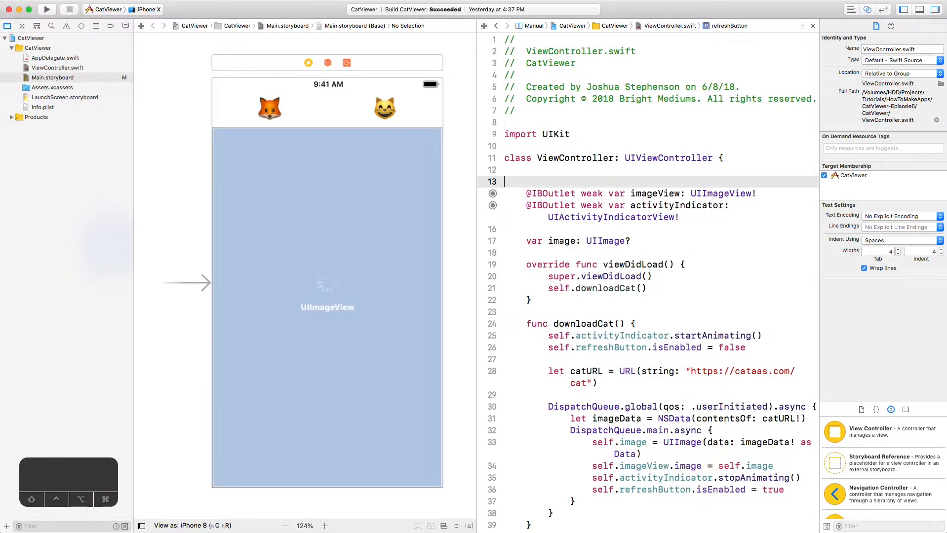
pyautogui.scroll(-3)
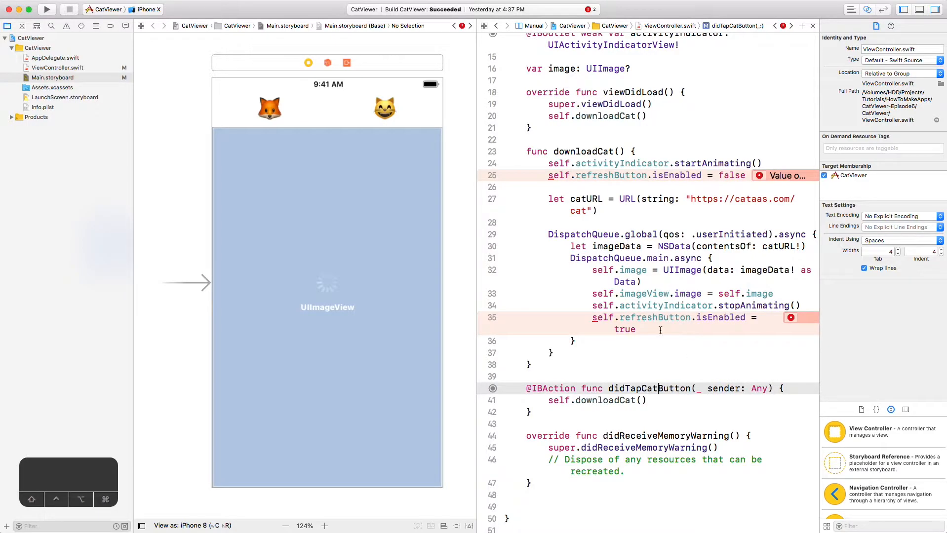
pyautogui.scroll(3)
pyautogui.write('fox')
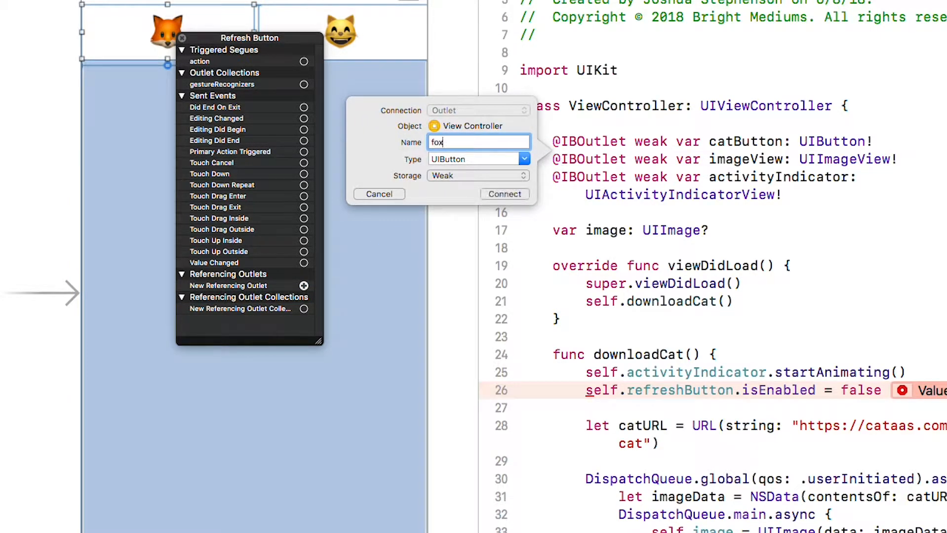
# Step: Create the foxButton outlet and didTapFox action, then wire the cat button to didTapCatButton
pyautogui.click(505, 193)
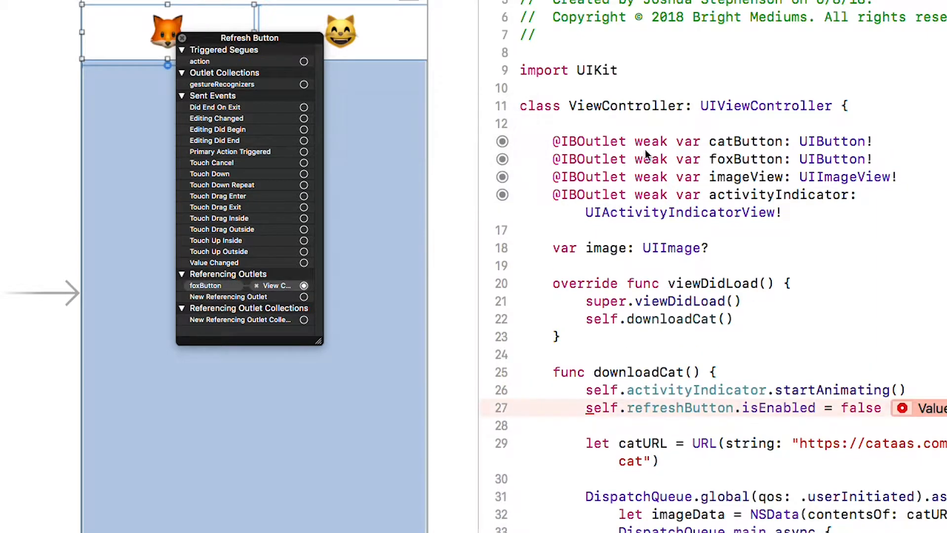
pyautogui.scroll(-3)
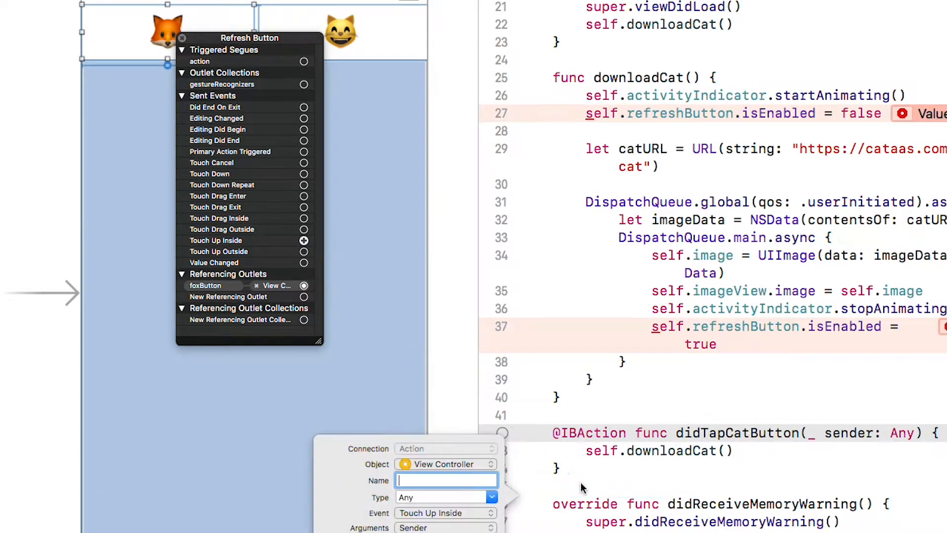
pyautogui.write('didTapFoxButton(_ sender: Any) {')
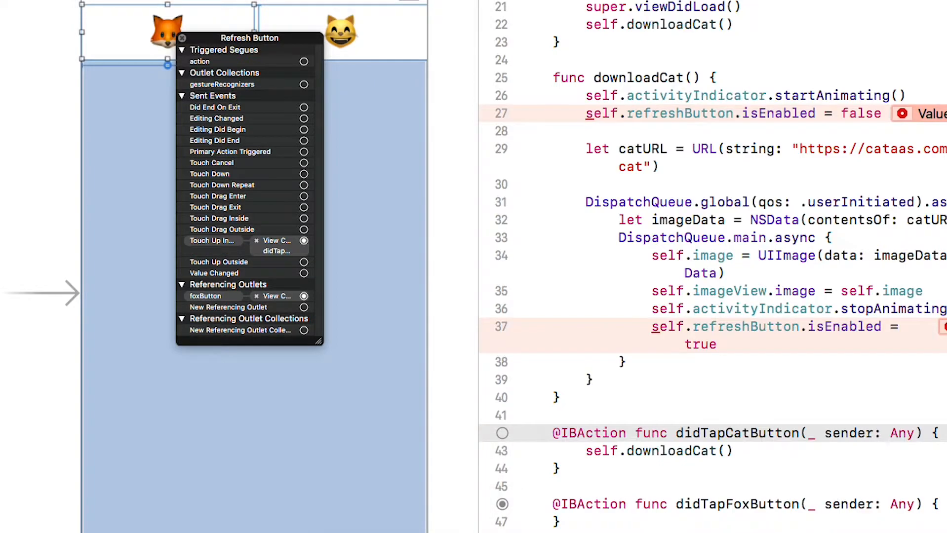
pyautogui.moveTo(309, 36)
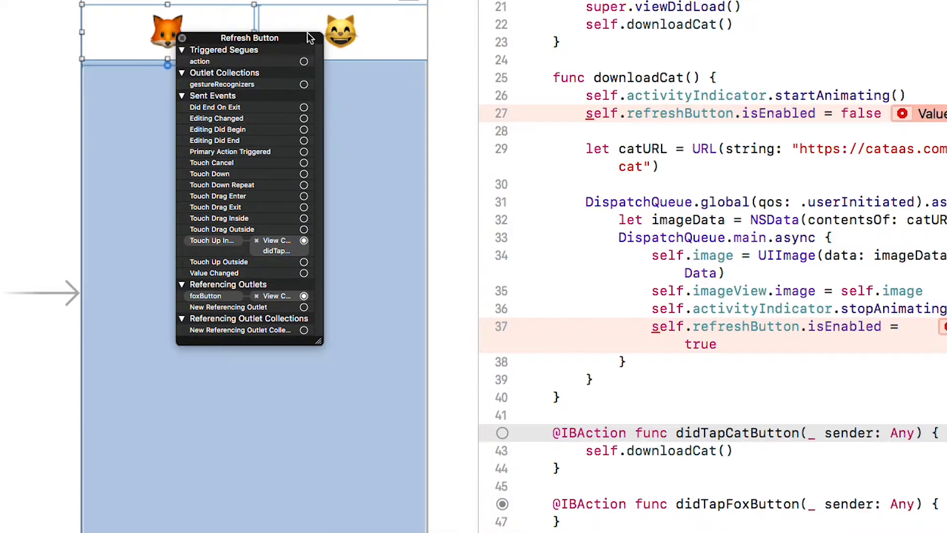
pyautogui.moveTo(183, 42)
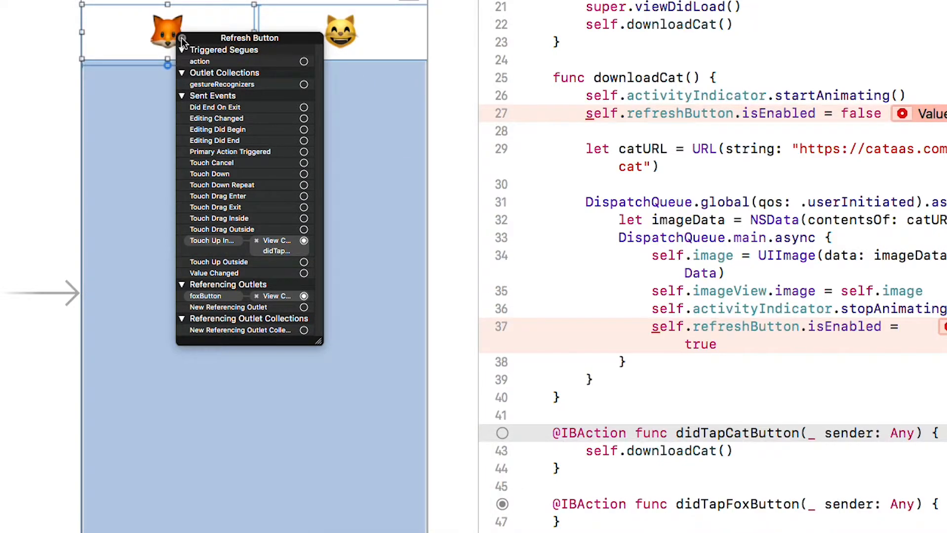
pyautogui.click(340, 31)
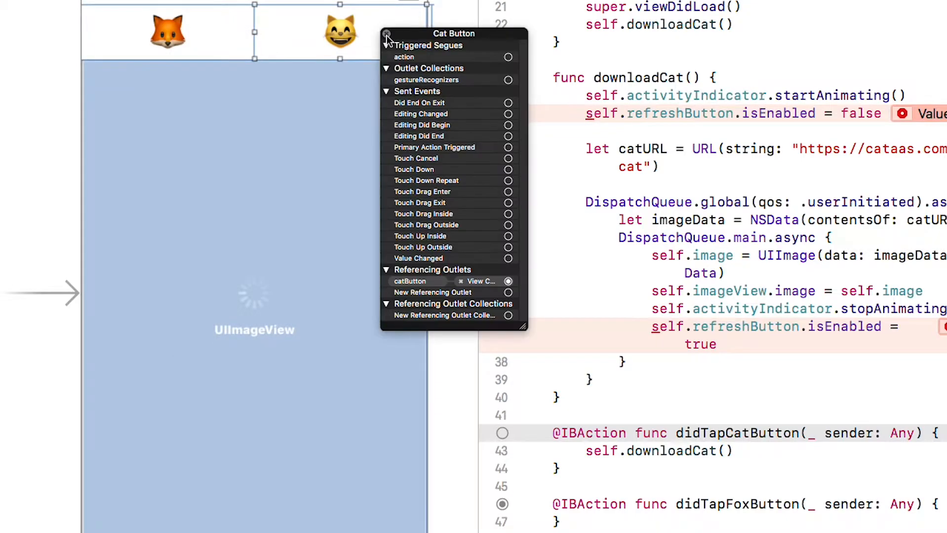
pyautogui.moveTo(505, 244)
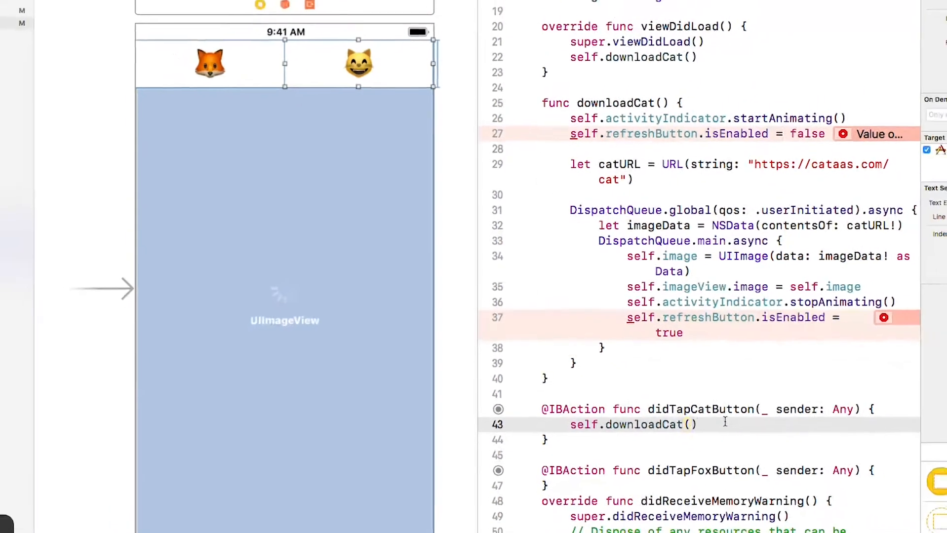
# Step: Add a didSet on var image that sets self.imageView.image = image
pyautogui.press('cmd+s')
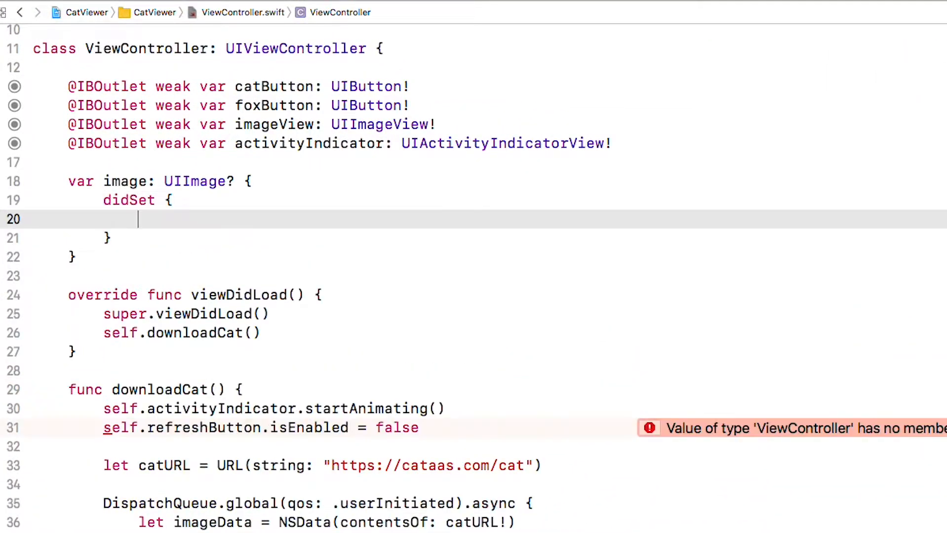
pyautogui.write('self.imageView.')
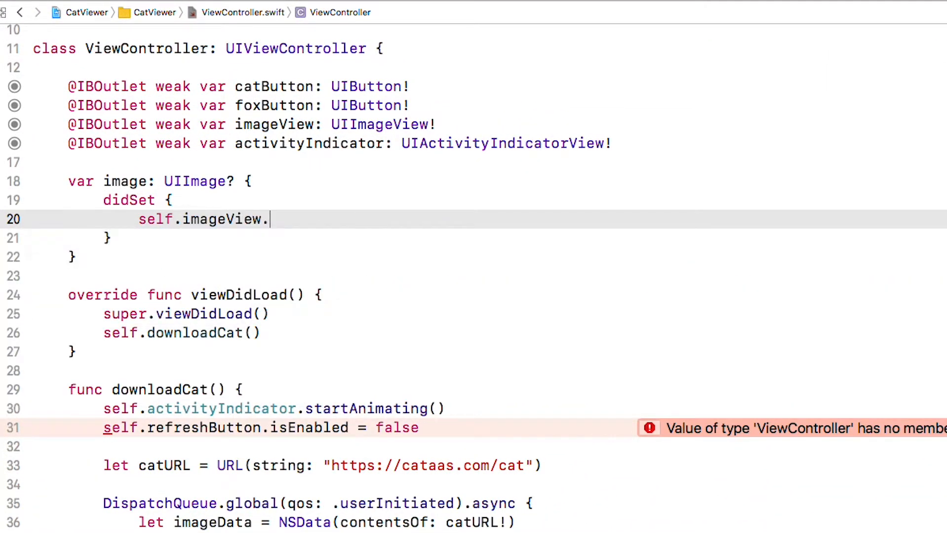
pyautogui.write('image = image')
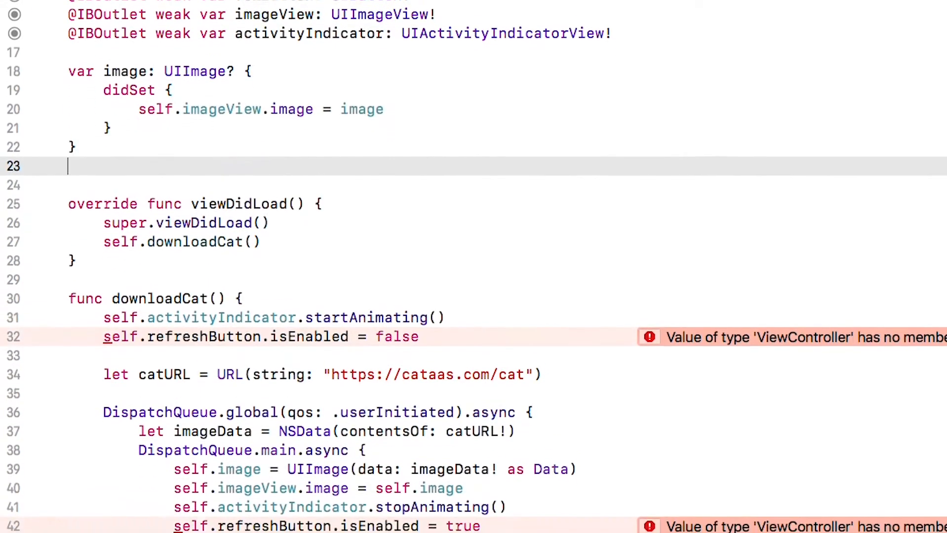
# Step: Add var active: Bool = true whose didSet stops the activity indicator, and set active = false in downloadCat
pyautogui.write('var active: Bool = true {')
pyautogui.write('}else {')
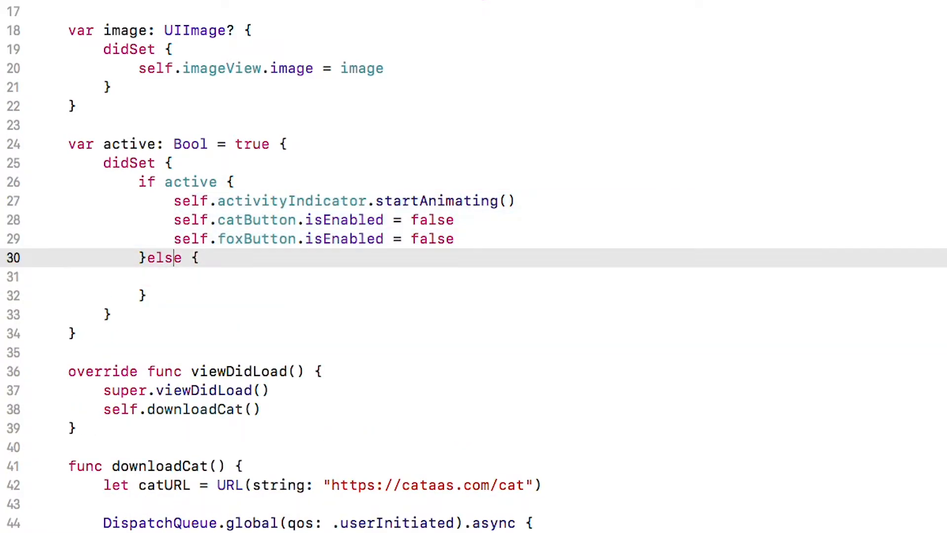
pyautogui.write('self.activityIndicator.stopAnimating()')
pyautogui.write('self.foxButton.isEnabled = true')
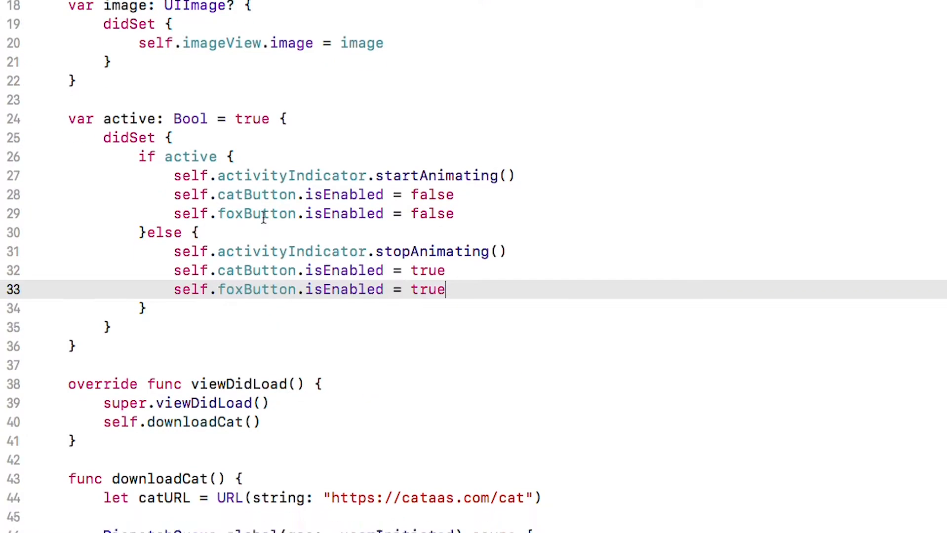
pyautogui.scroll(-3)
pyautogui.write('self.active')
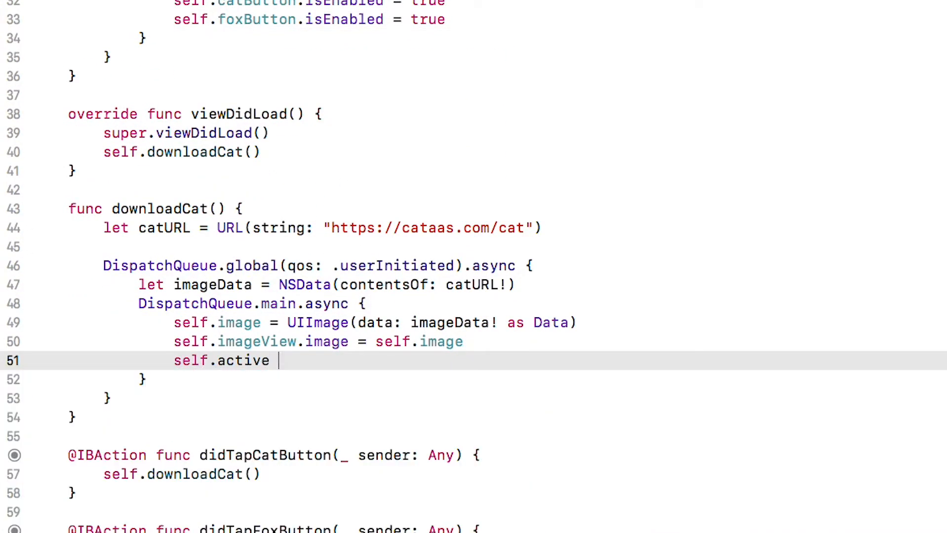
pyautogui.write('= false')
pyautogui.write('self.active = true')
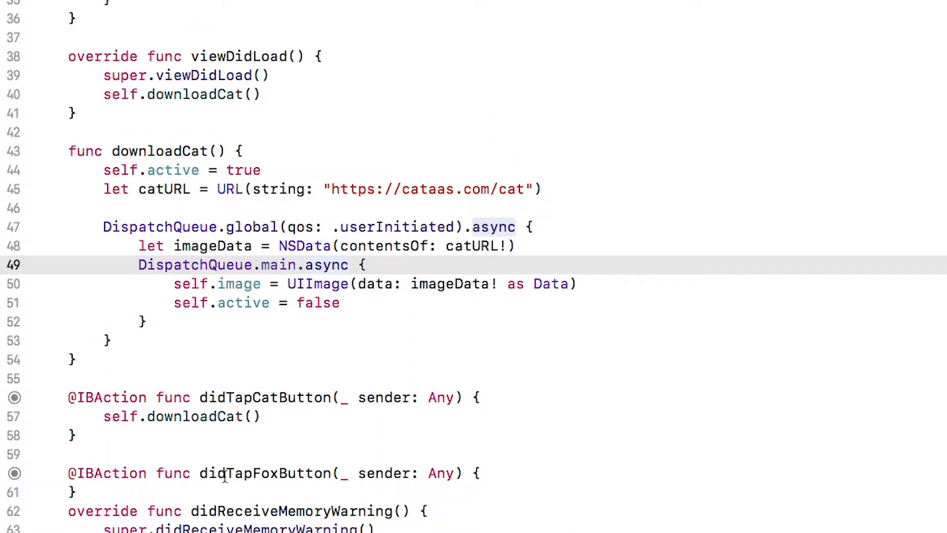
# Step: Stub an empty func downloadFox() after downloadCat
pyautogui.click(72, 492)
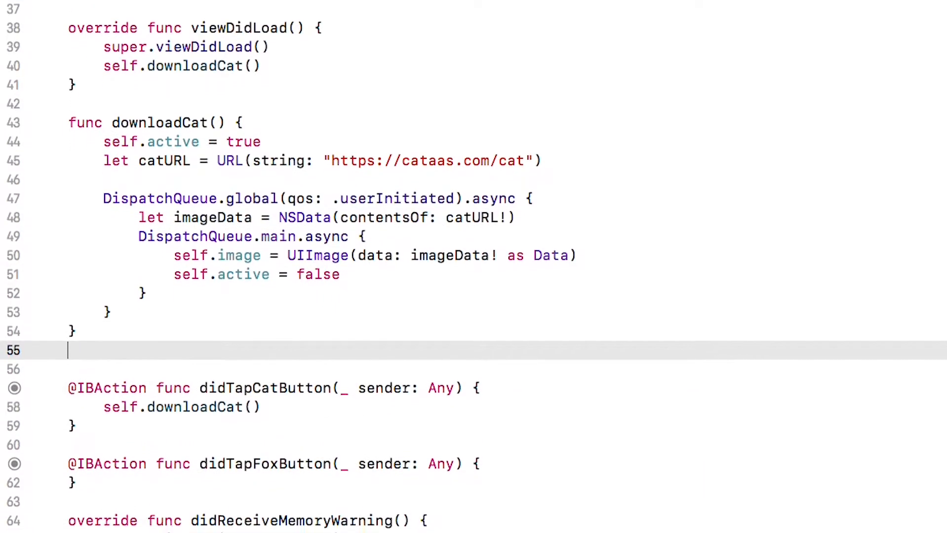
pyautogui.write('func download F')
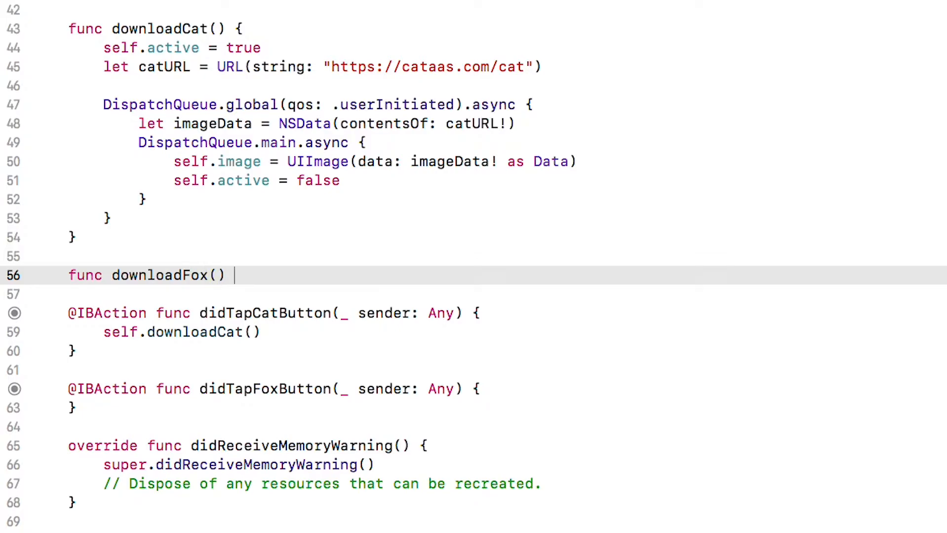
pyautogui.write('{')
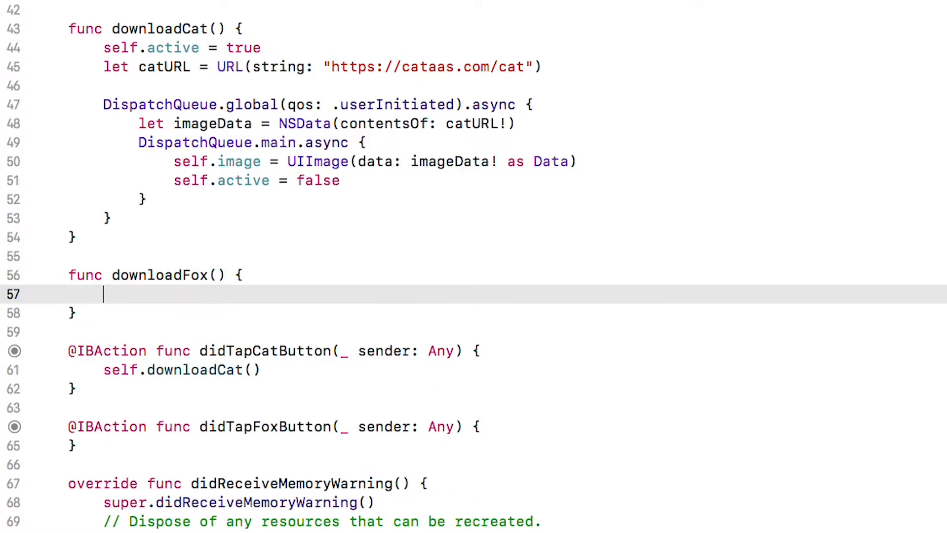
pyautogui.write('se')
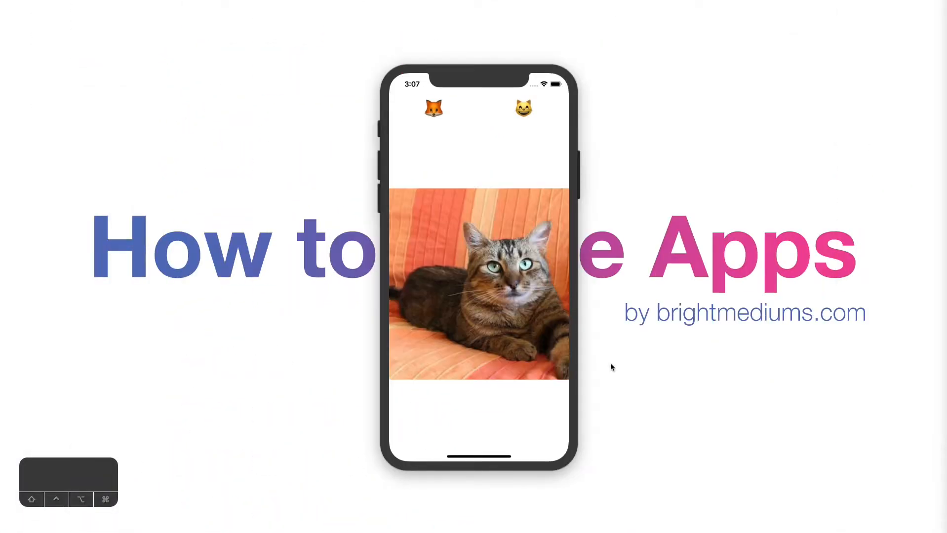
# Step: Run the app in the Simulator to confirm a cat image loads
pyautogui.click(524, 109)
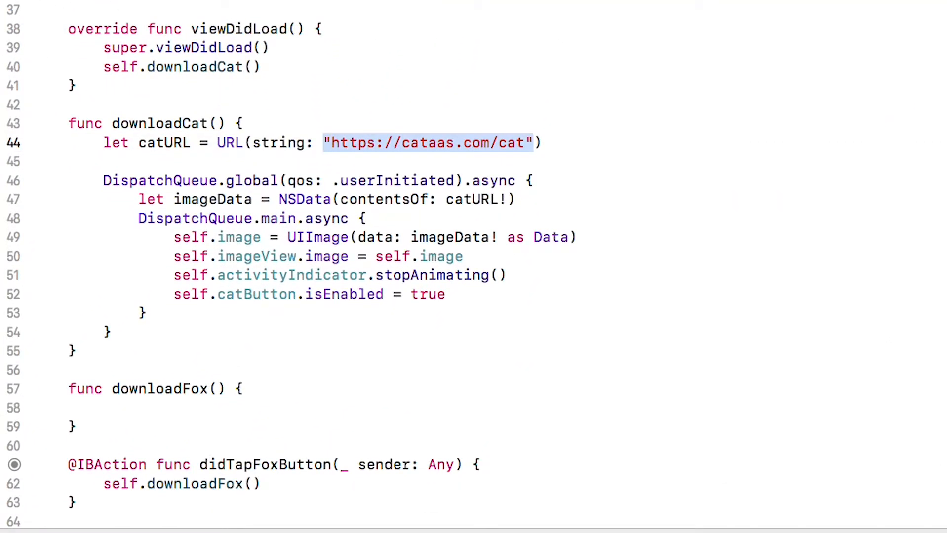
pyautogui.scroll(3)
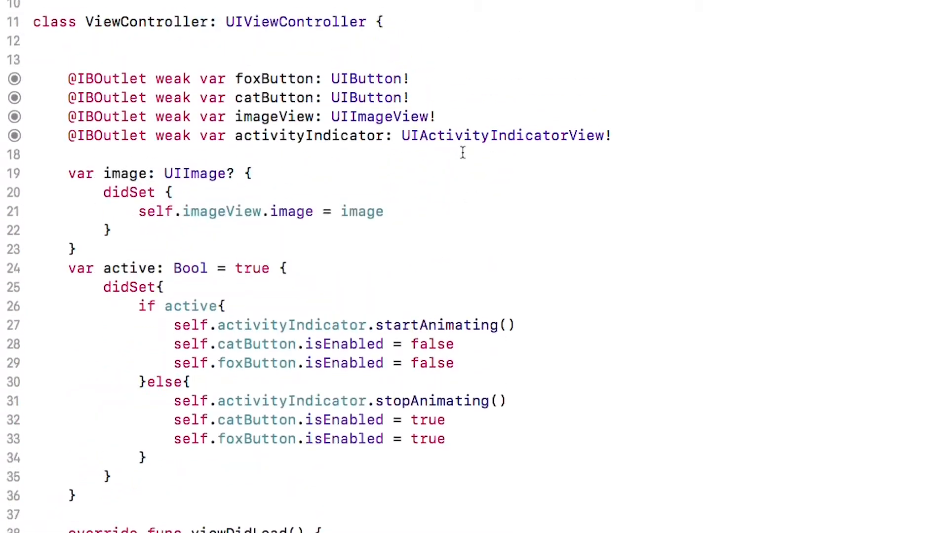
pyautogui.write('l')
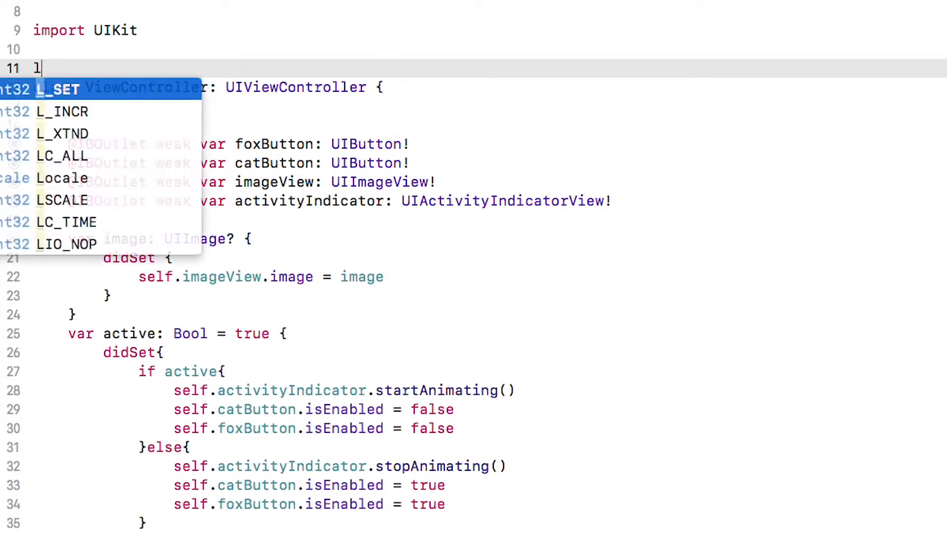
pyautogui.write('et catServi')
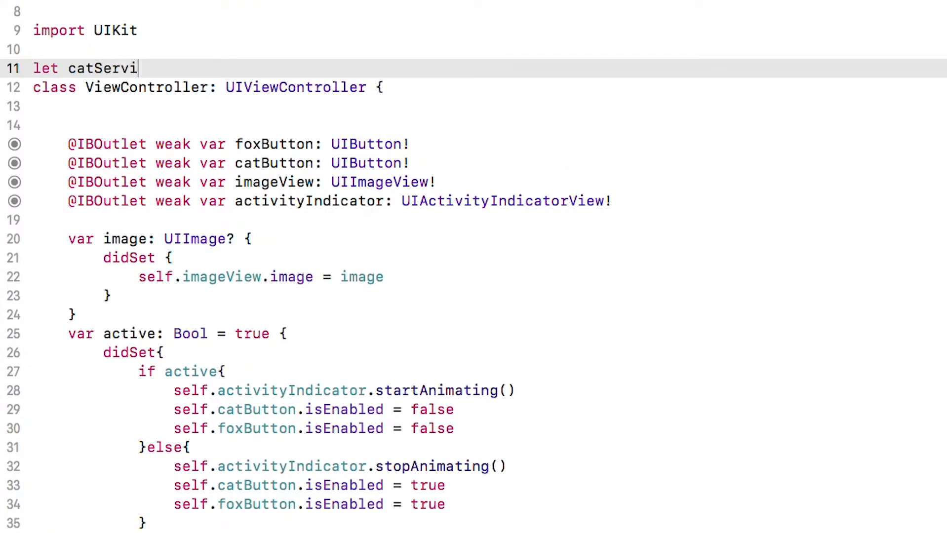
pyautogui.write('ceURL = "https://cataas.com/cat"')
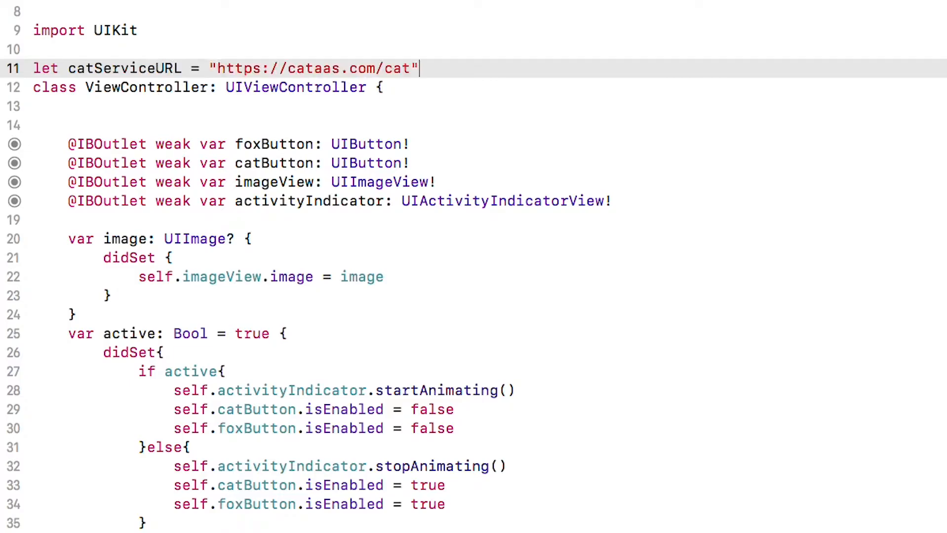
pyautogui.write('let foxServiceURL =')
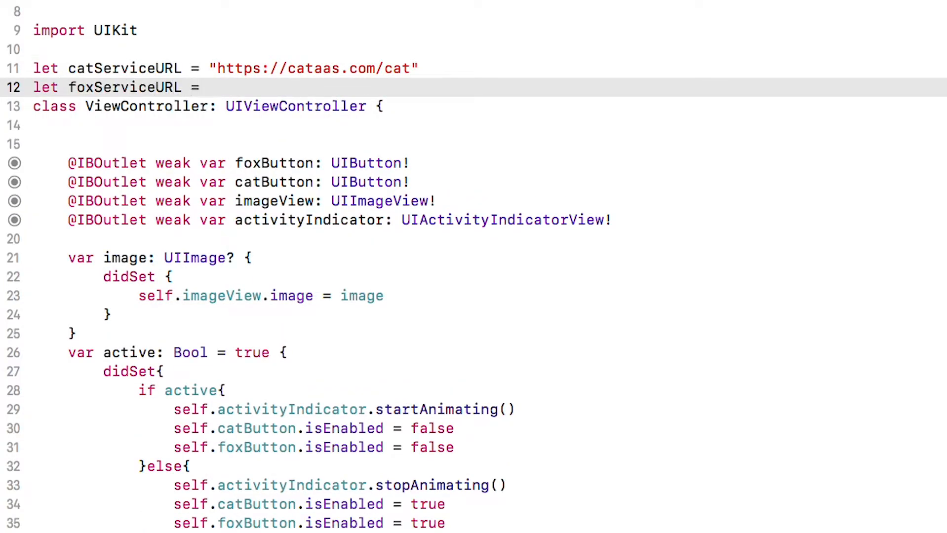
pyautogui.write('"')
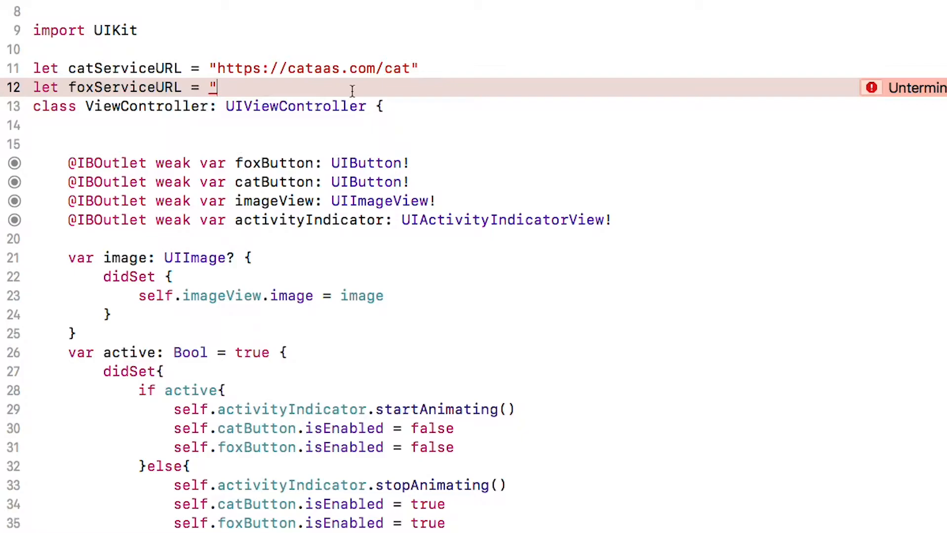
pyautogui.scroll(-3)
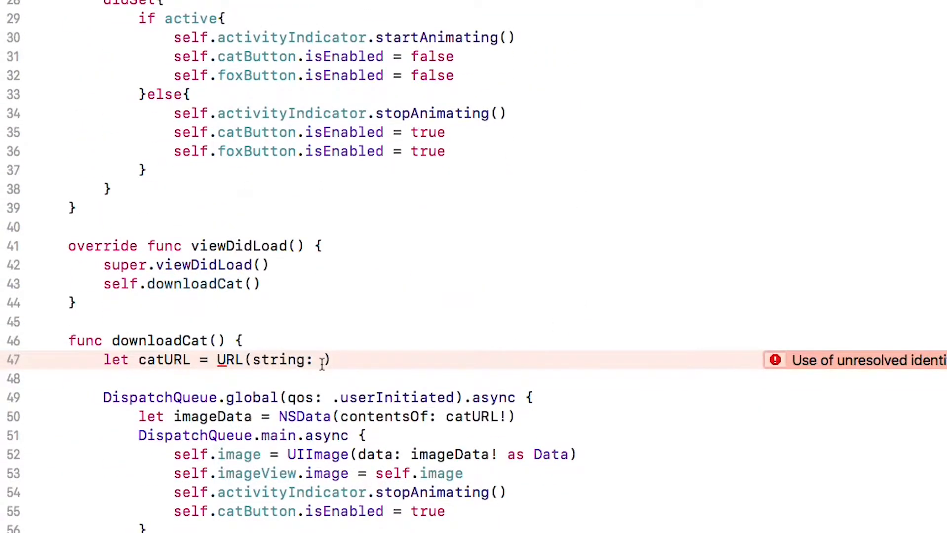
pyautogui.write('catse')
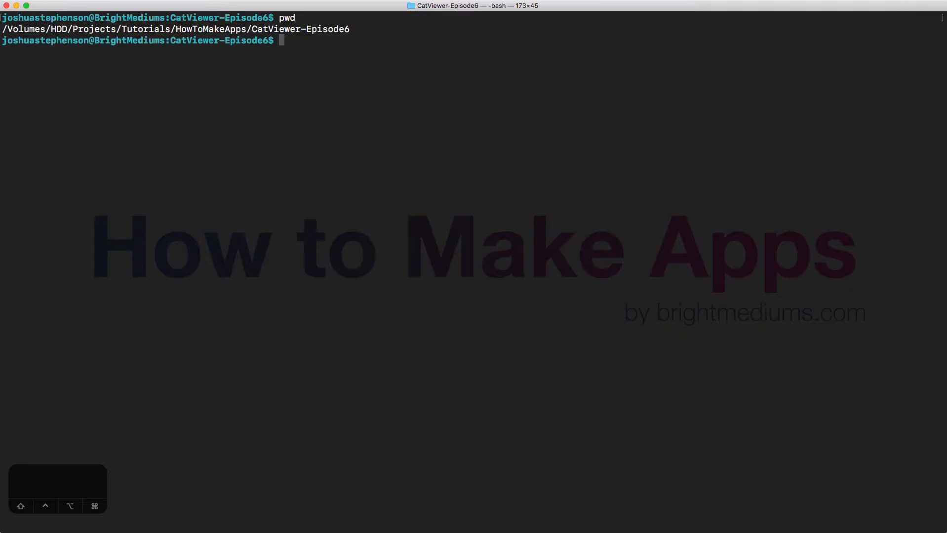
# Step: Check the Ruby version, install CocoaPods via sudo gem, list the project folder and run pod init
pyautogui.write('ls')
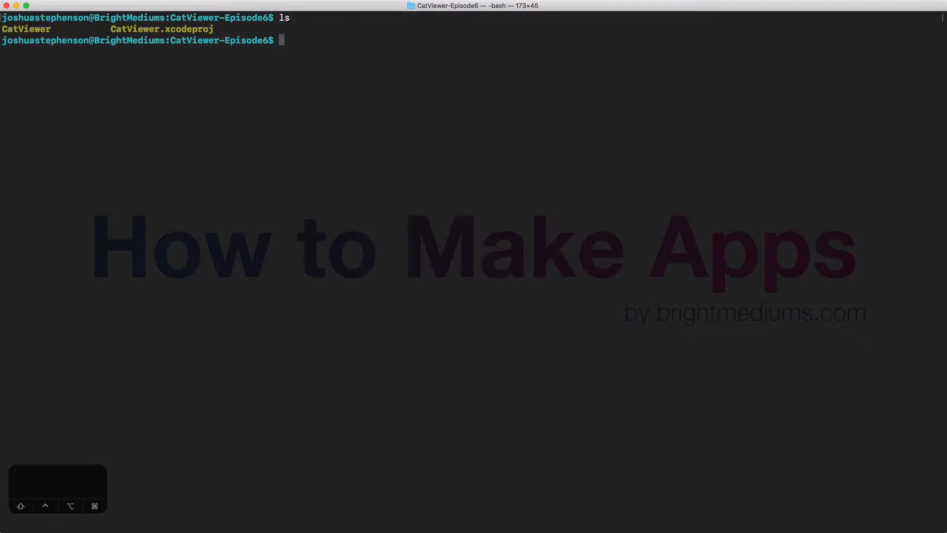
pyautogui.write('ruby -v')
pyautogui.write('gem -v')
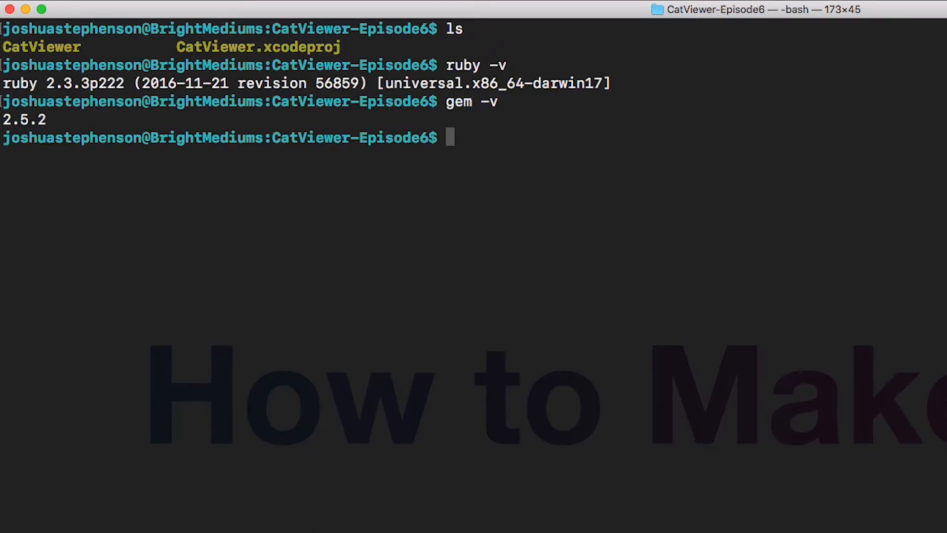
pyautogui.write('sudo gem install cocoapods')
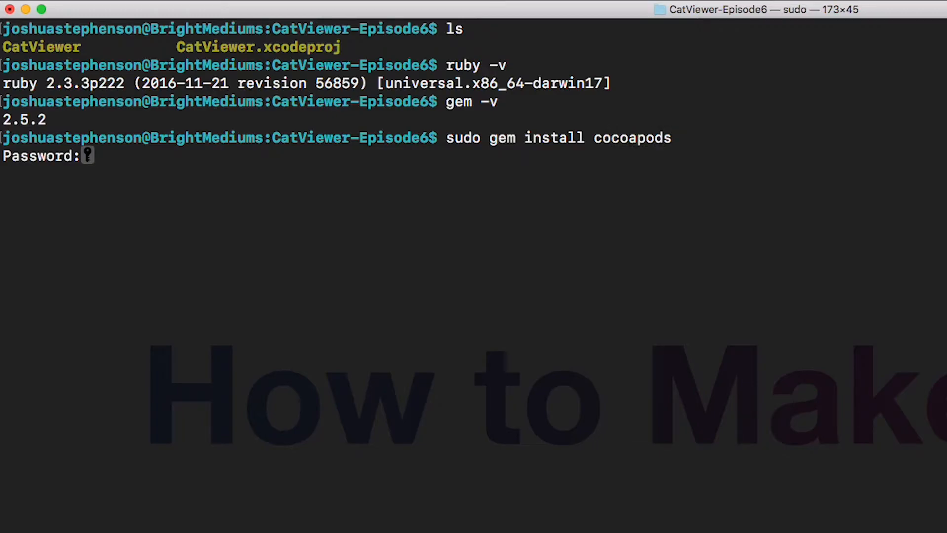
pyautogui.press('Return')
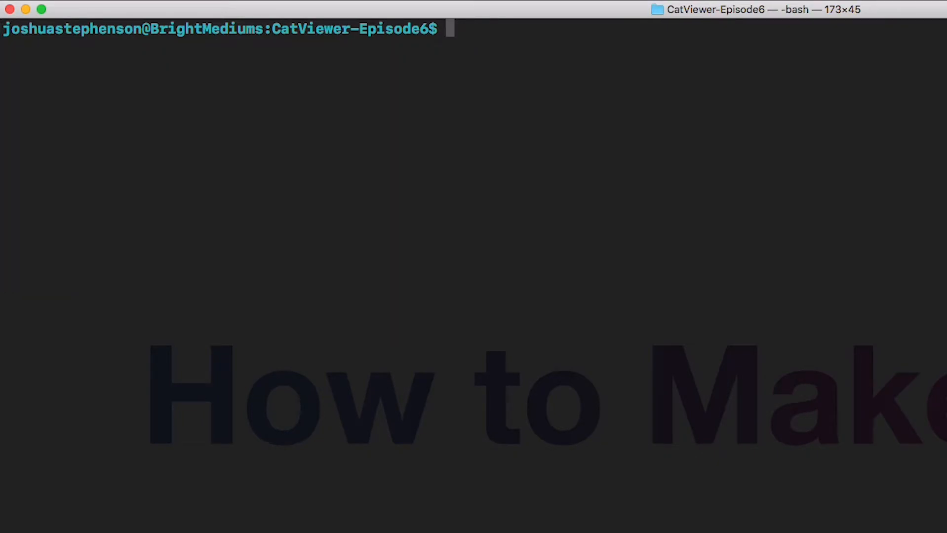
pyautogui.press('Return')
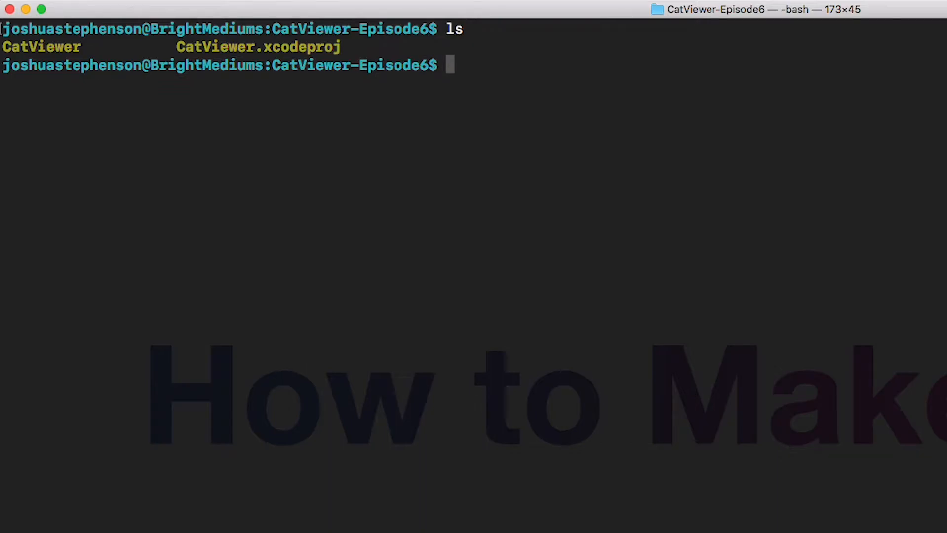
pyautogui.write('pod ini')
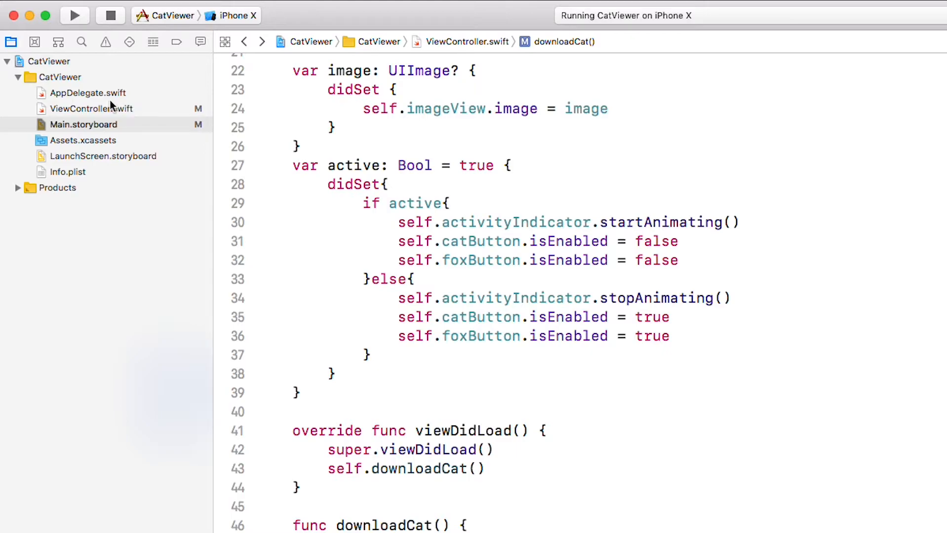
# Step: Add the Podfile to the CatViewer group via Add Files and open it for editing
pyautogui.rightClick(52, 77)
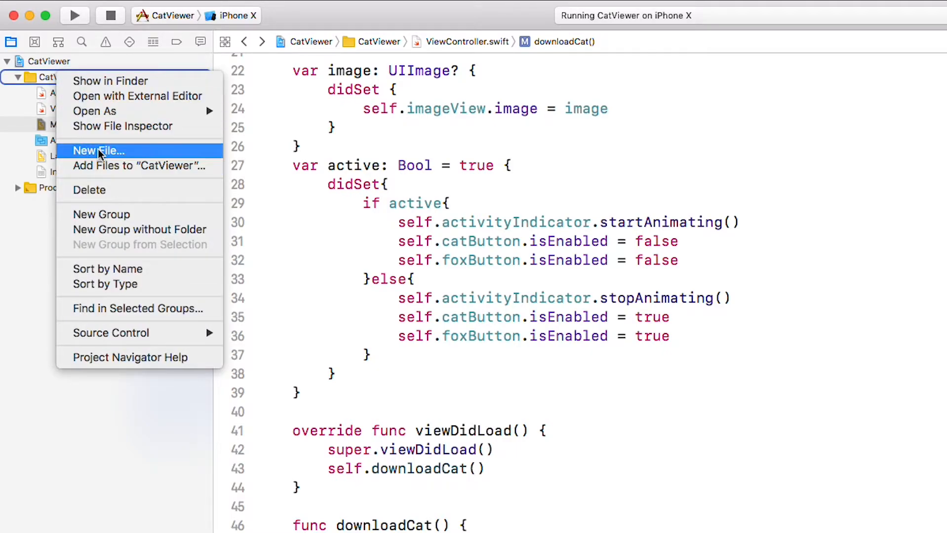
pyautogui.click(139, 166)
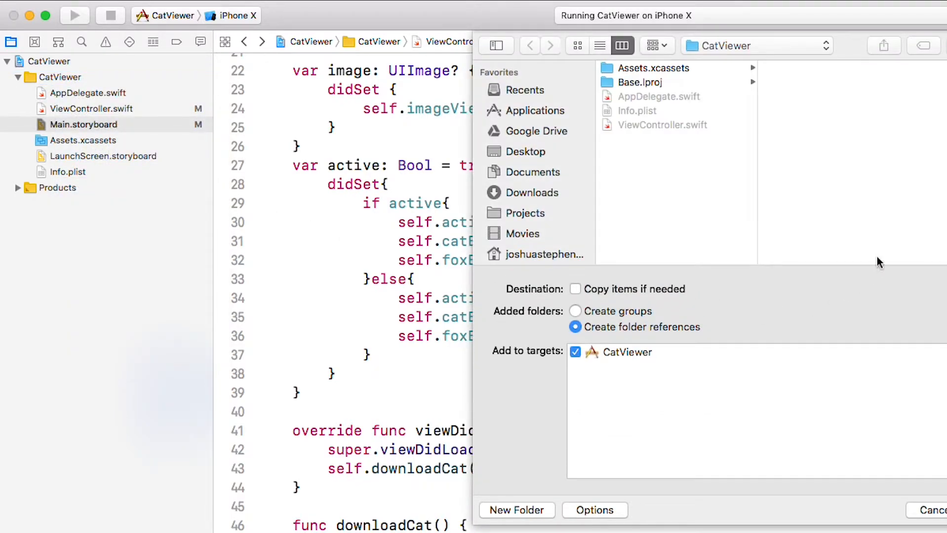
pyautogui.click(756, 45)
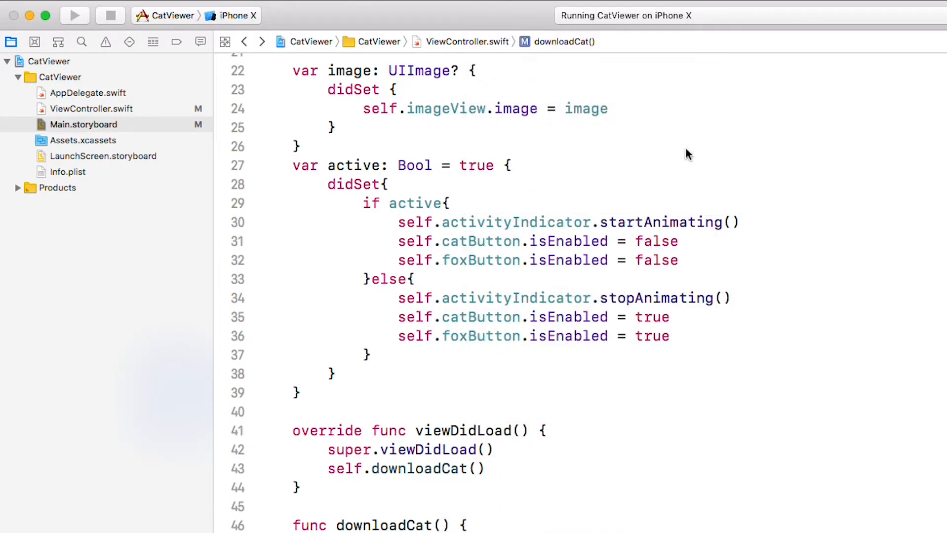
pyautogui.click(63, 92)
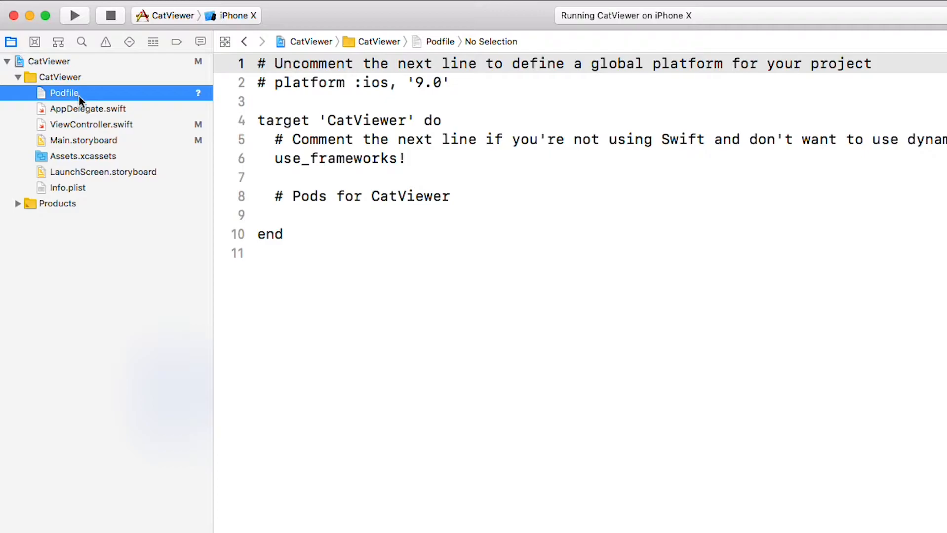
# Step: Add pod 'Alamofire' and pod 'SwiftyJSON' lines to the Podfile
pyautogui.write('p')
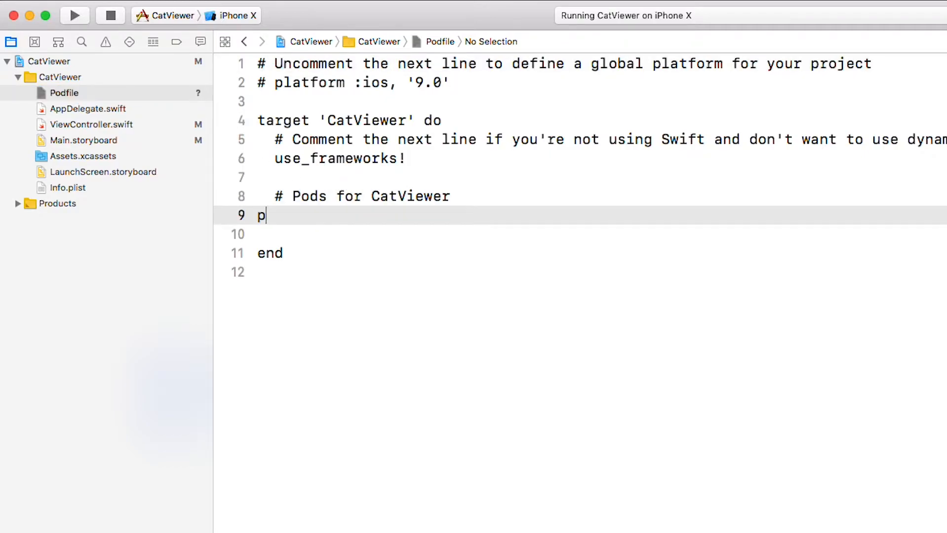
pyautogui.write("od '")
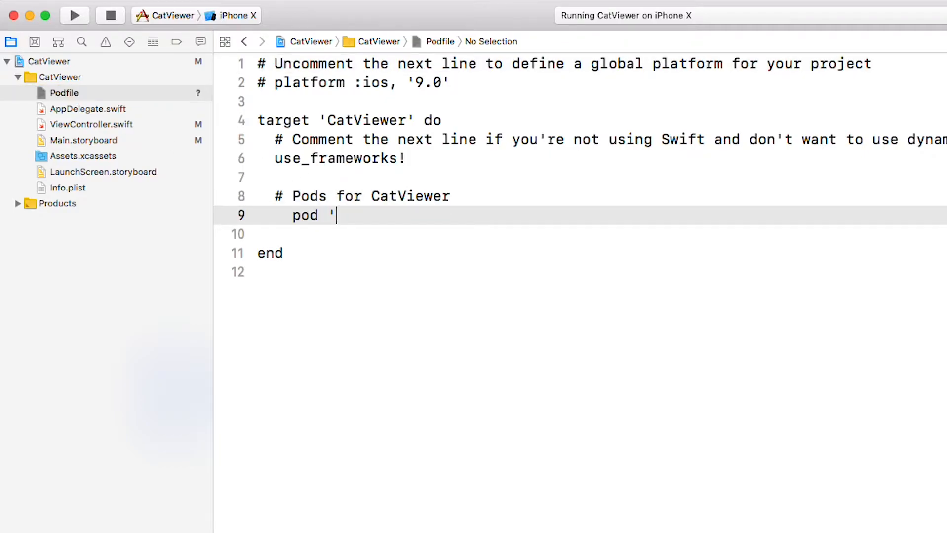
pyautogui.write('Alamof')
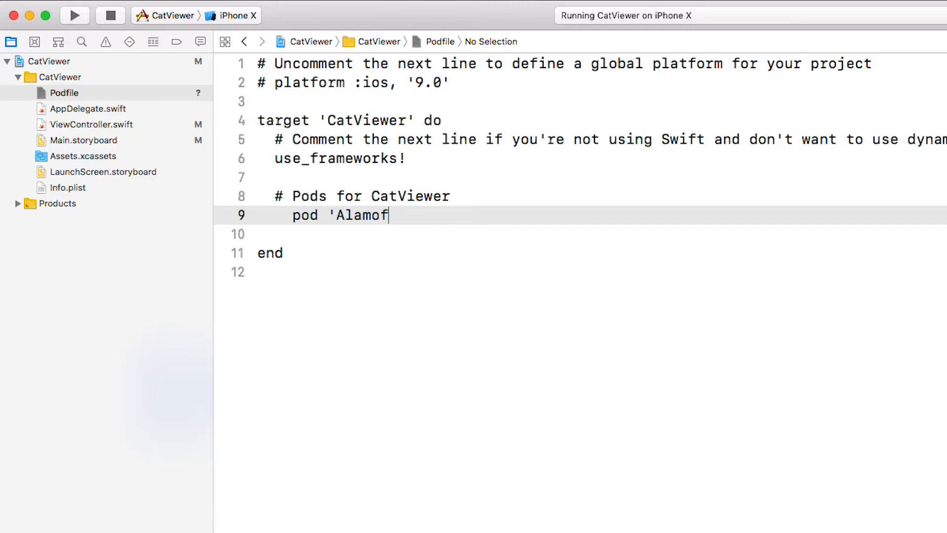
pyautogui.write("ire'")
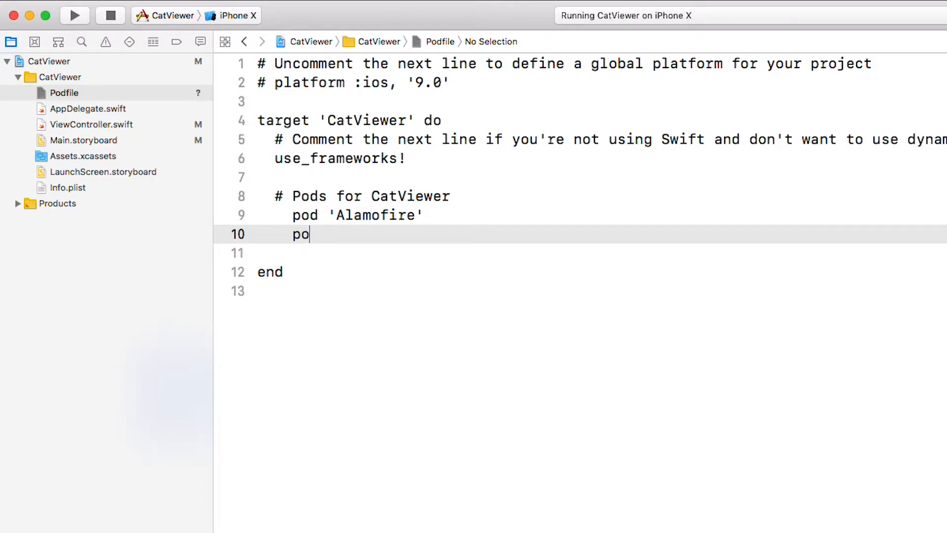
pyautogui.write("d 'Swifty")
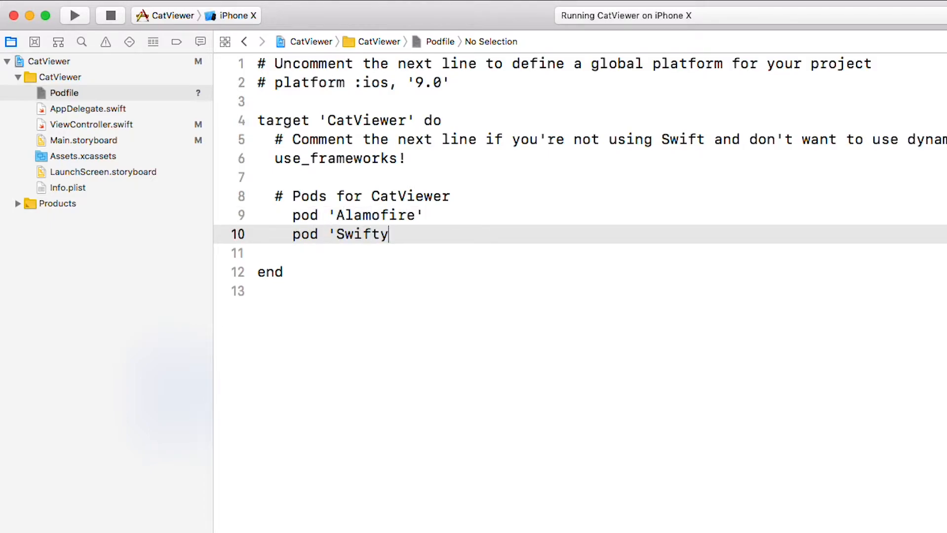
pyautogui.write("JSON'")
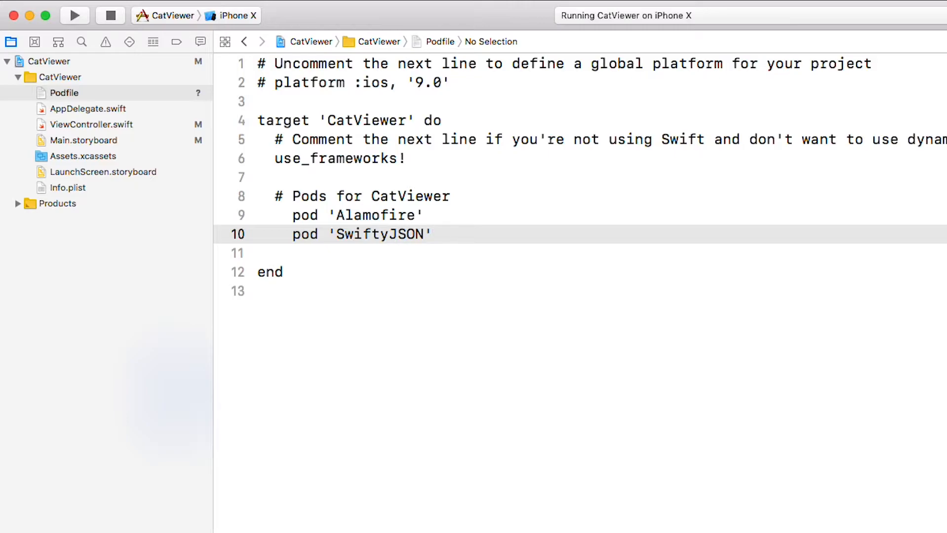
pyautogui.moveTo(128, 149)
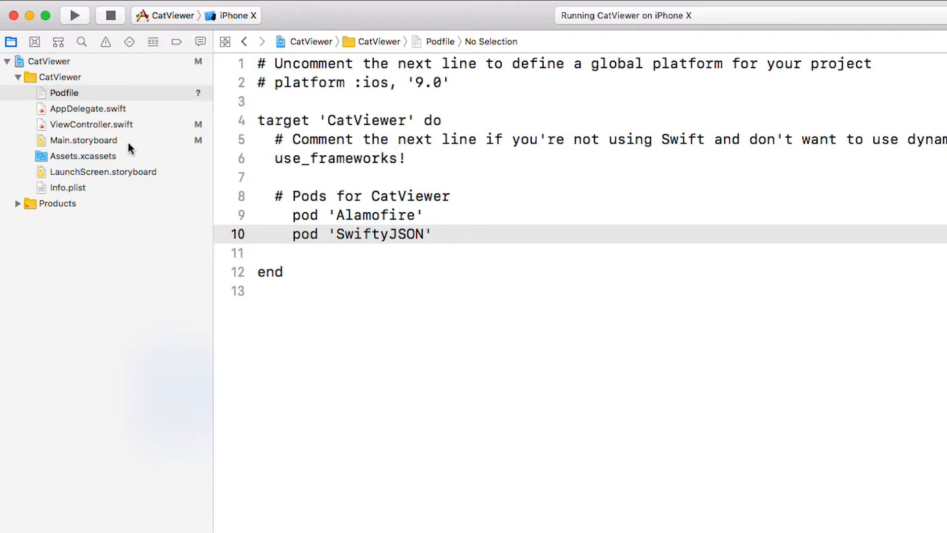
pyautogui.click(433, 234)
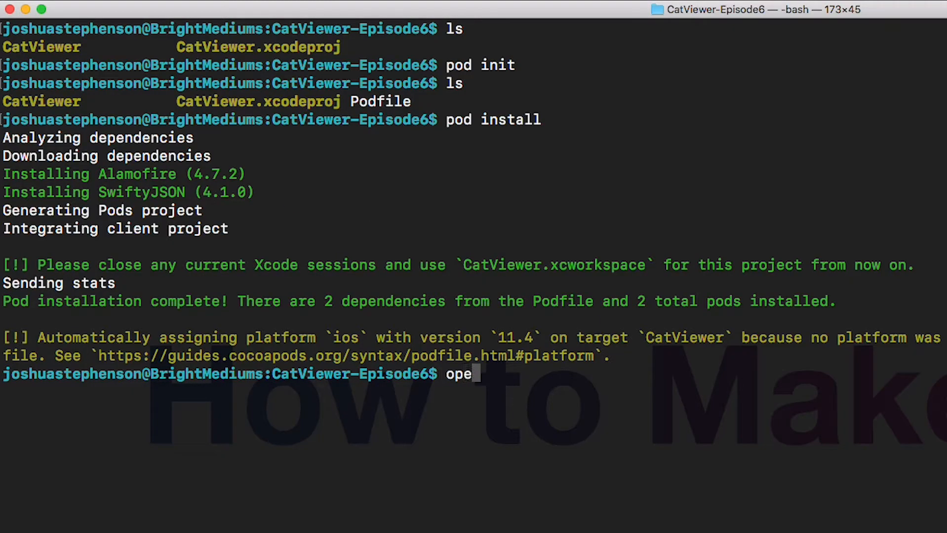
# Step: Run pod install and open CatViewer.xcworkspace from Terminal
pyautogui.write('n')
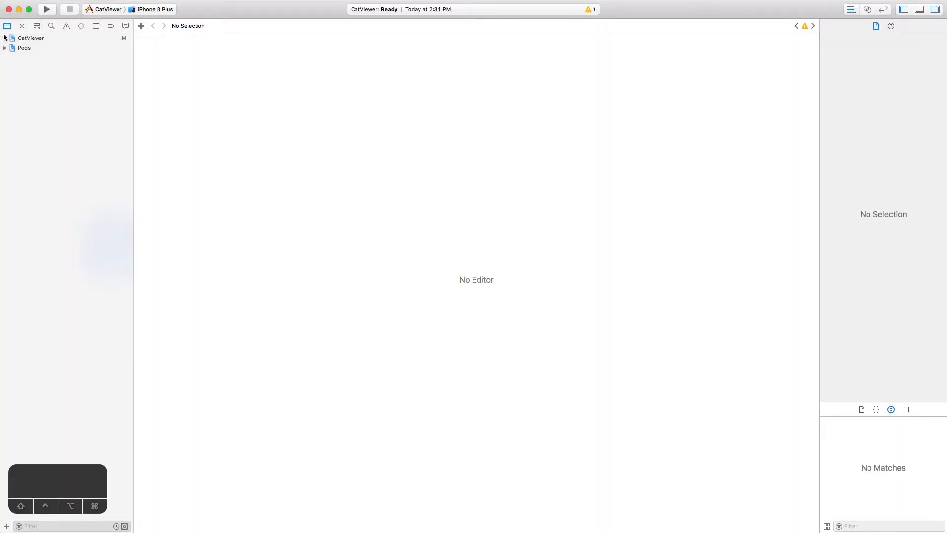
# Step: Expand the CatViewer project in the navigator and show ViewController.swift
pyautogui.click(4, 38)
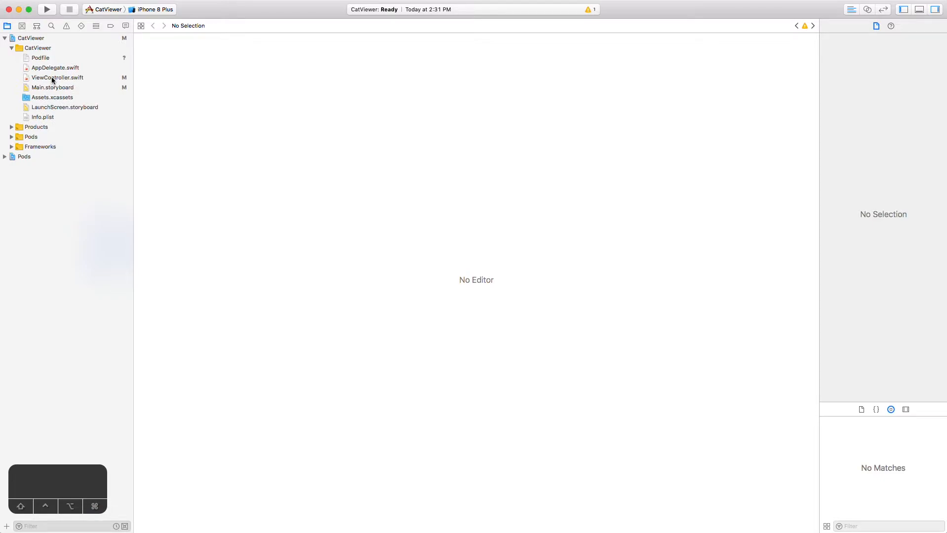
pyautogui.click(57, 77)
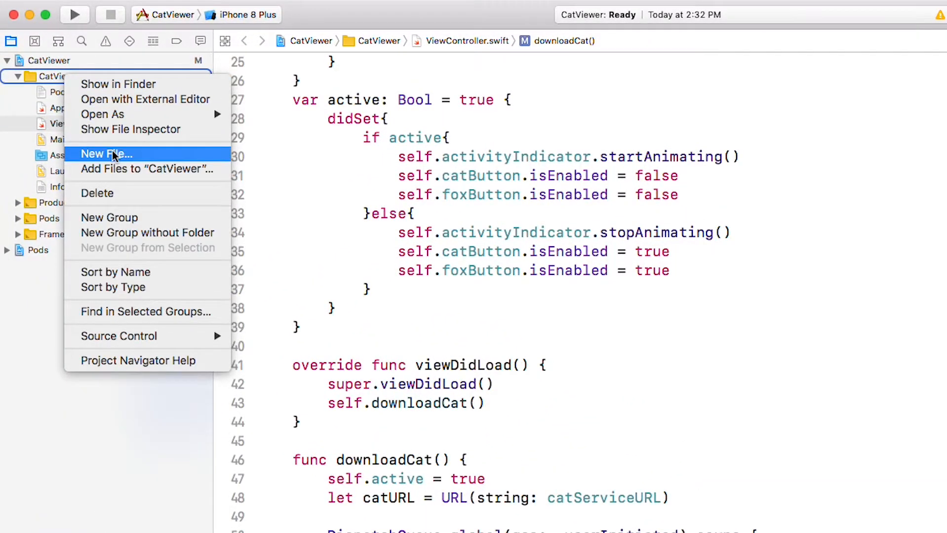
# Step: Create a new Cocoa Touch Class file named FoxService in the CatViewer group
pyautogui.click(105, 154)
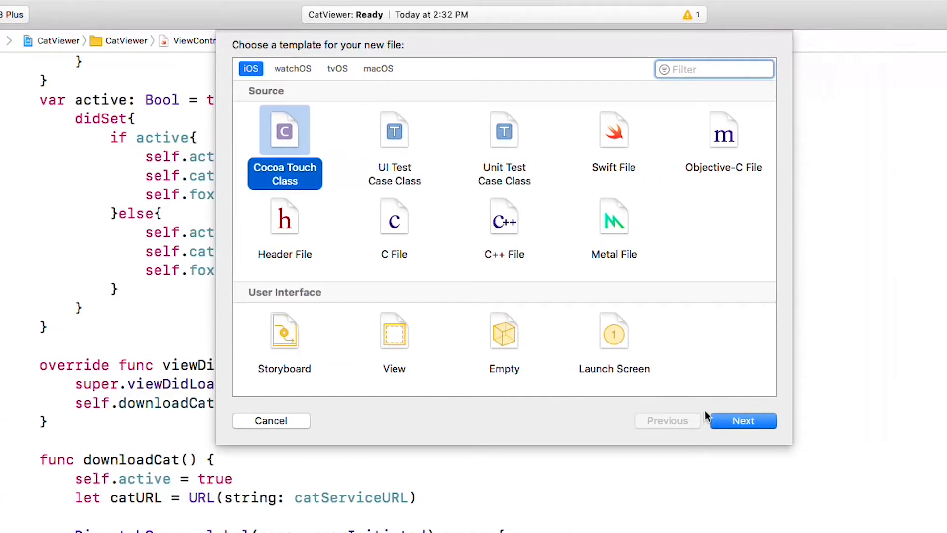
pyautogui.click(744, 421)
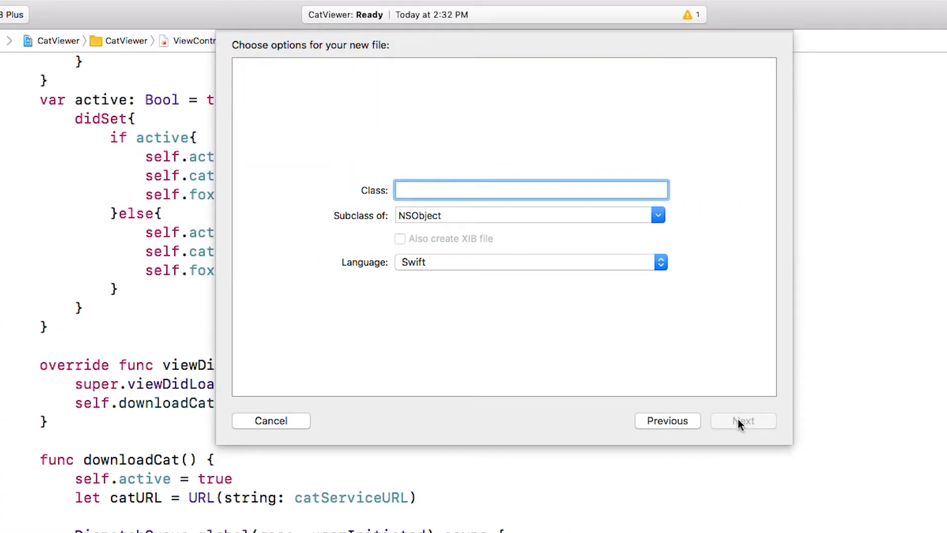
pyautogui.write('FoxService')
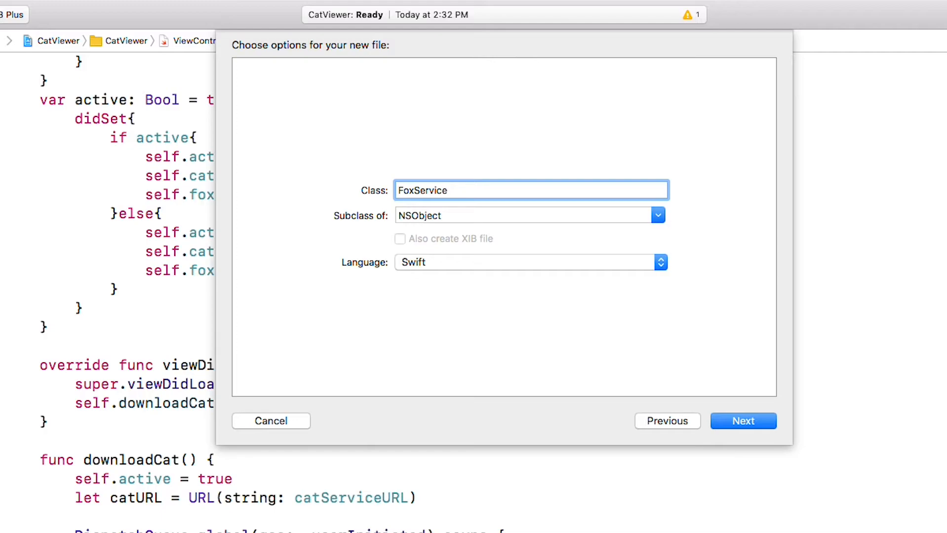
pyautogui.click(743, 421)
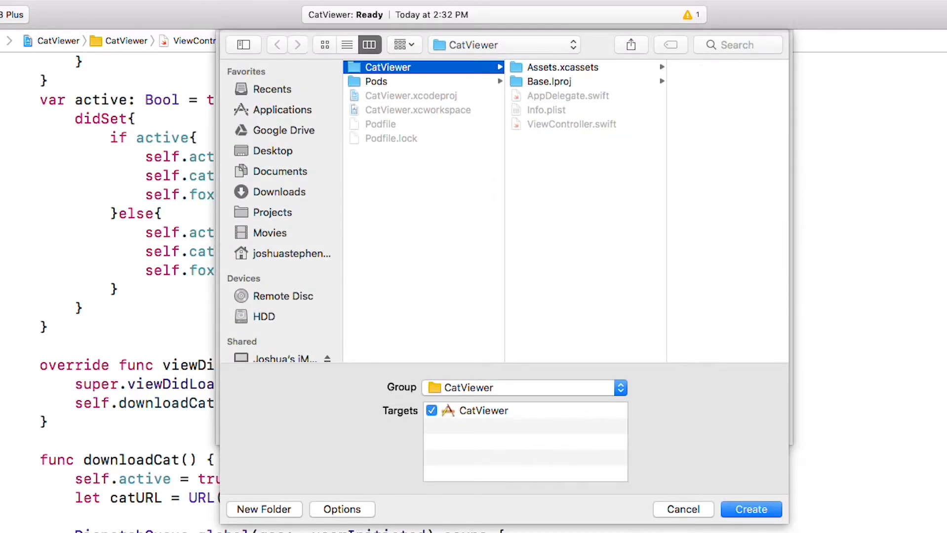
pyautogui.click(750, 510)
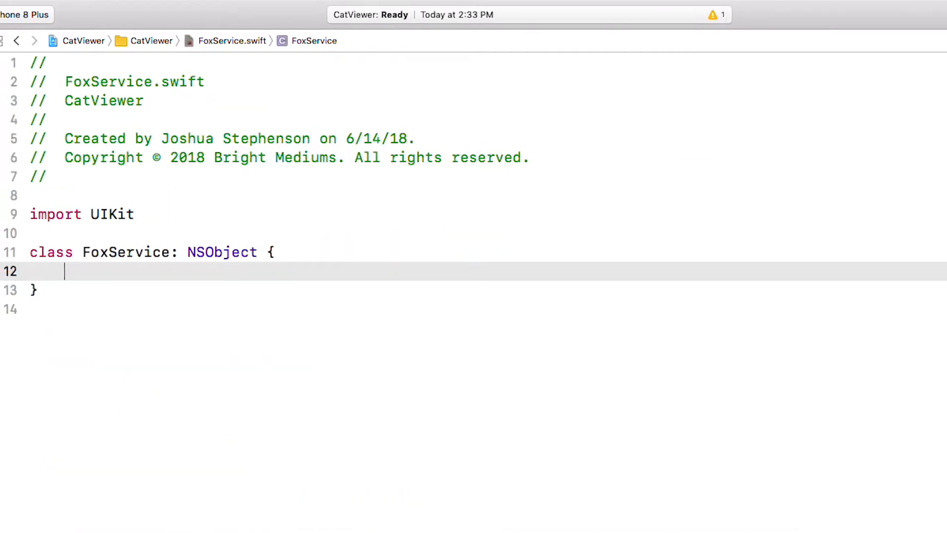
# Step: Give FoxService a serviceURL: String property and a completionHandler: (UIImage?) -> Void property
pyautogui.write('var serviceUR')
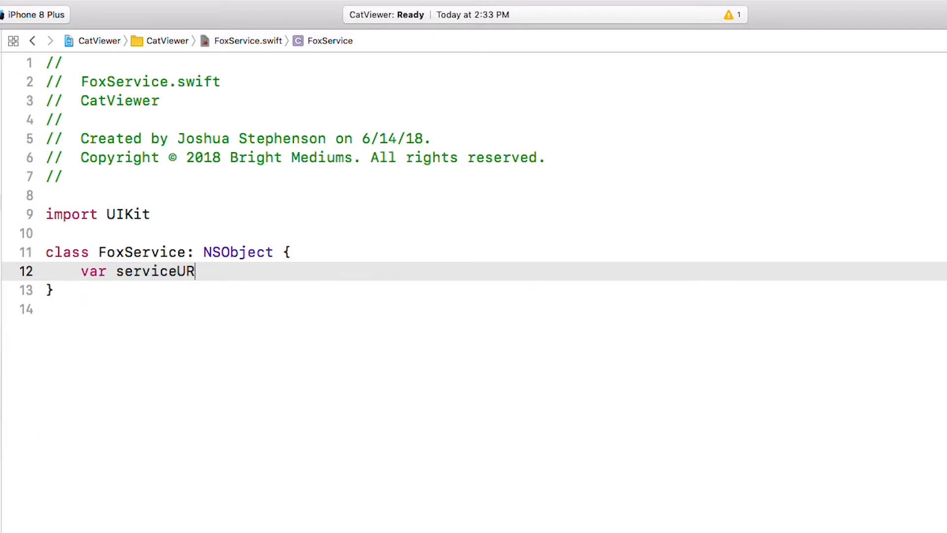
pyautogui.write('L:')
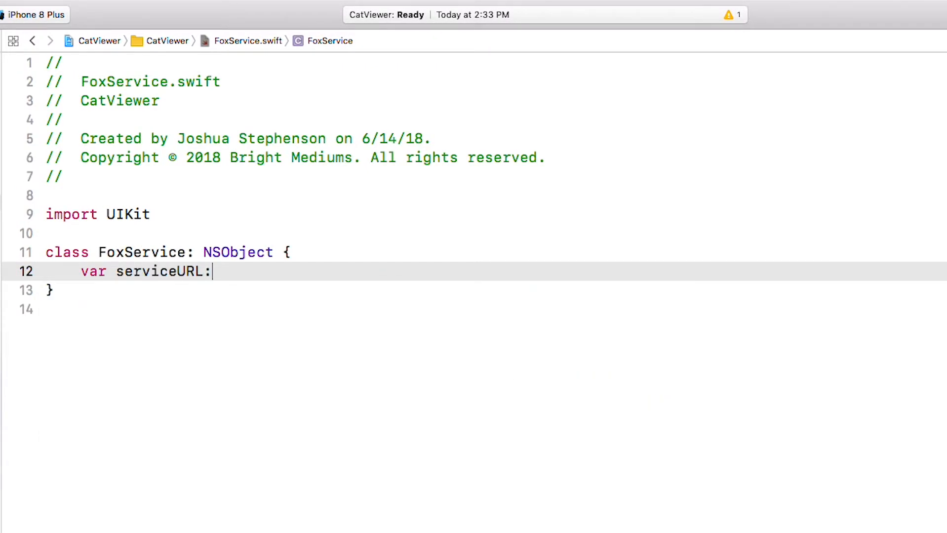
pyautogui.write('String')
pyautogui.write('var completion')
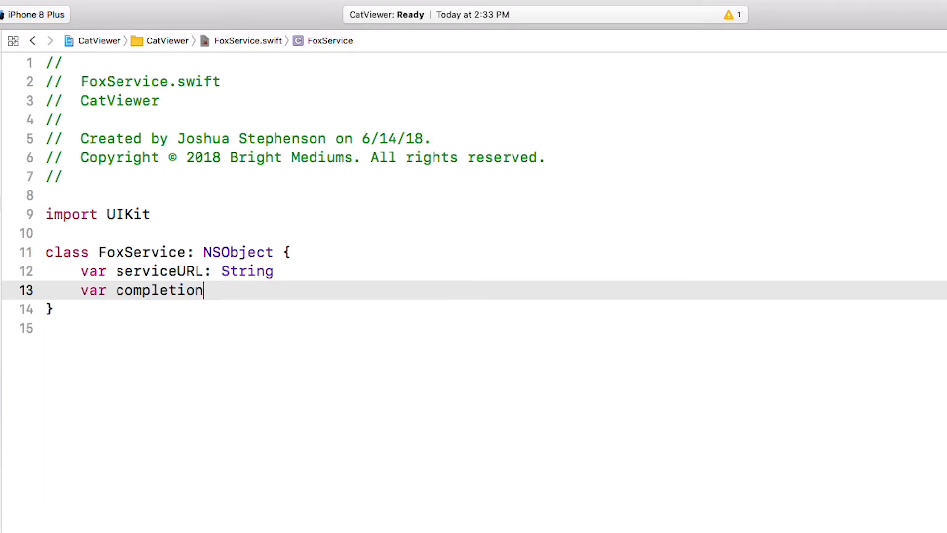
pyautogui.write('Handler: (')
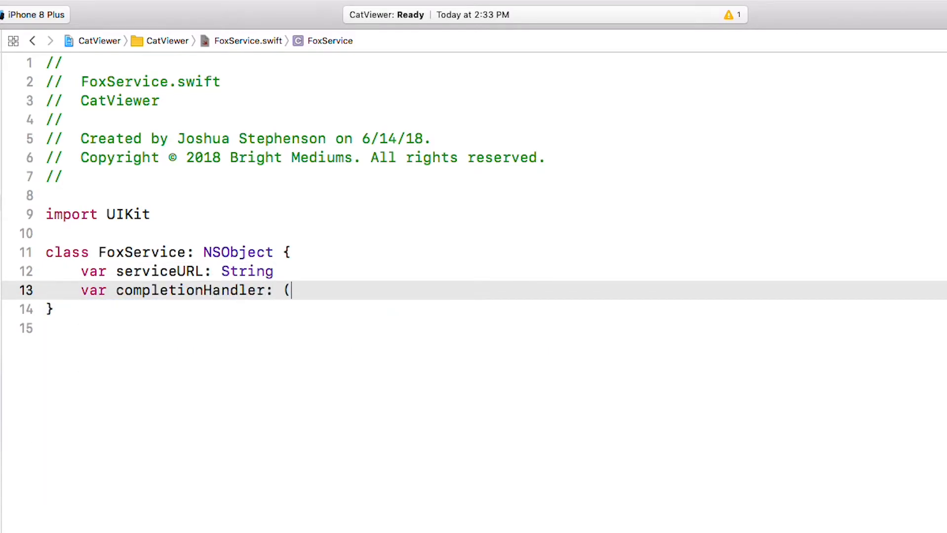
pyautogui.write('UIImage)')
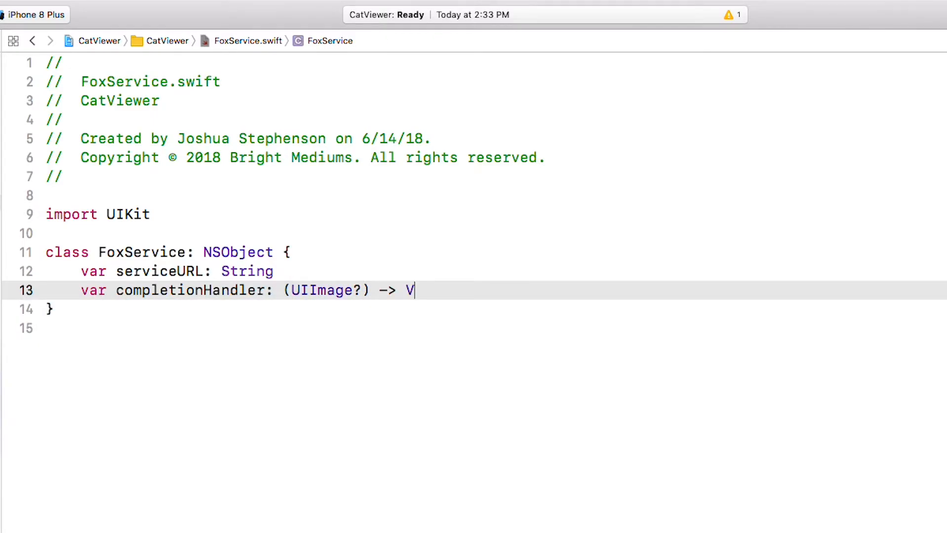
pyautogui.write('oid')
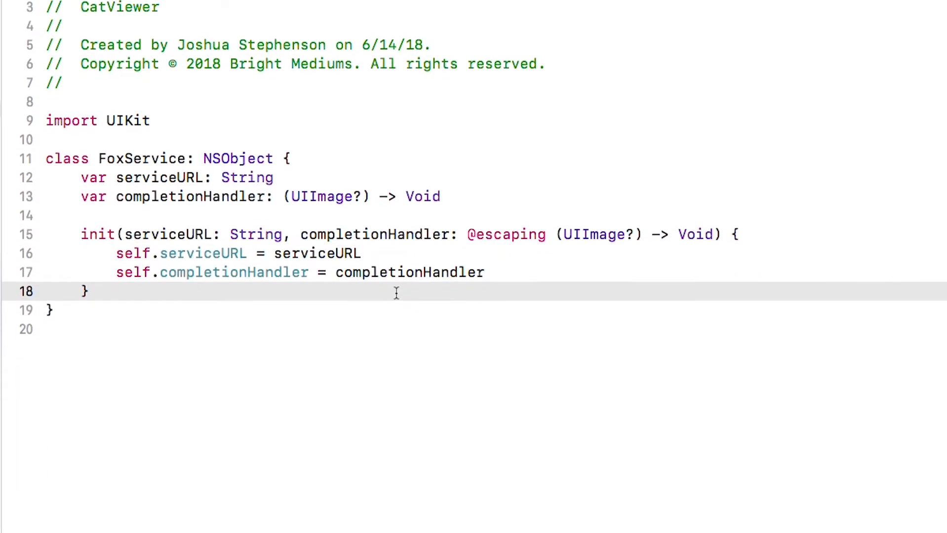
# Step: Add an empty download() and a private executeCompletionHandler(image:) calling completionHandler(image) on the main queue
pyautogui.write('func downl')
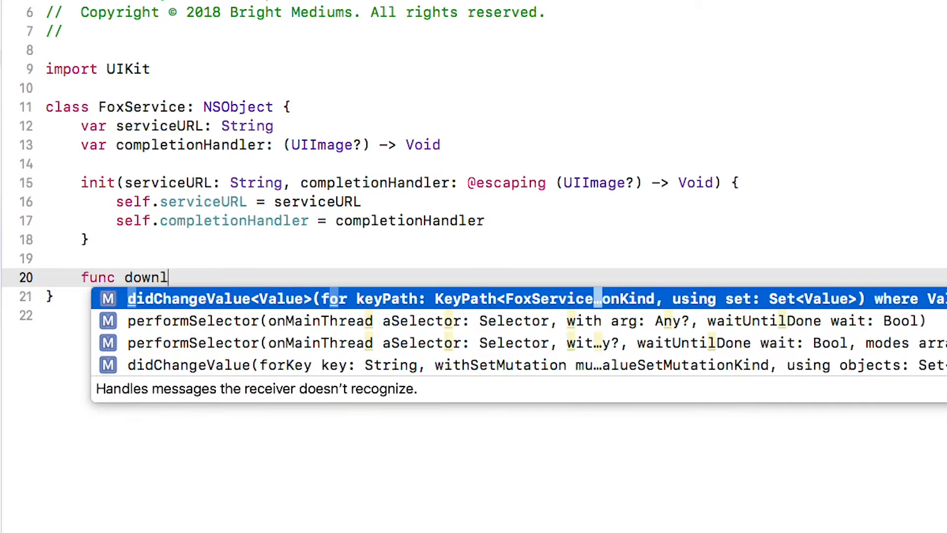
pyautogui.write('oad(){')
pyautogui.write('pr')
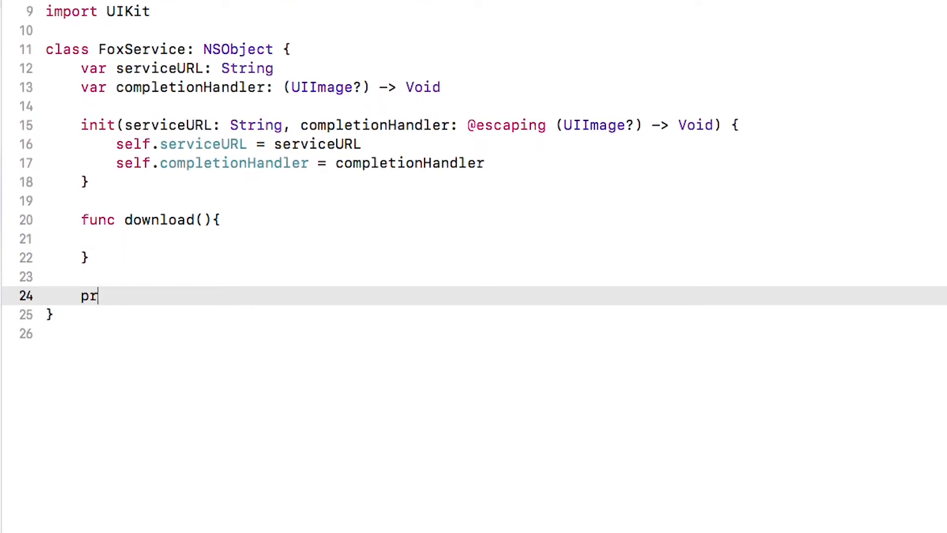
pyautogui.write('ivate func executeComp')
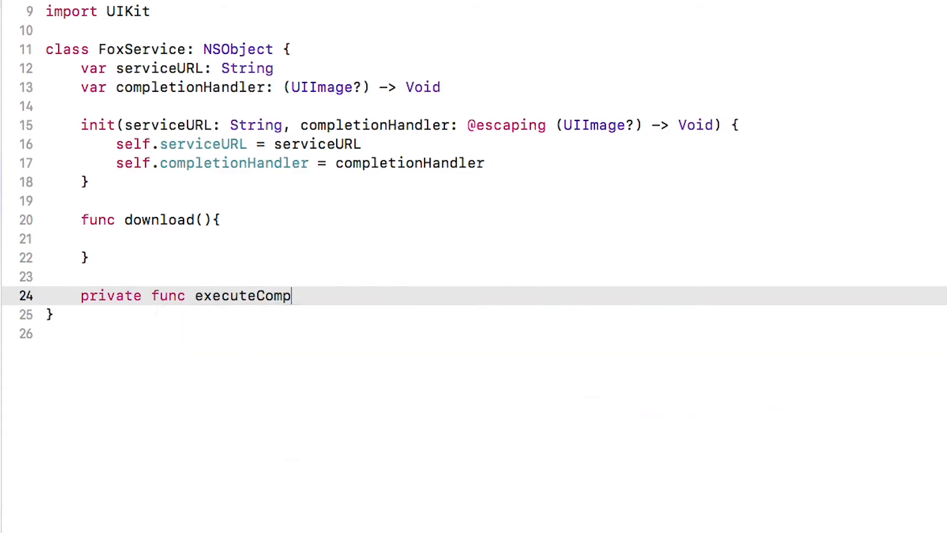
pyautogui.write('letionHandler(i')
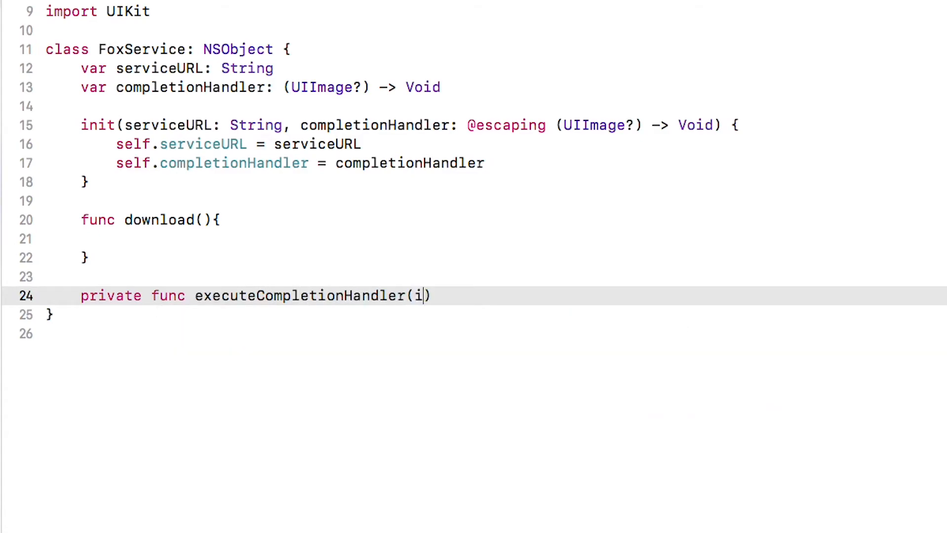
pyautogui.write('mage: UIImage?)')
pyautogui.write('self.')
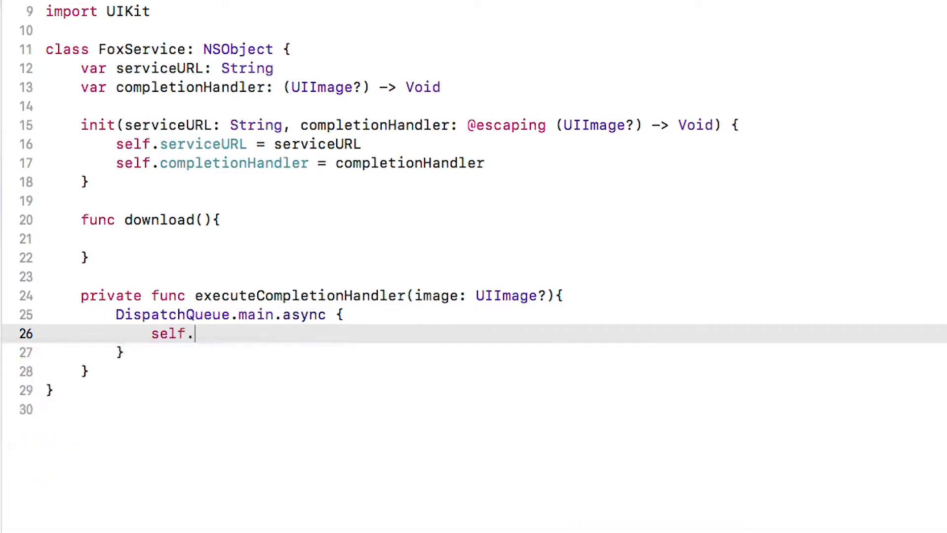
pyautogui.write('completionHandler(image')
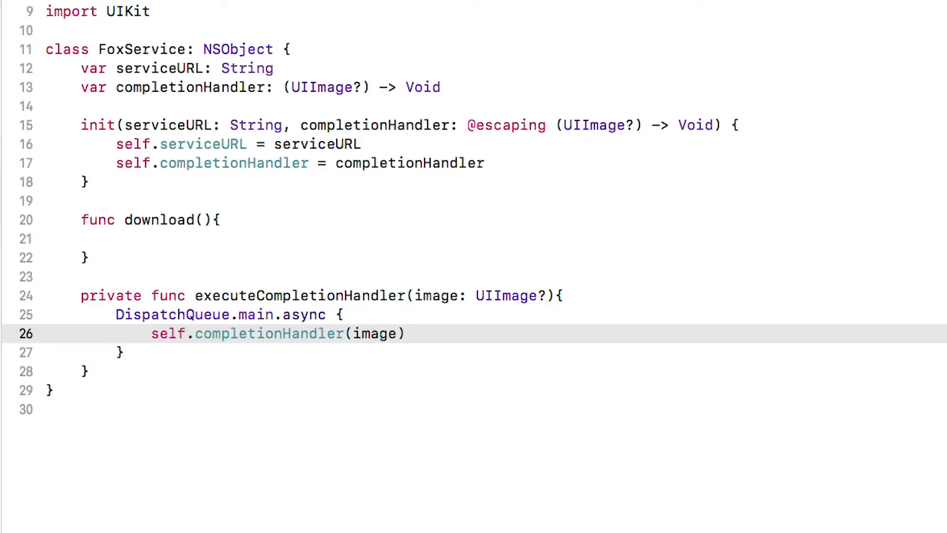
pyautogui.moveTo(653, 359)
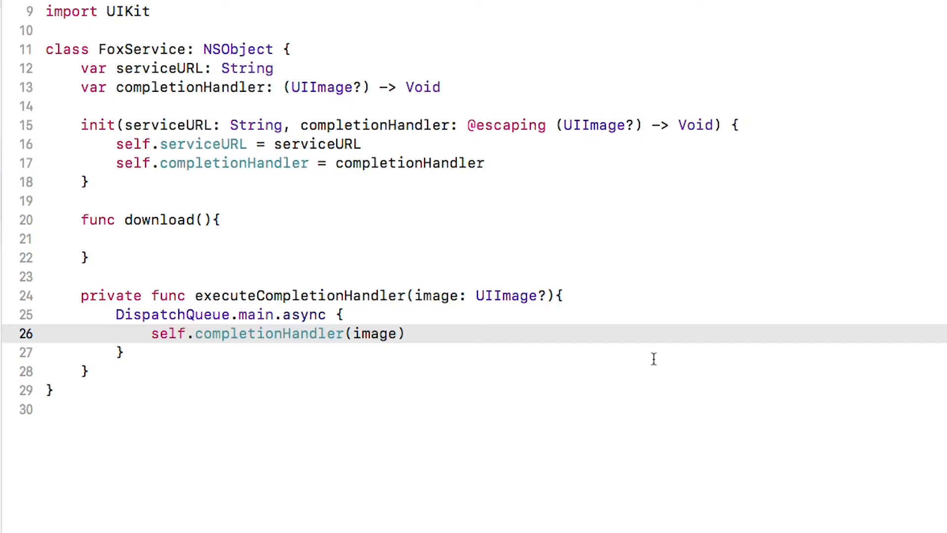
pyautogui.click(371, 258)
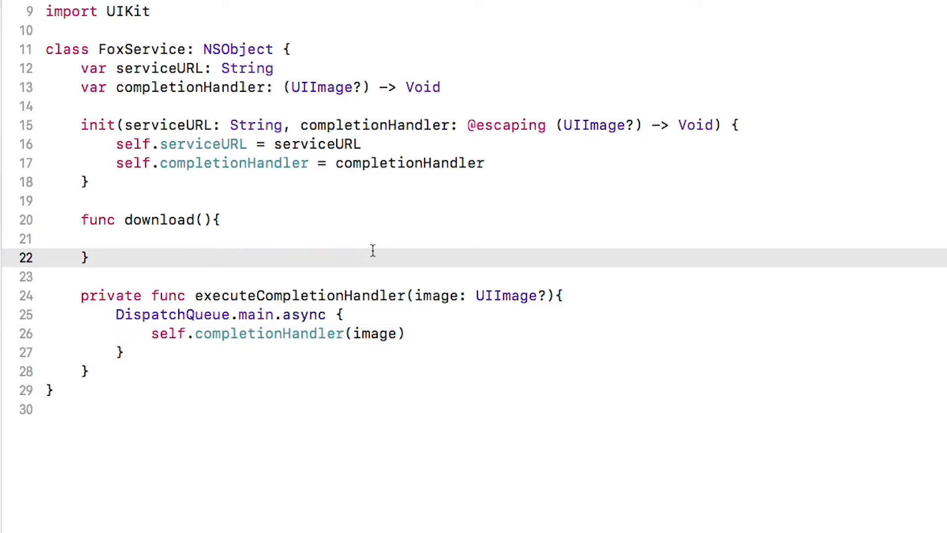
# Step: Add an empty private func retrieveJSON() below download()
pyautogui.write('private')
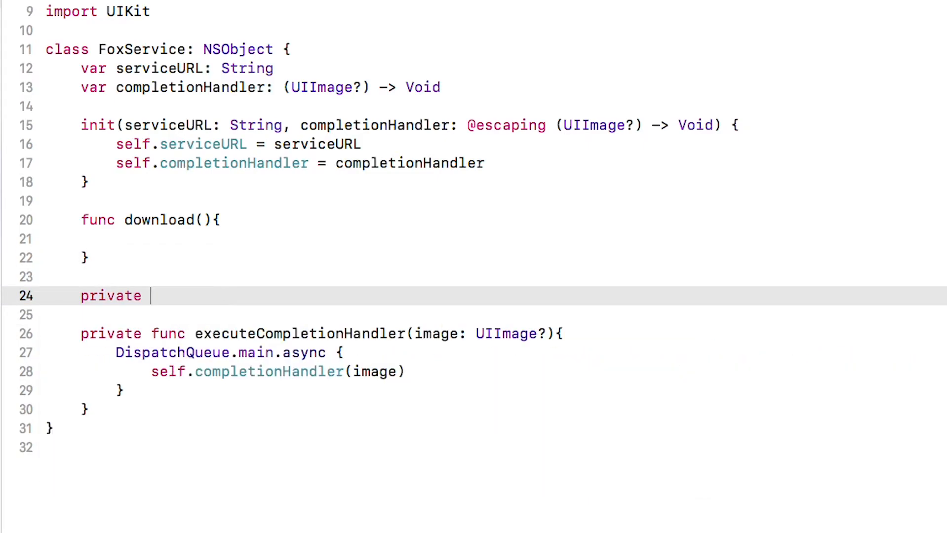
pyautogui.write('func retrieveJSON')
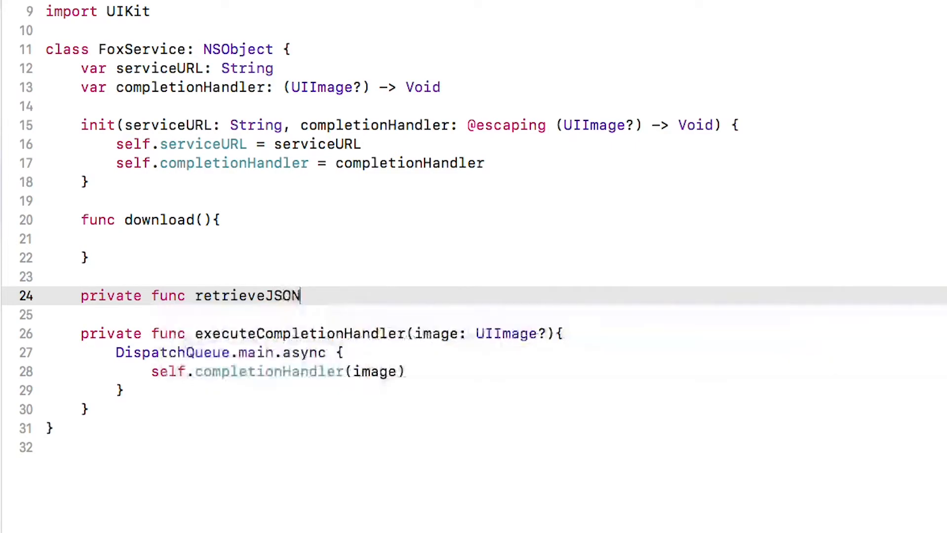
pyautogui.write('() {')
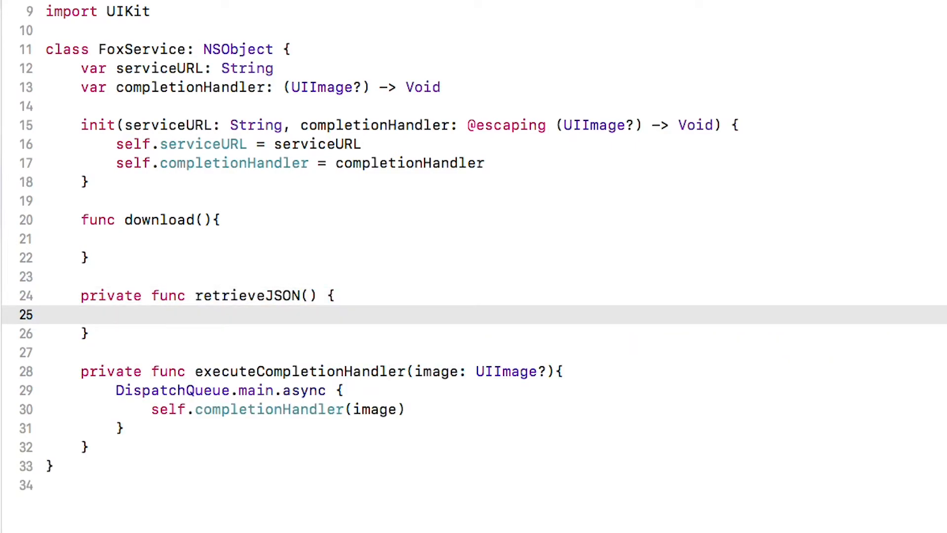
# Step: Import Alamofire and SwiftyJSON under import UIKit
pyautogui.click(118, 315)
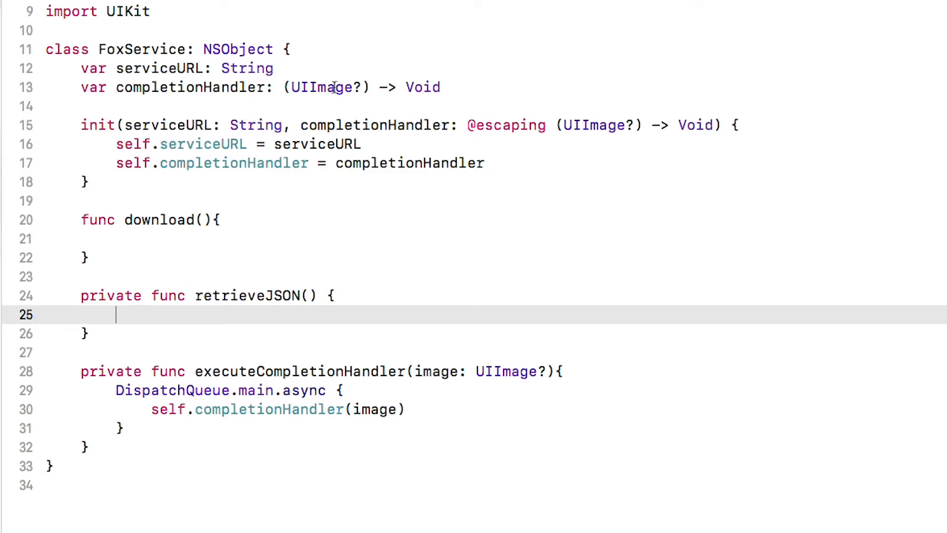
pyautogui.write('impor')
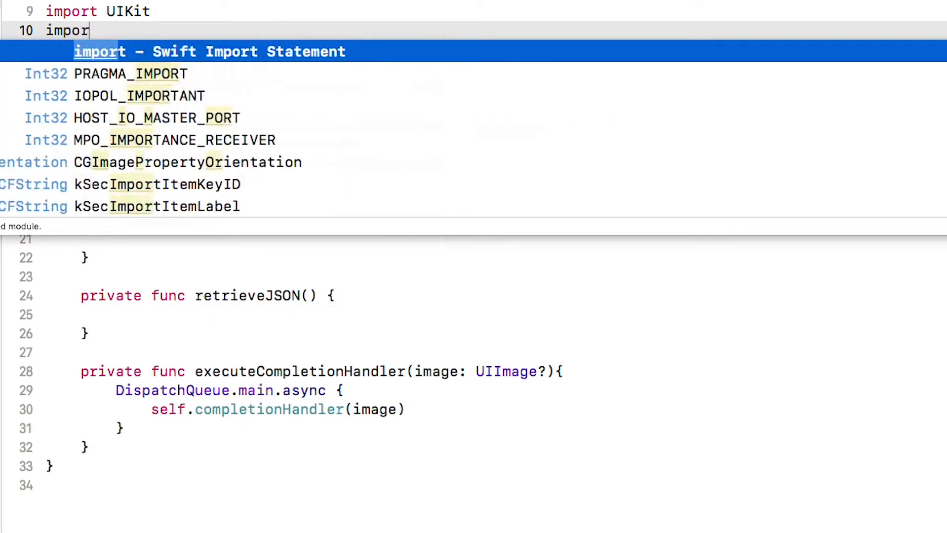
pyautogui.write('Alamofir')
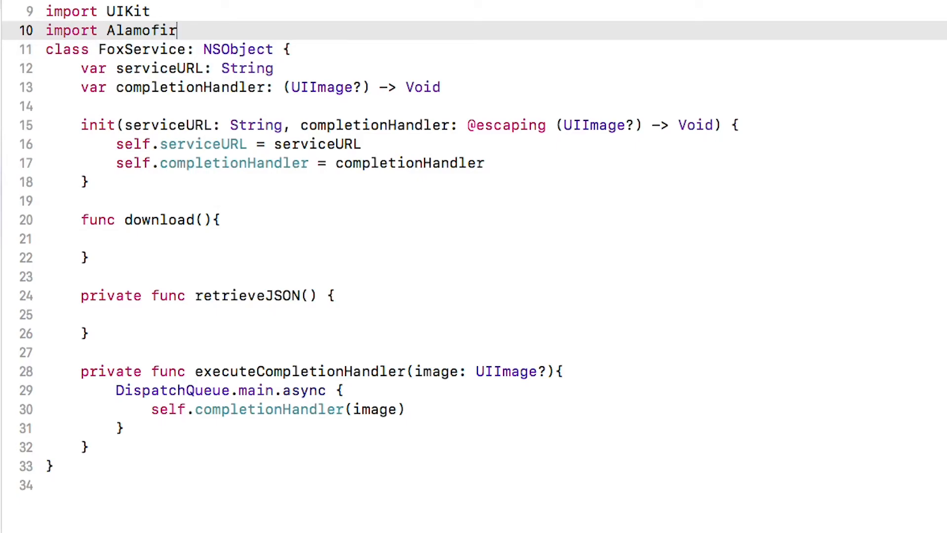
pyautogui.write('e')
pyautogui.write('import SwiftyJSON')
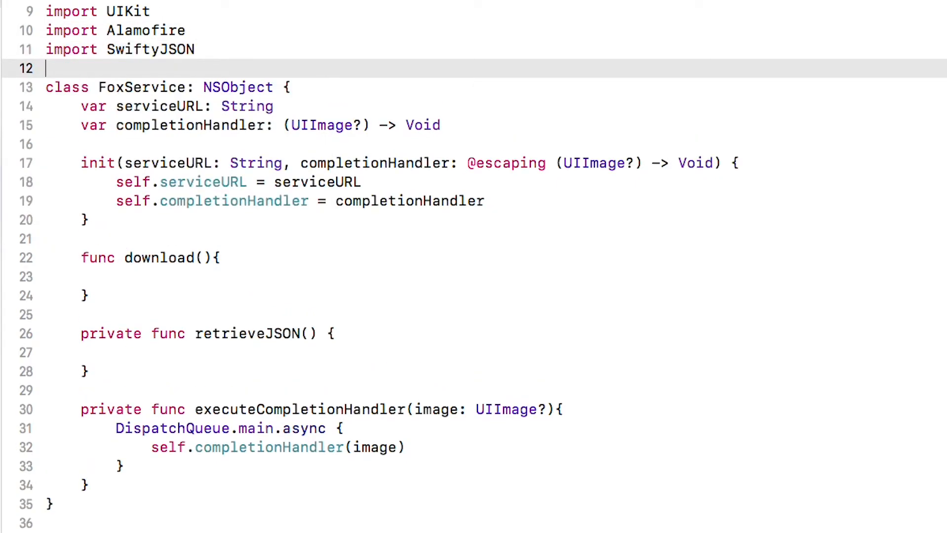
pyautogui.moveTo(324, 62)
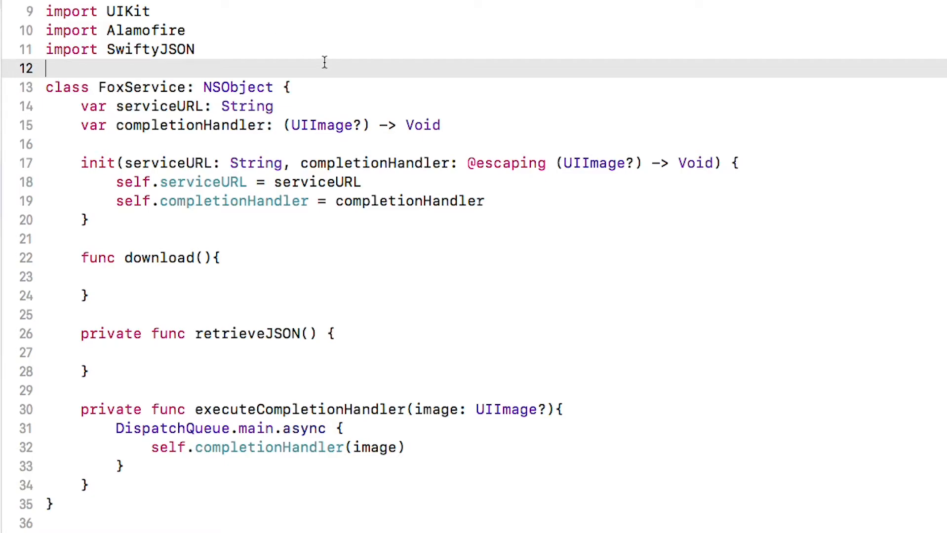
# Step: In retrieveJSON, request self.serviceURL with Alamofire.responseJSON and parse the result into a JSON object via if let
pyautogui.click(422, 353)
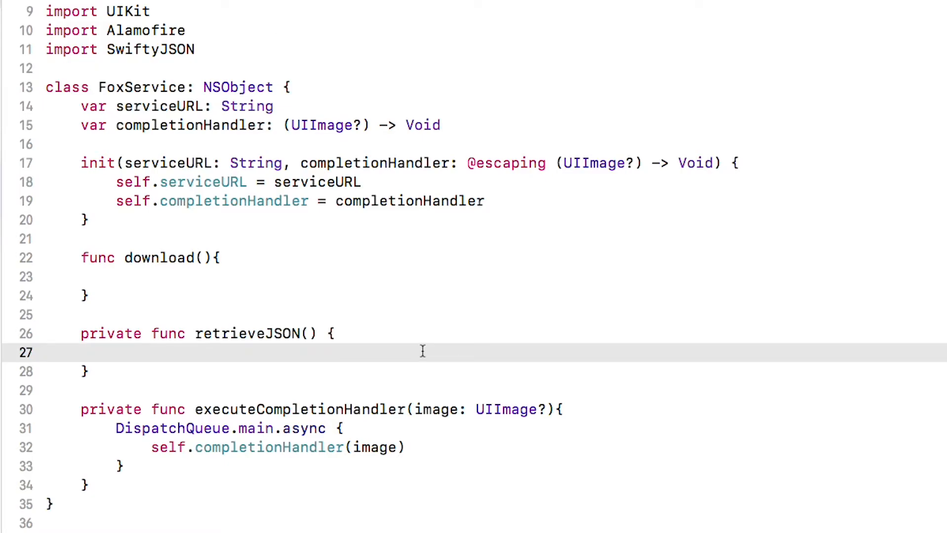
pyautogui.write('Alamofire')
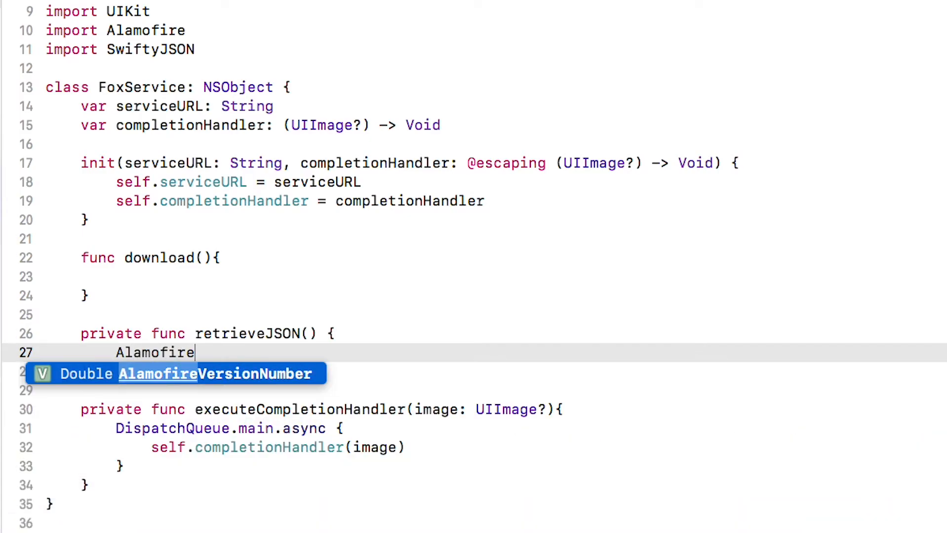
pyautogui.write('.request(self.serviceURL).responseJSON { (response) in')
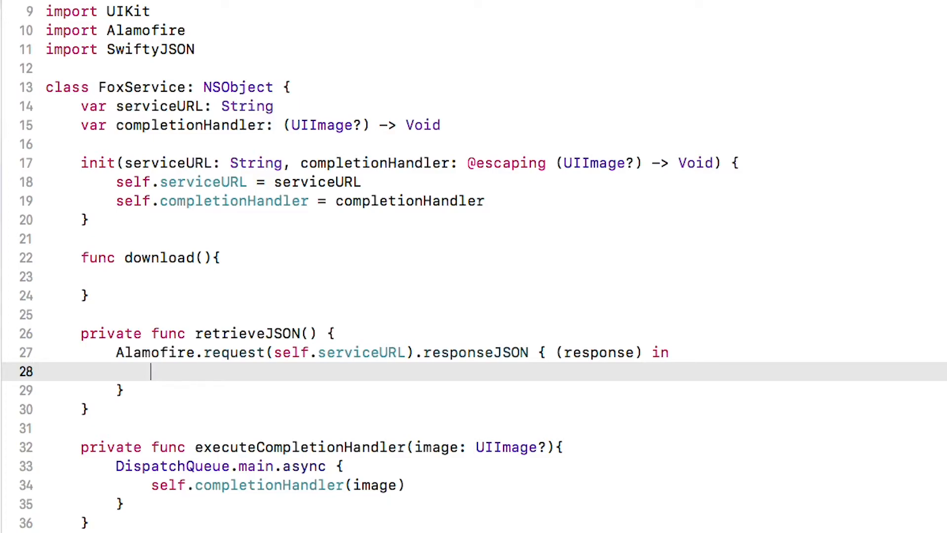
pyautogui.write('if let')
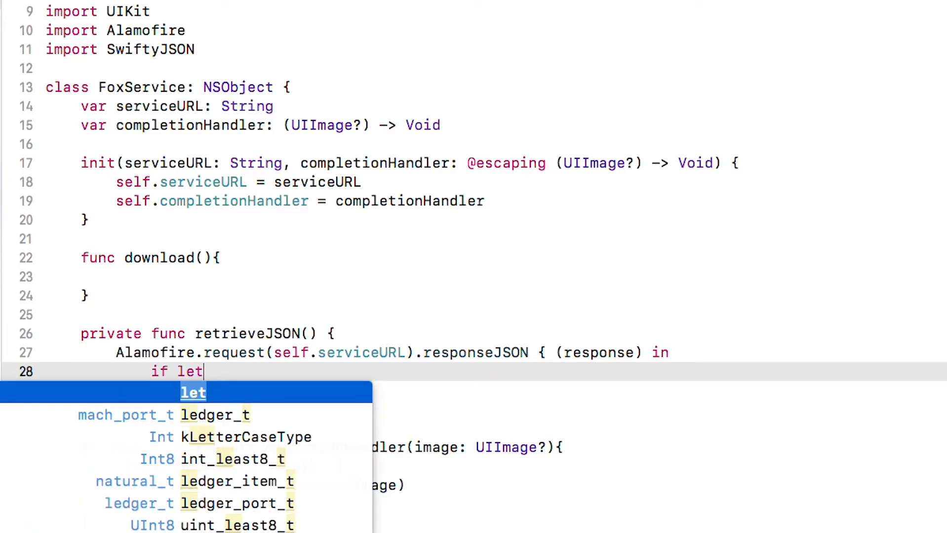
pyautogui.write('jsonString = response.result.value {')
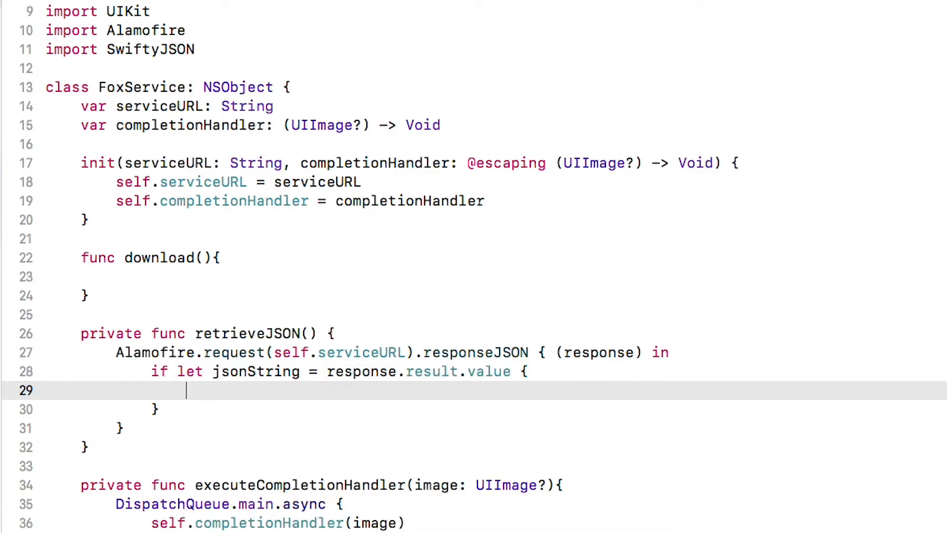
pyautogui.write('let json =')
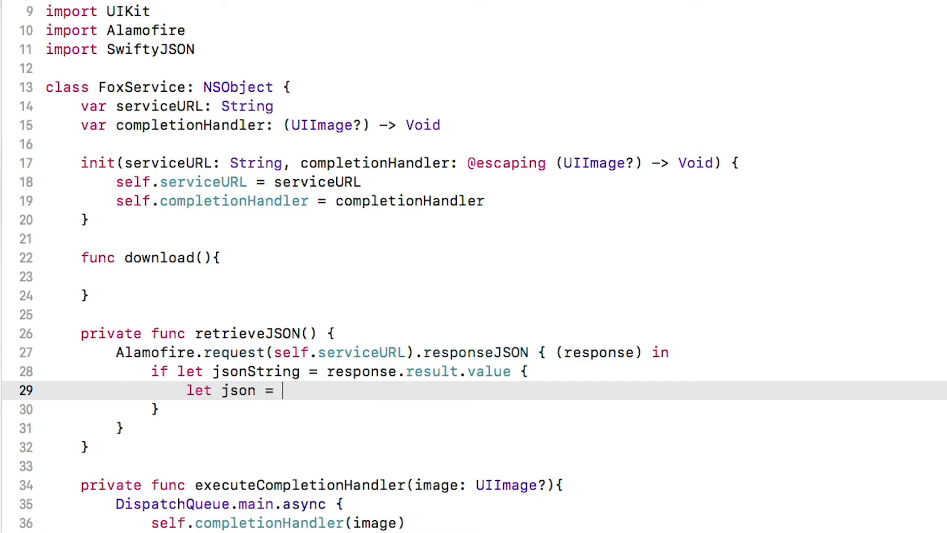
pyautogui.write('JSON(jsonString')
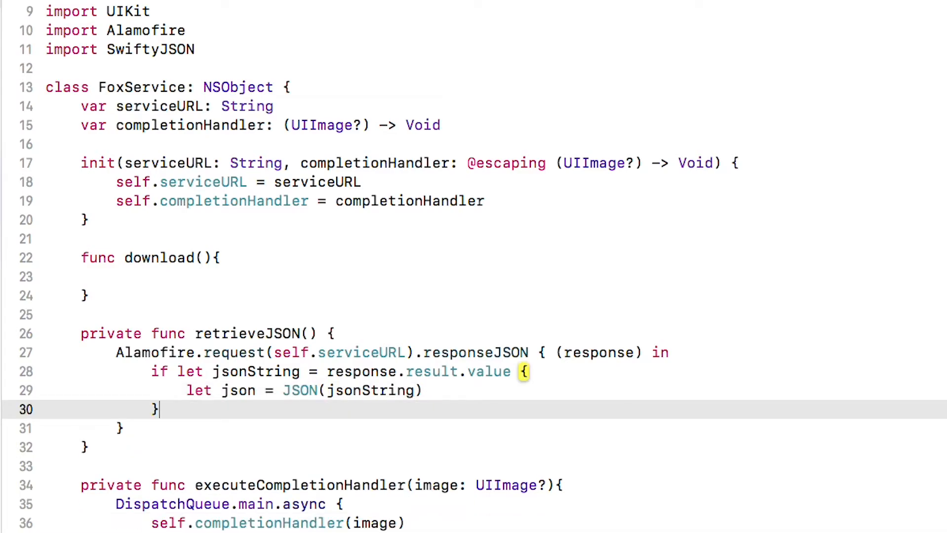
# Step: On failure call executeCompletionHandler(image: nil), print the parsed json, and call self.retrieveJSON() from download()
pyautogui.write('else{')
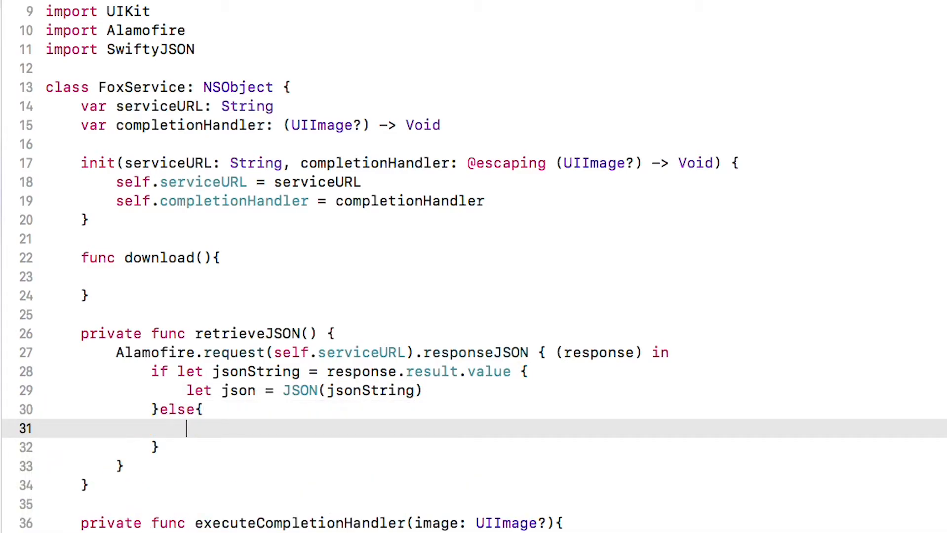
pyautogui.write('self.exc')
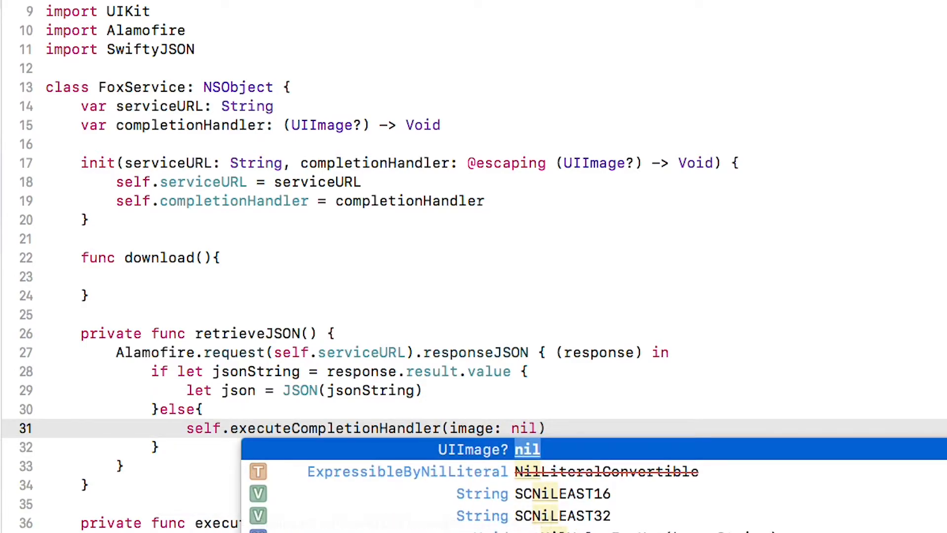
pyautogui.press('Escape')
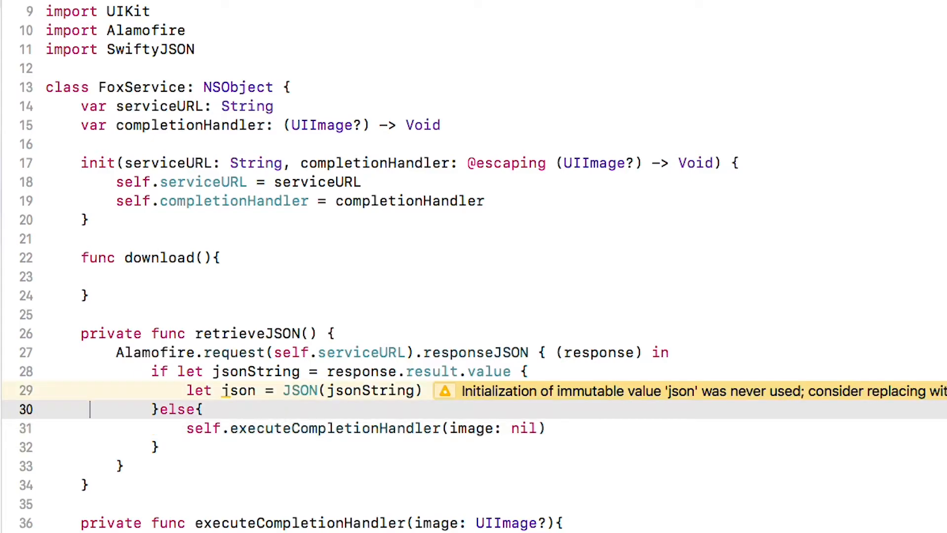
pyautogui.write('print(json')
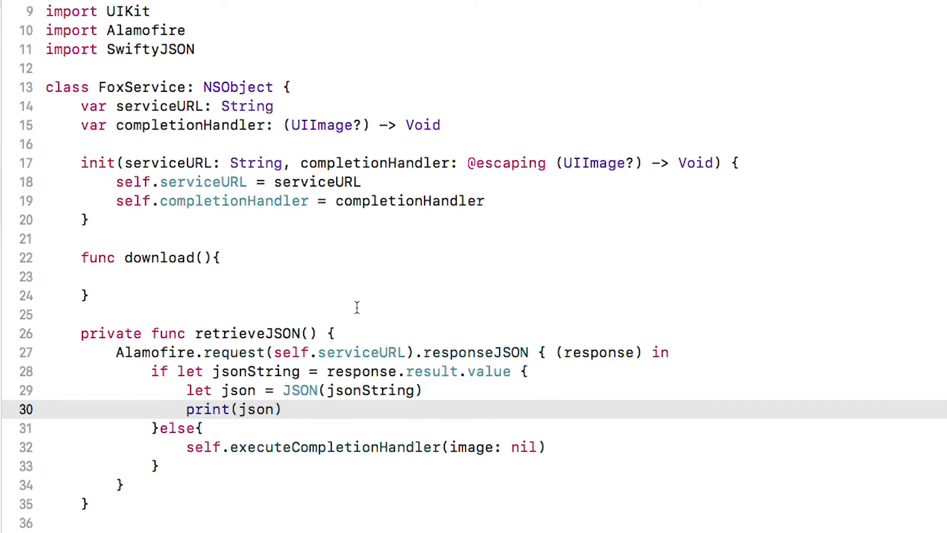
pyautogui.write('sel')
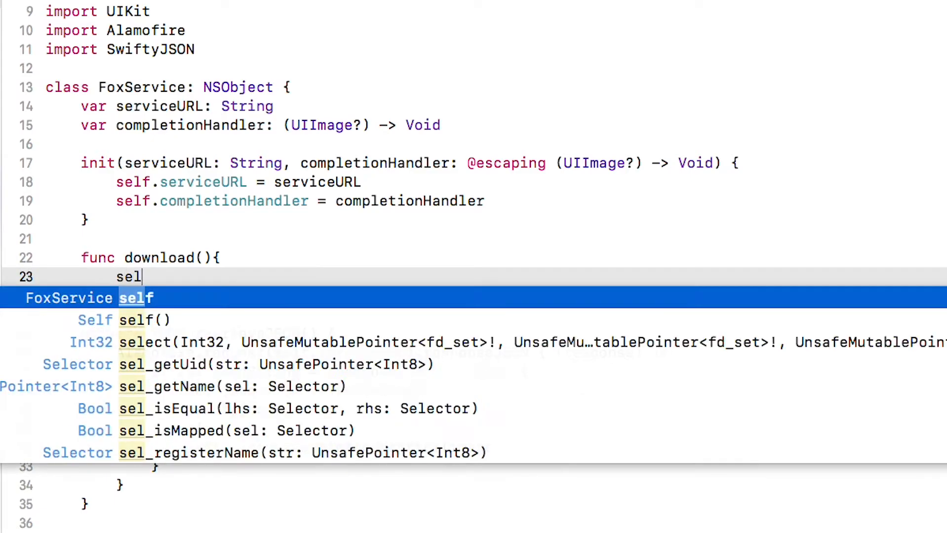
pyautogui.write('self.retrieveJSON(')
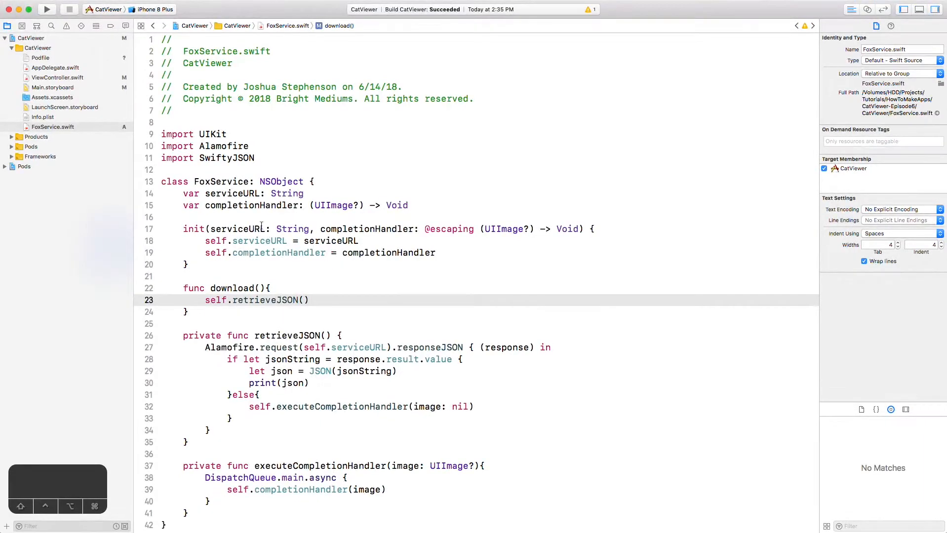
# Step: Add a var foxService: FoxService? property to the view controller
pyautogui.click(57, 77)
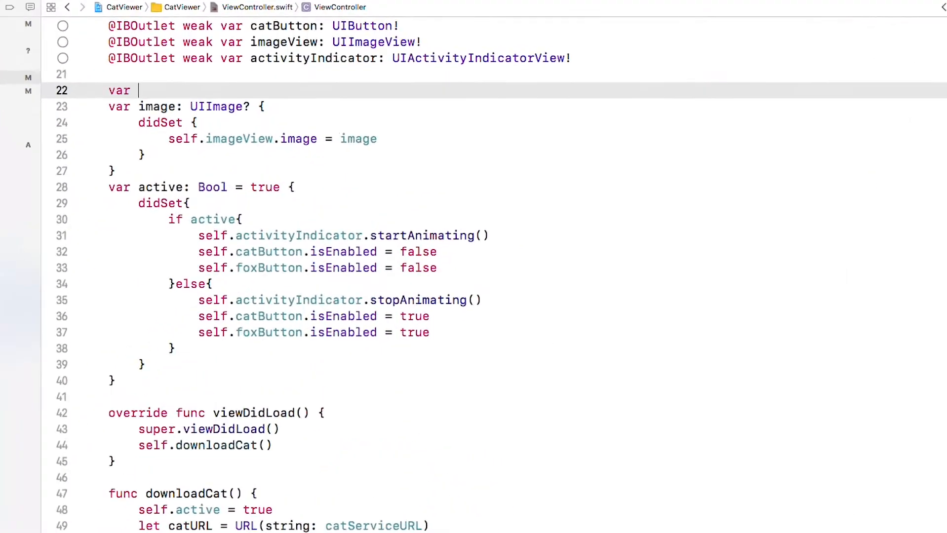
pyautogui.write('foxService:')
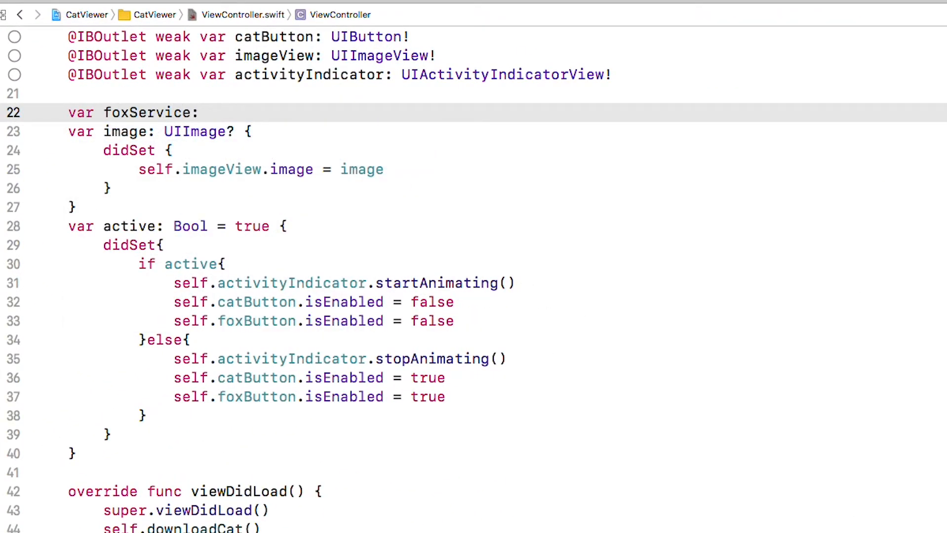
pyautogui.write('FoxService?')
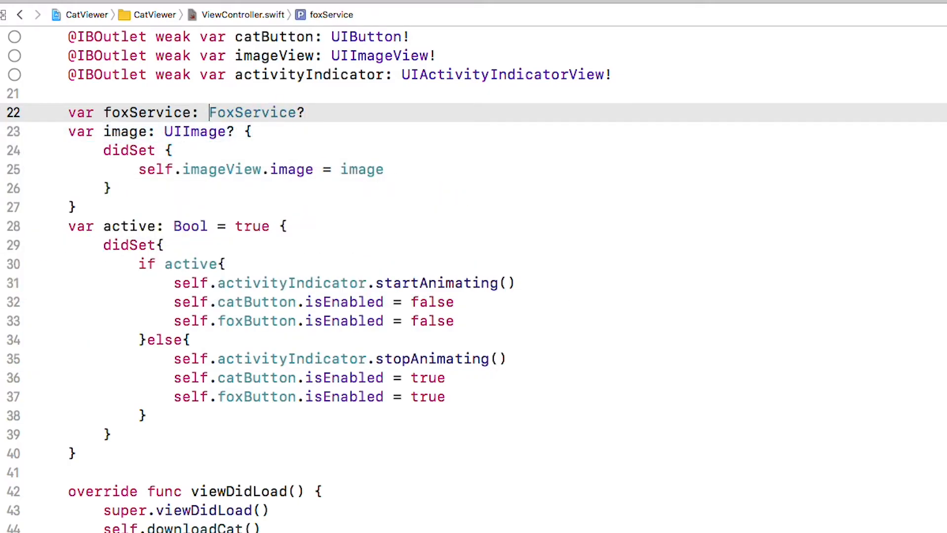
pyautogui.scroll(-3)
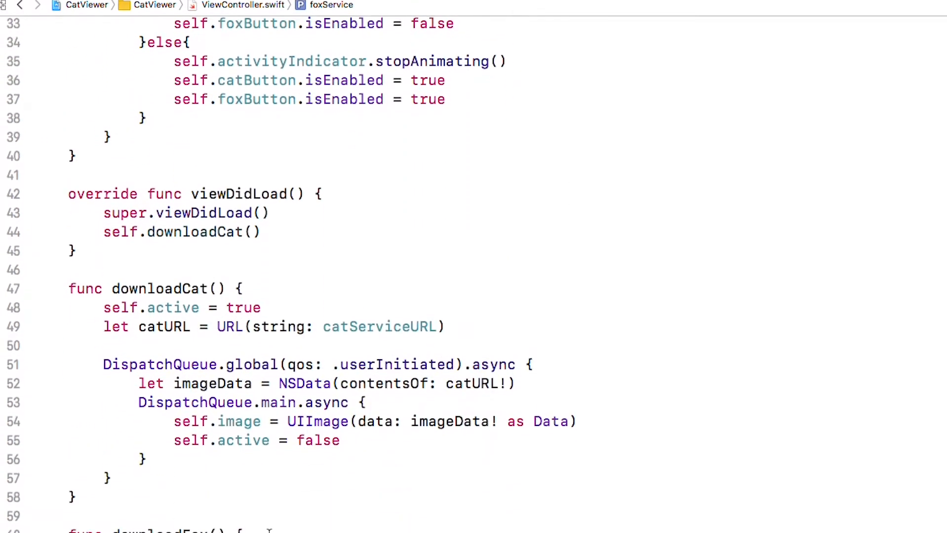
# Step: In downloadFox, create a FoxService with foxServiceURL when foxService is nil, with a completion closure
pyautogui.write('if')
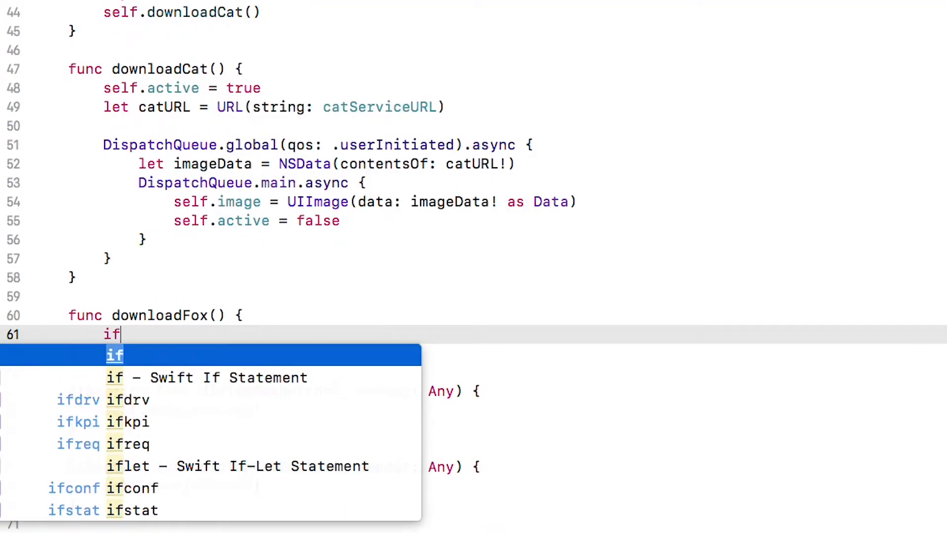
pyautogui.write('foxService ==')
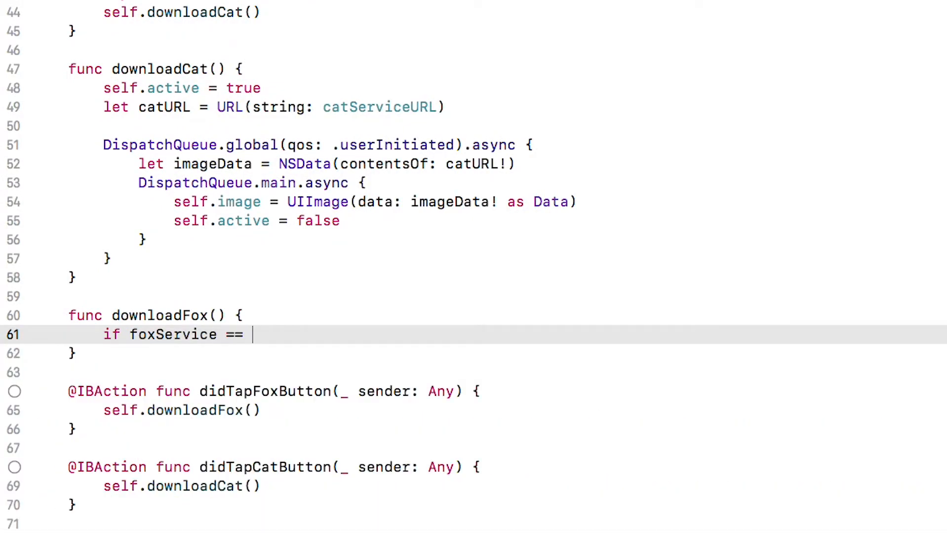
pyautogui.write('nil {')
pyautogui.write('self.foxService')
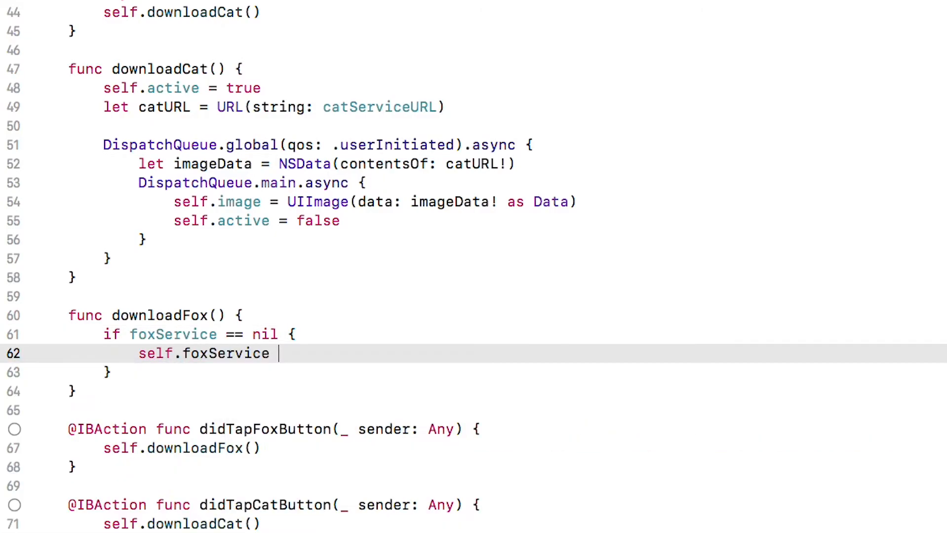
pyautogui.write('= FoxService(serviceURL: String, completionHandler: (UIImage?) -> Void')
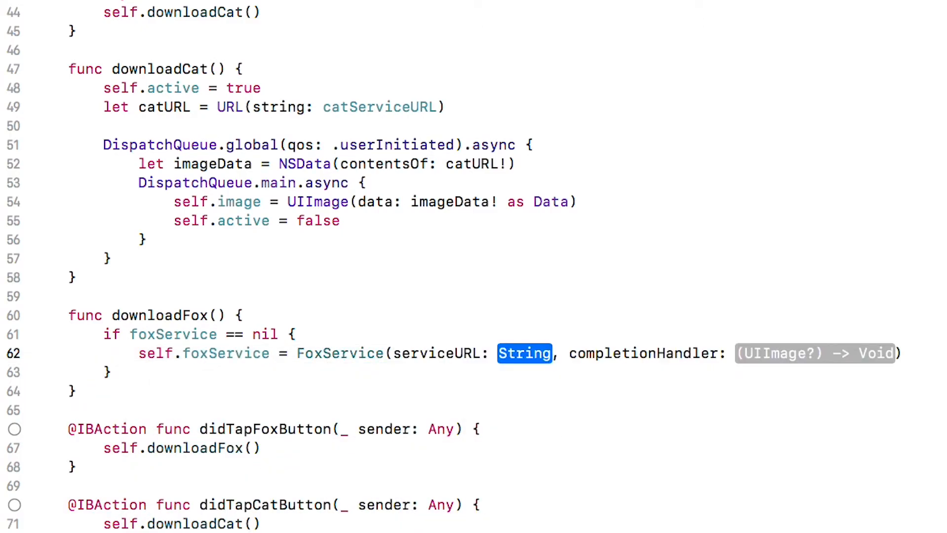
pyautogui.write('foxServ')
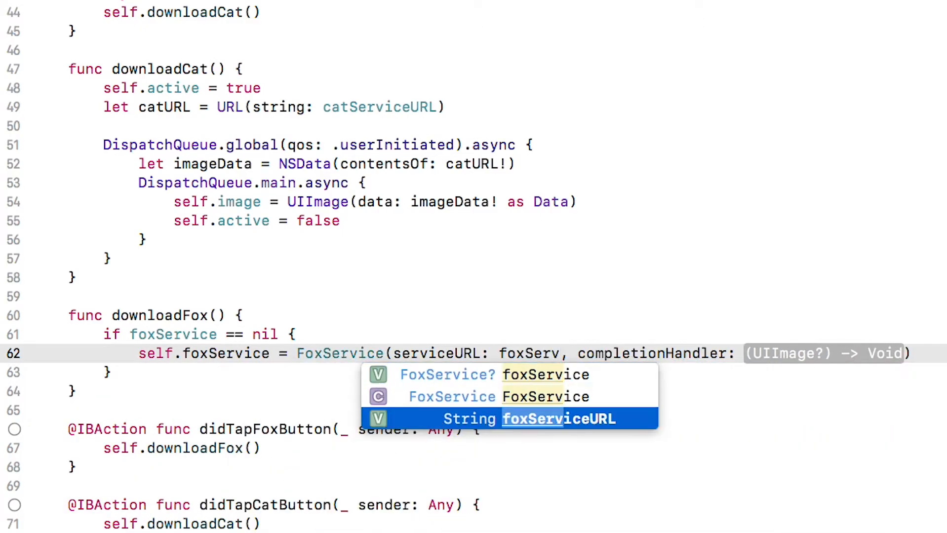
pyautogui.click(530, 419)
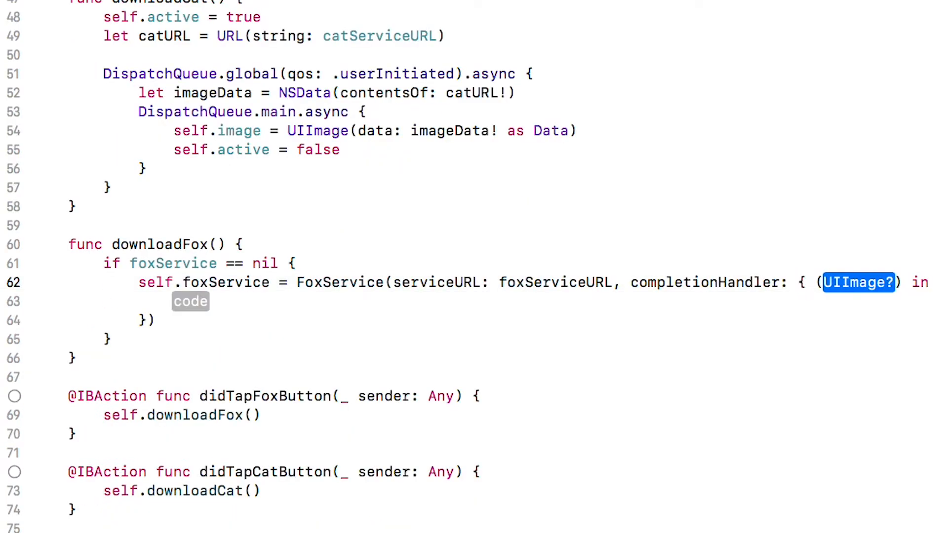
# Step: In the closure, set self.image when an image arrives and set self.active = false, then continue with foxService
pyautogui.write('image')
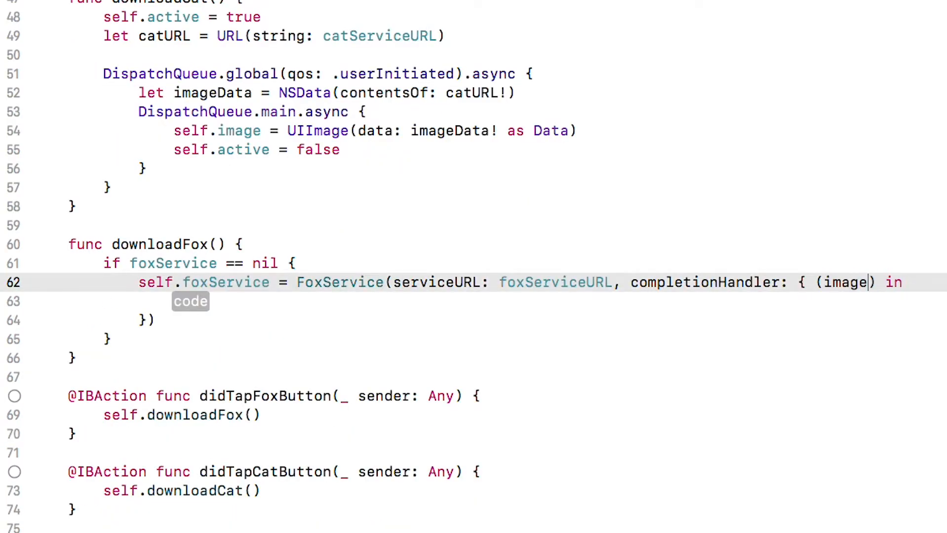
pyautogui.write('if let')
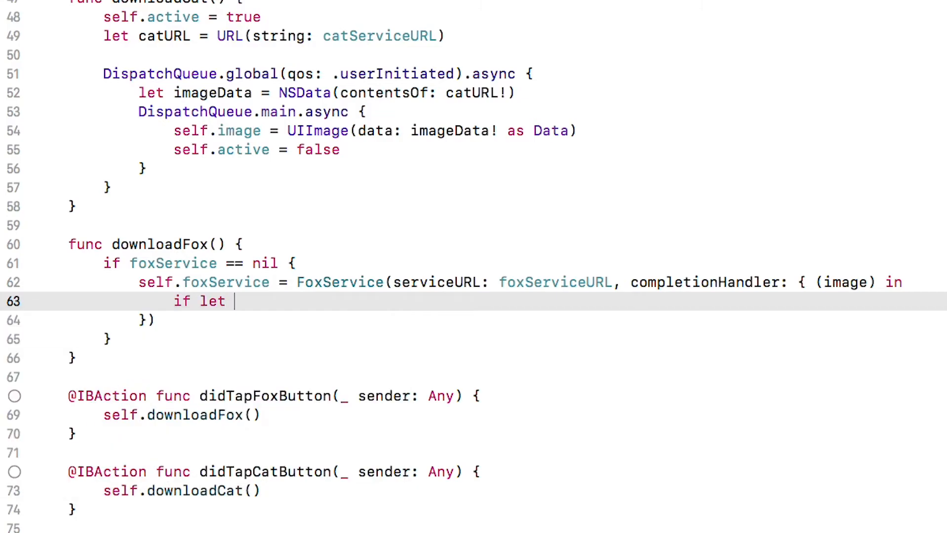
pyautogui.write('image = image {')
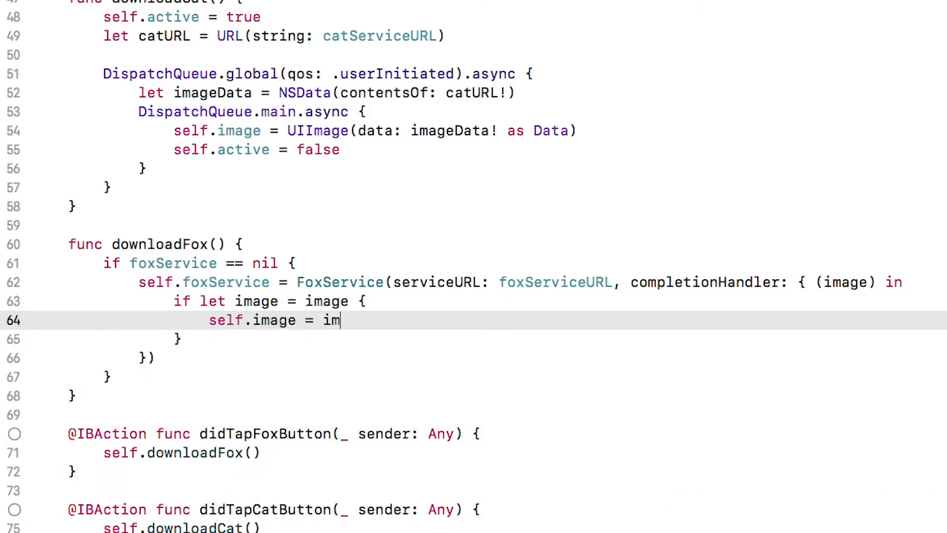
pyautogui.write('age')
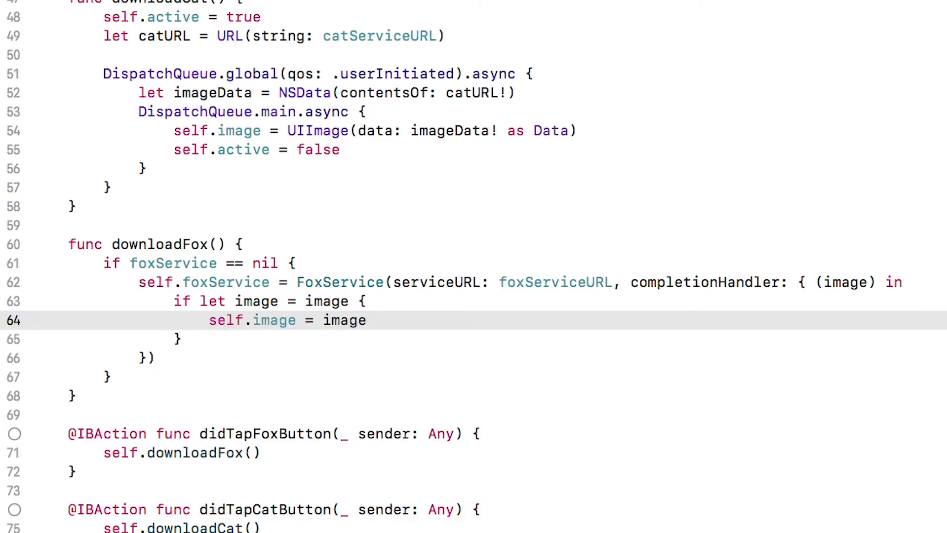
pyautogui.click(178, 339)
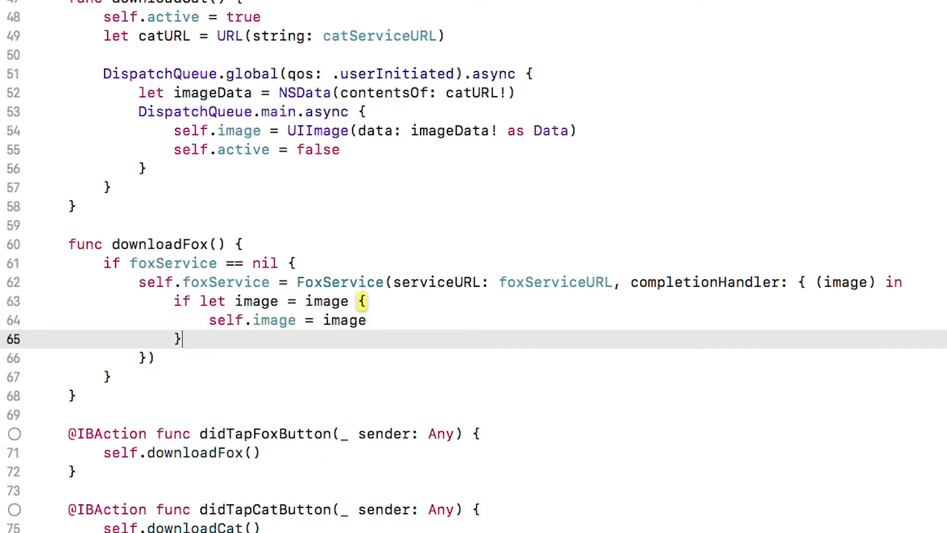
pyautogui.write('self.active = true')
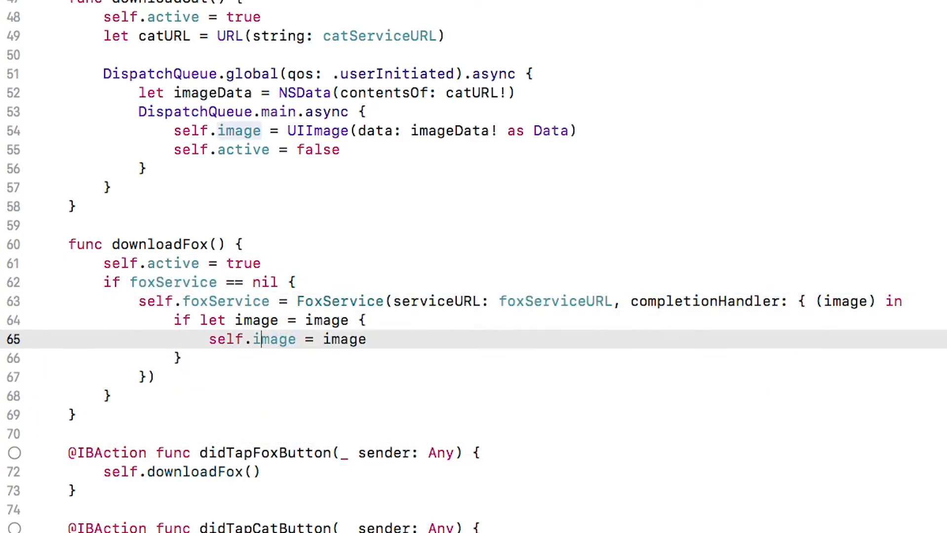
pyautogui.write('self.a')
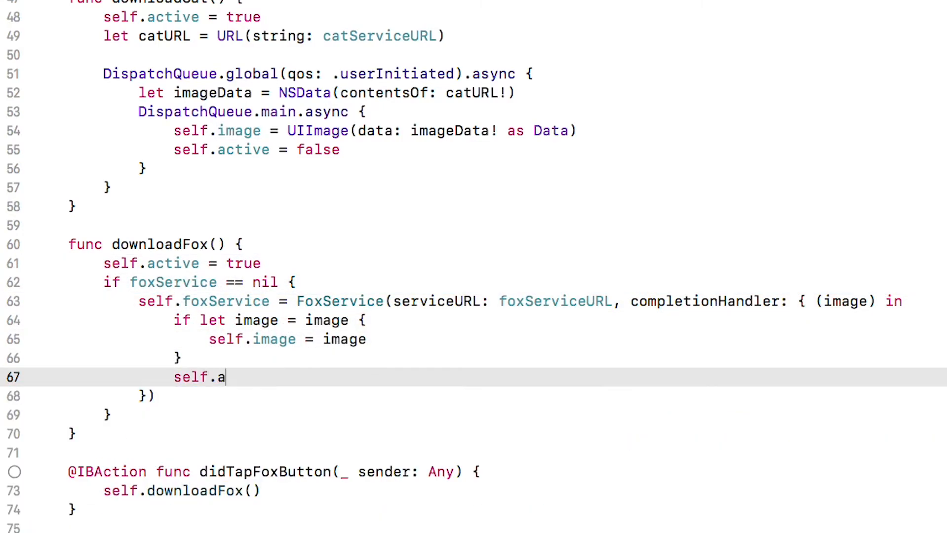
pyautogui.write('ctive = false')
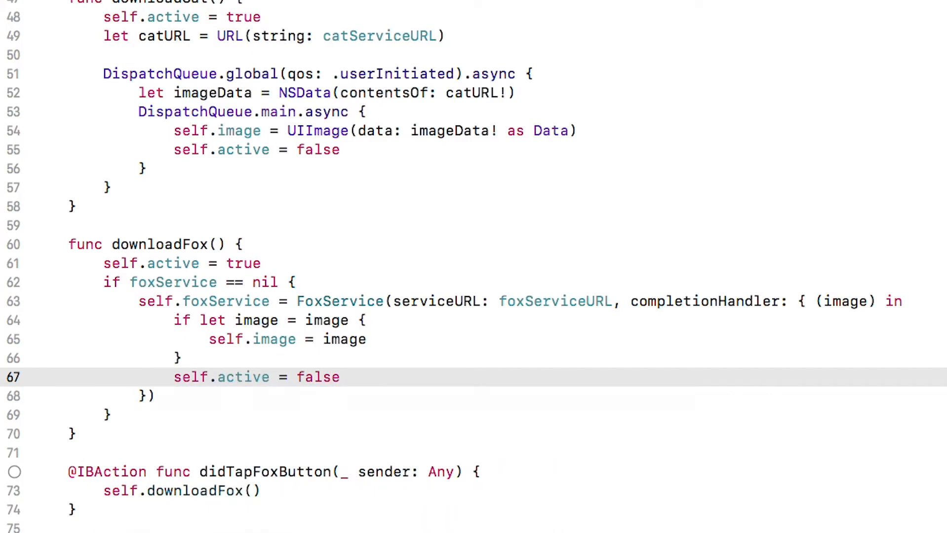
pyautogui.write('fo')
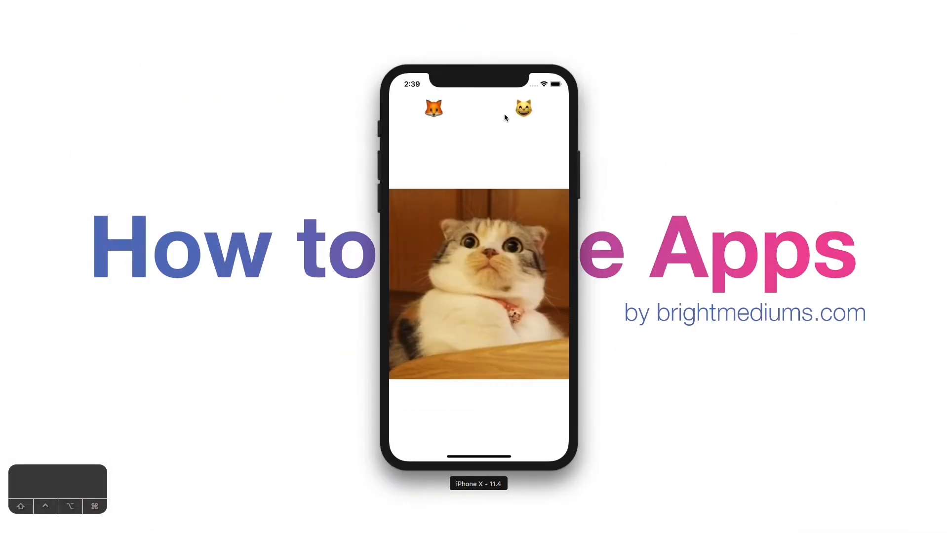
# Step: Request a fox image in the running app and inspect the console's randomfox JSON response
pyautogui.click(433, 110)
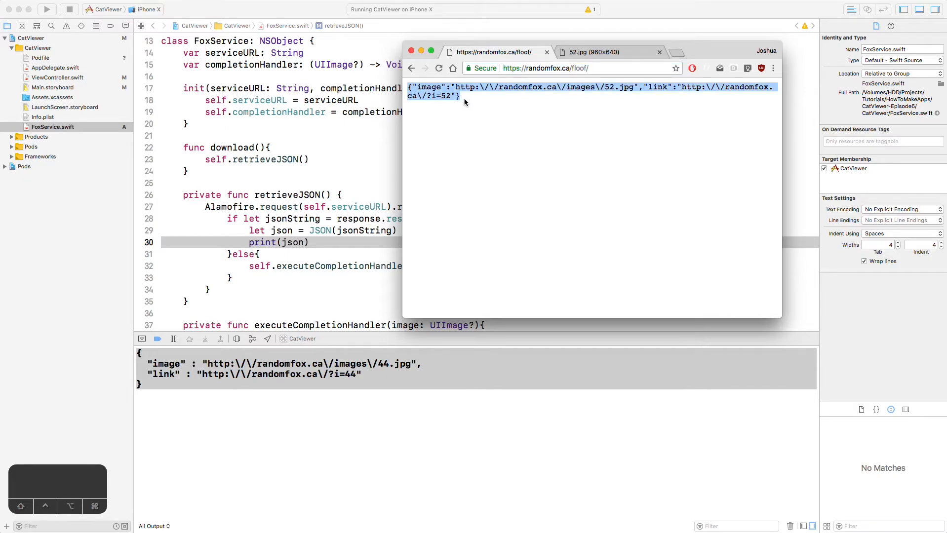
pyautogui.doubleClick(657, 87)
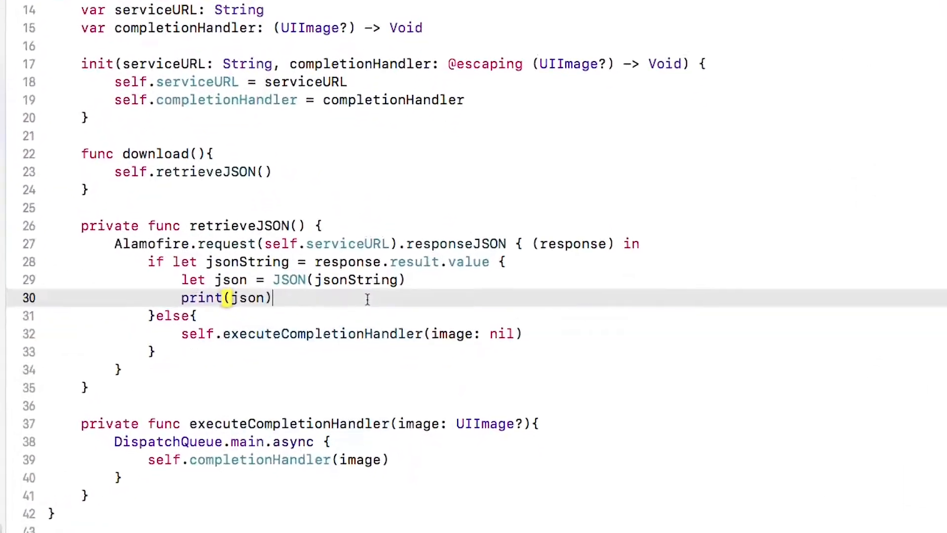
# Step: Add a retrieveImage(image: String) method that prints "retrieveing" with the image URL
pyautogui.write('retrieveImage(imageURL')
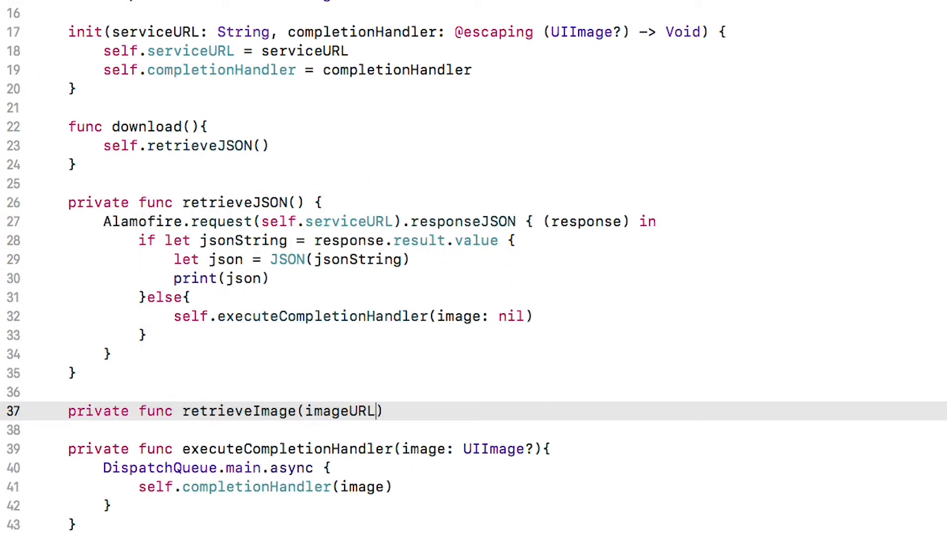
pyautogui.write(': String) {')
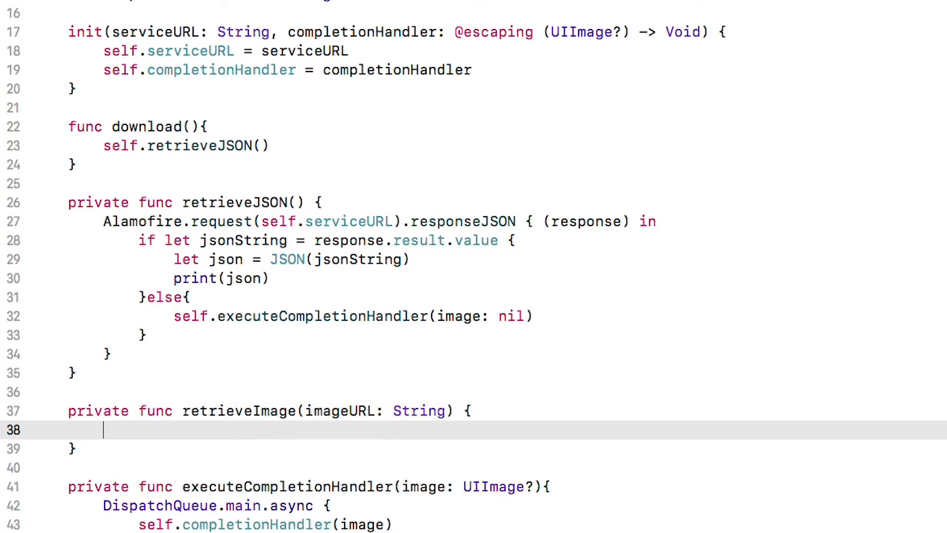
pyautogui.write('print("retrieveing"')
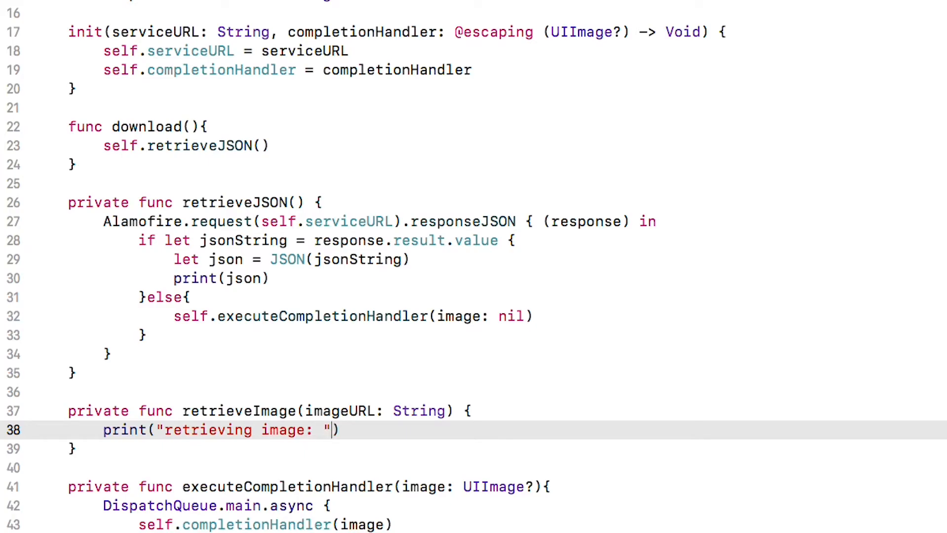
pyautogui.write('\\(imageURL')
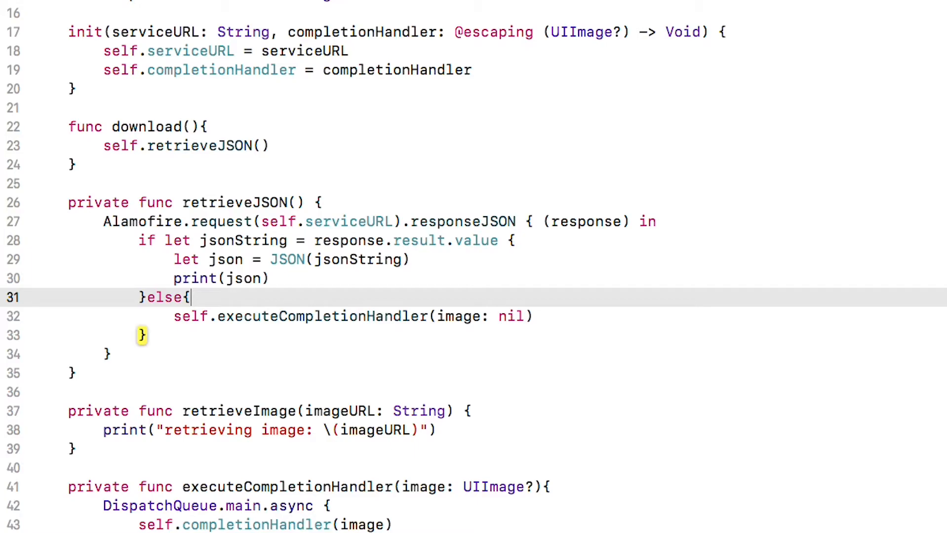
# Step: Have retrieveJSON call self.retrieveImage with json image .stringValue
pyautogui.write('self.retrieveImage(imageURL: j')
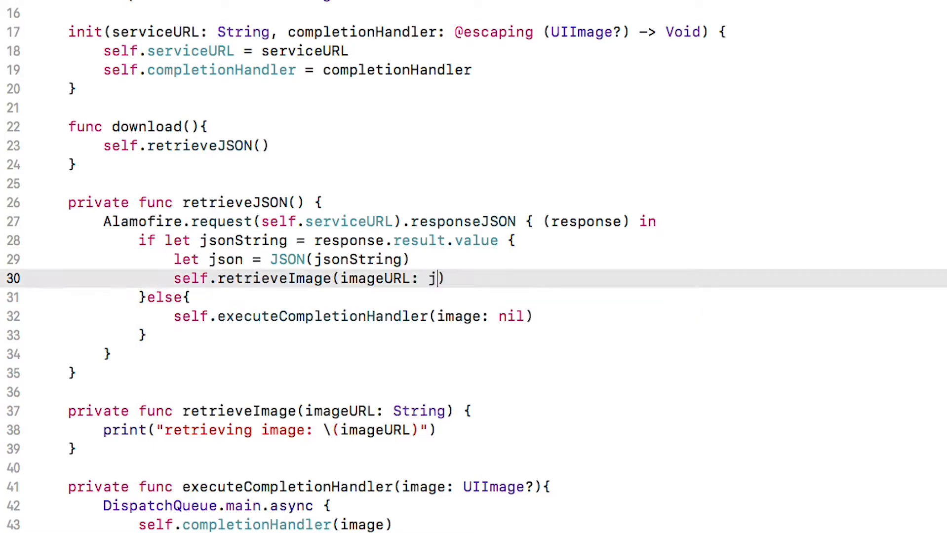
pyautogui.write('son["')
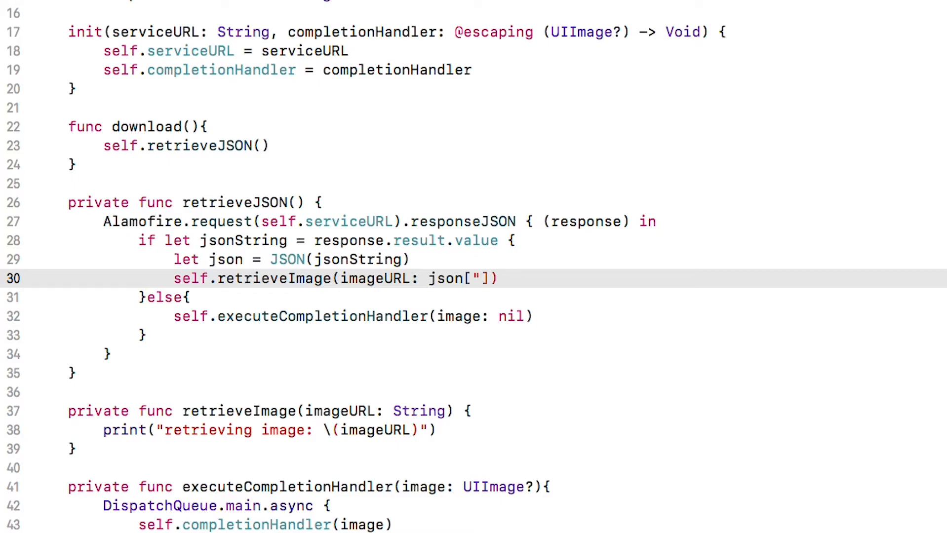
pyautogui.write('image"')
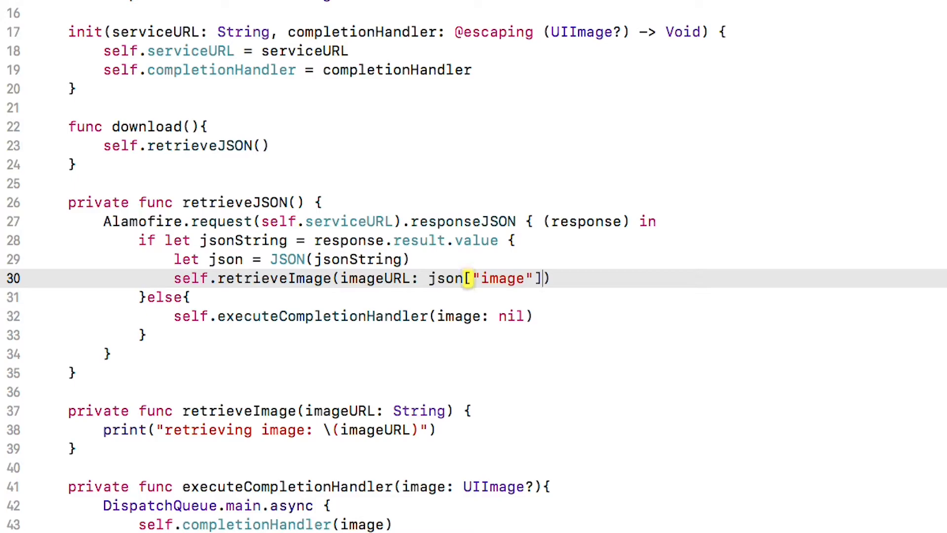
pyautogui.write('.stringValue')
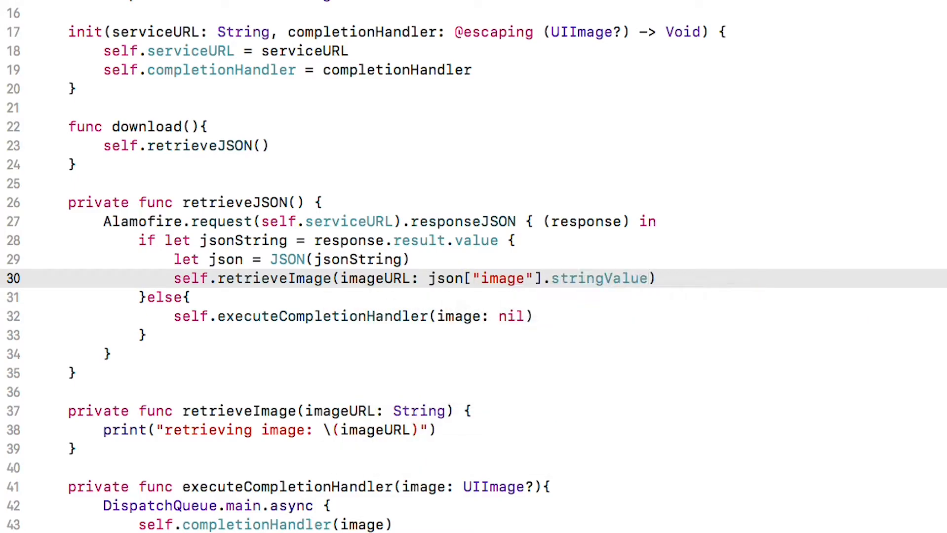
pyautogui.click(649, 278)
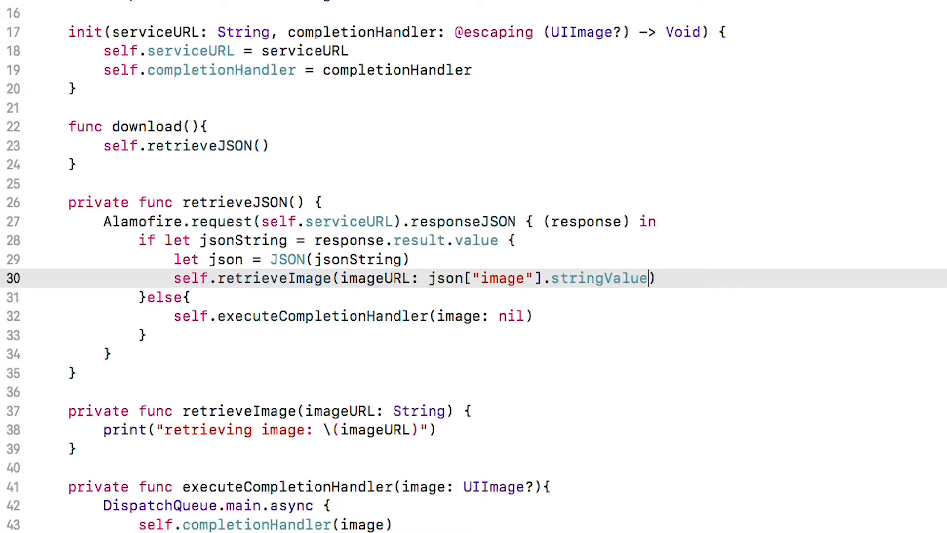
pyautogui.scroll(-3)
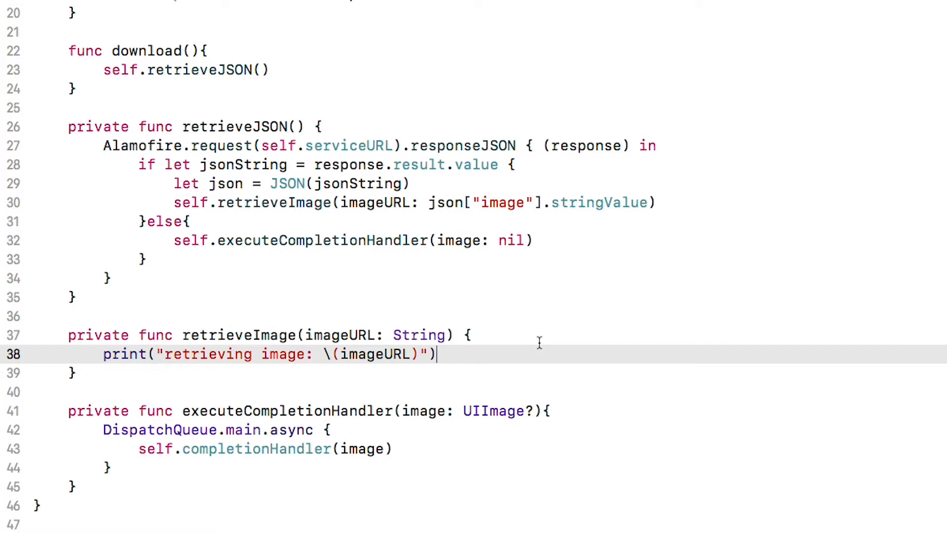
# Step: Start an Alamofire.request(imageURL).response call inside retrieveImage
pyautogui.write('Alamofire.request(')
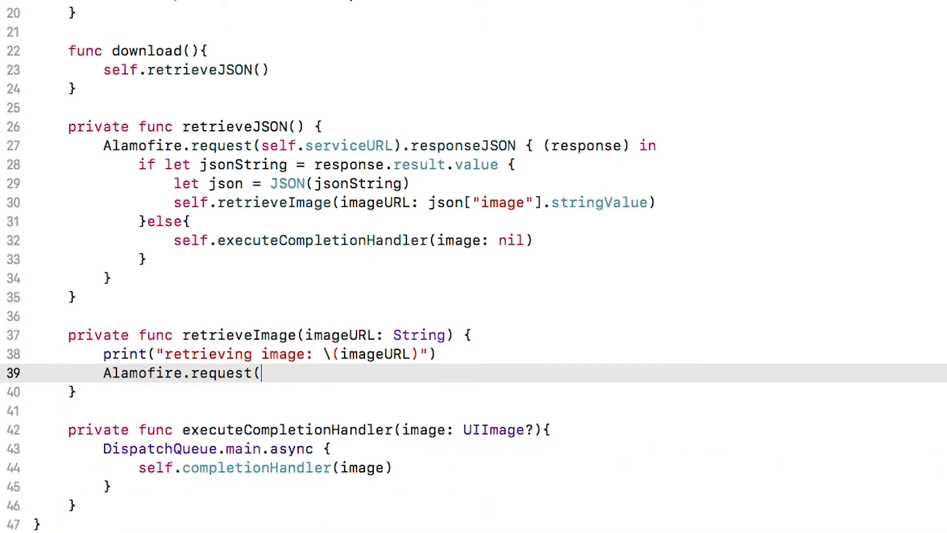
pyautogui.write('imageURL)')
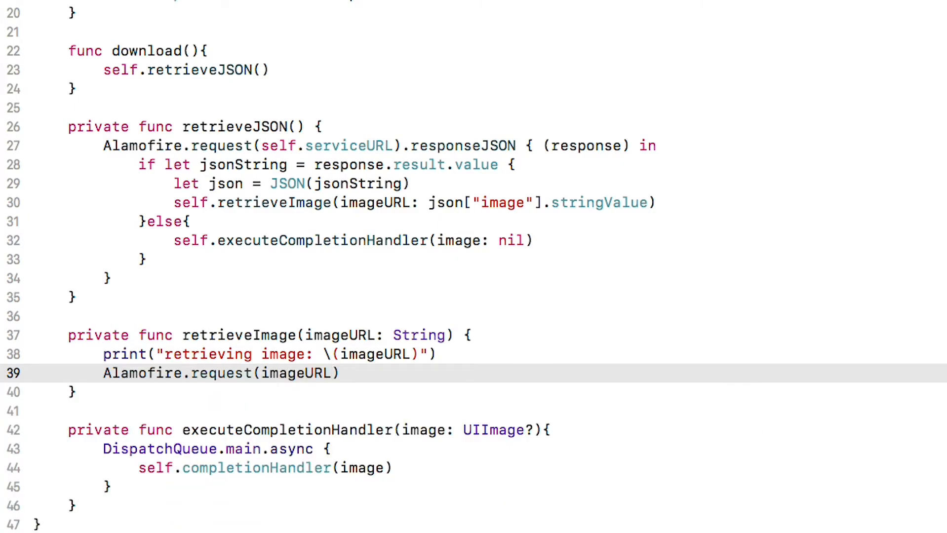
pyautogui.write('.responsei')
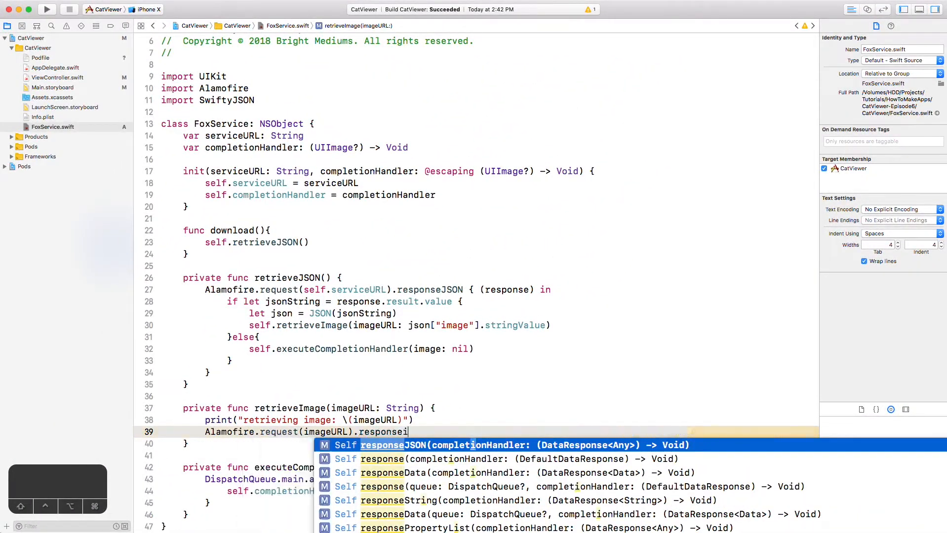
# Step: Add pod 'AlamofireImage' to the Podfile and rerun pod install
pyautogui.click(41, 57)
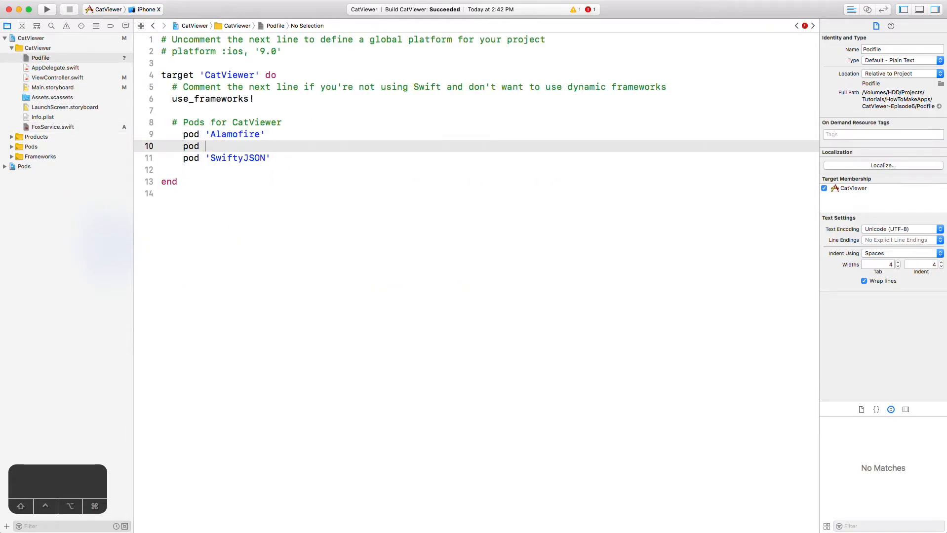
pyautogui.write("'AlamofireImage'")
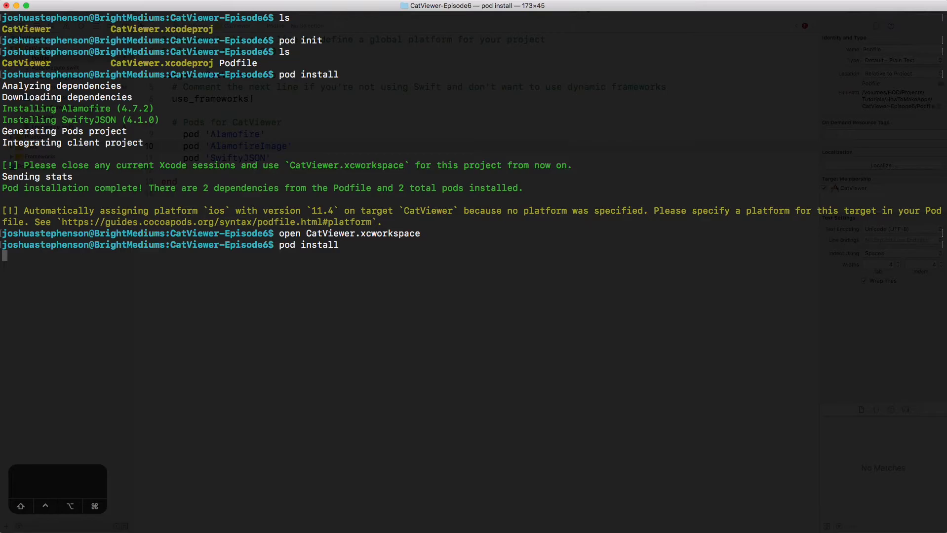
pyautogui.press('Return')
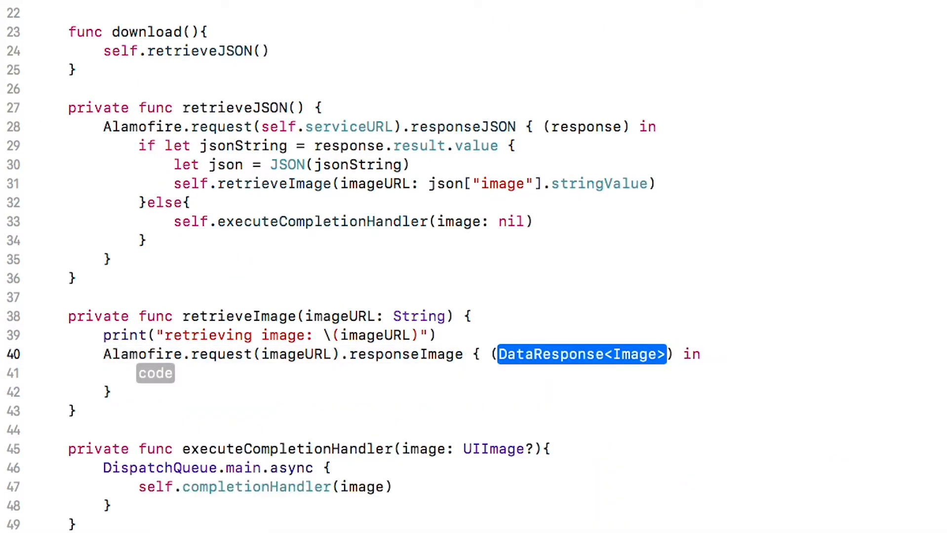
# Step: Name the responseImage closure parameter response and call self.executeCompletionHandler(image: response.result...)
pyautogui.write('response')
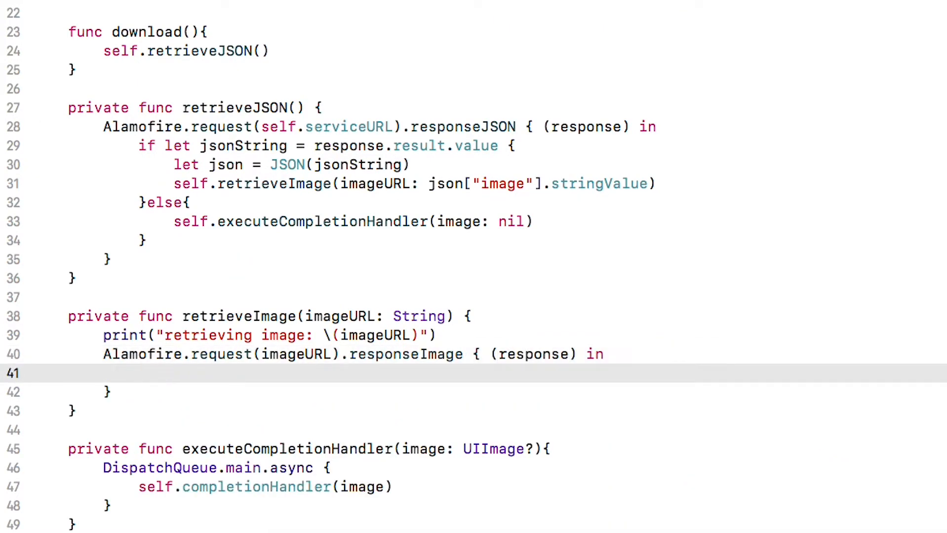
pyautogui.write('self.executeCompletionHandler(image: response.resu')
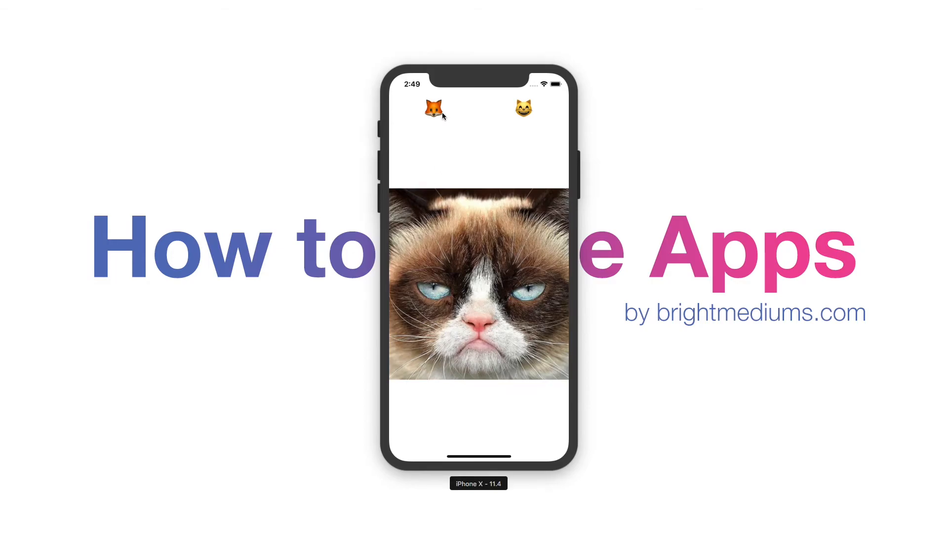
pyautogui.moveTo(432, 115)
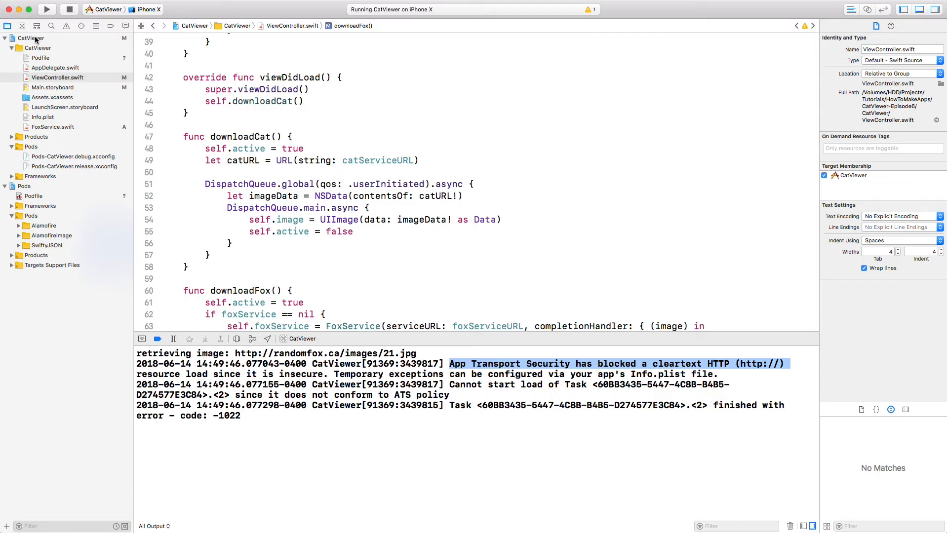
# Step: Add App Transport Security Settings with an Exception Domains entry for randomfox.ca in the target Info
pyautogui.click(30, 38)
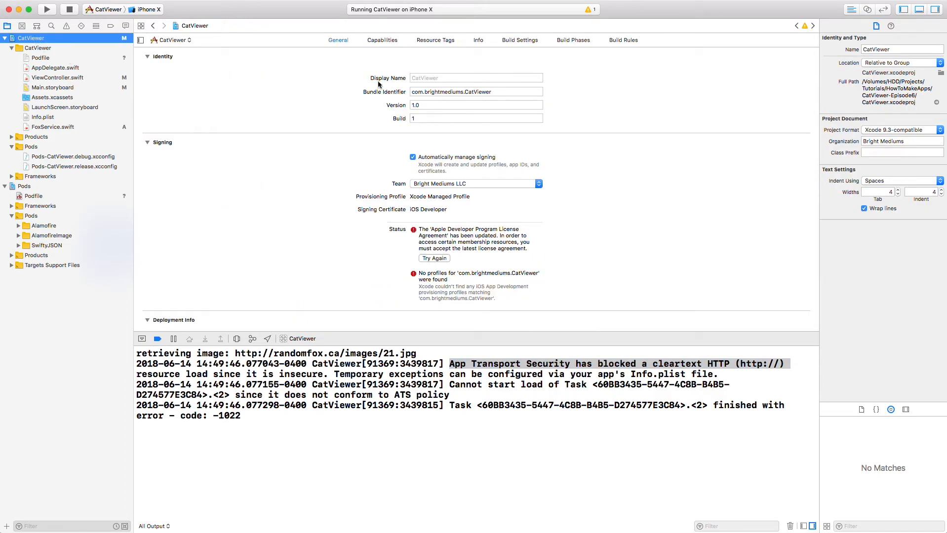
pyautogui.click(478, 40)
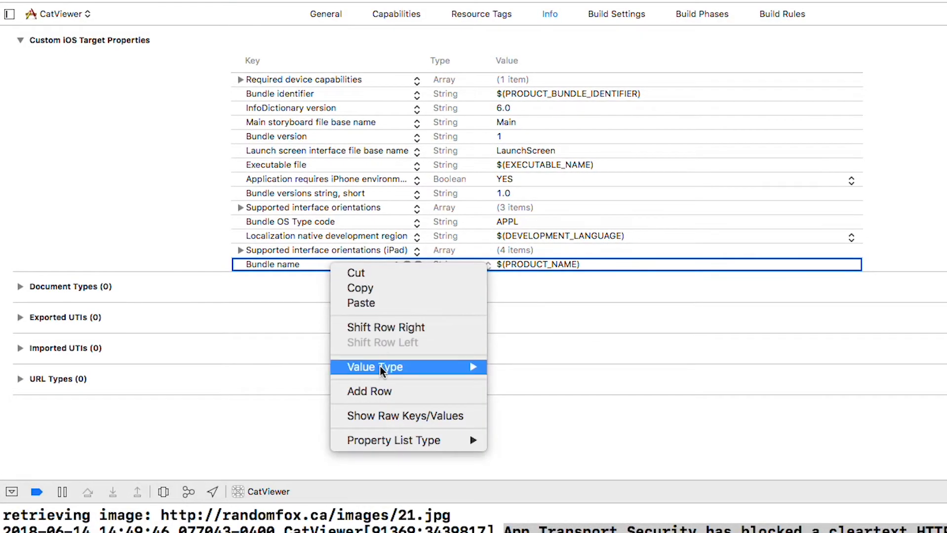
pyautogui.click(369, 391)
pyautogui.write('App Transport Security Settings')
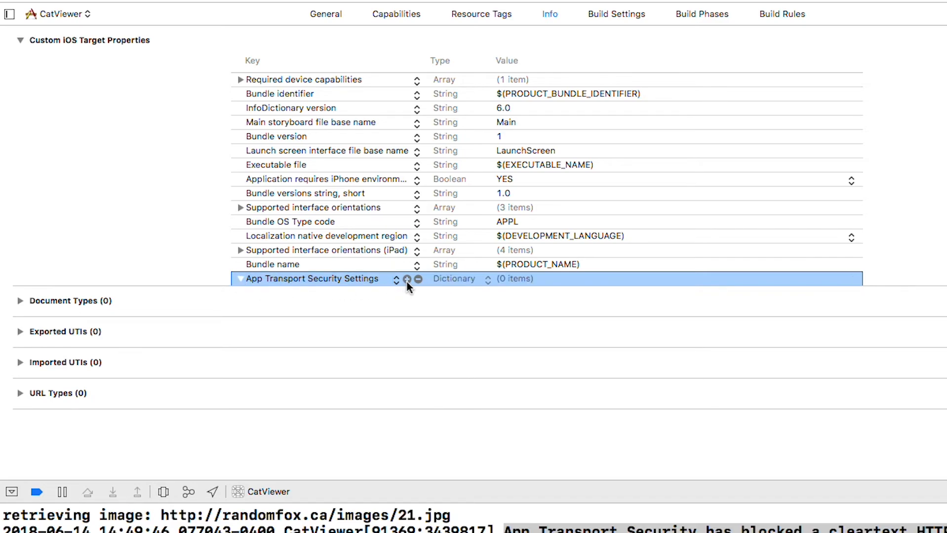
pyautogui.click(407, 280)
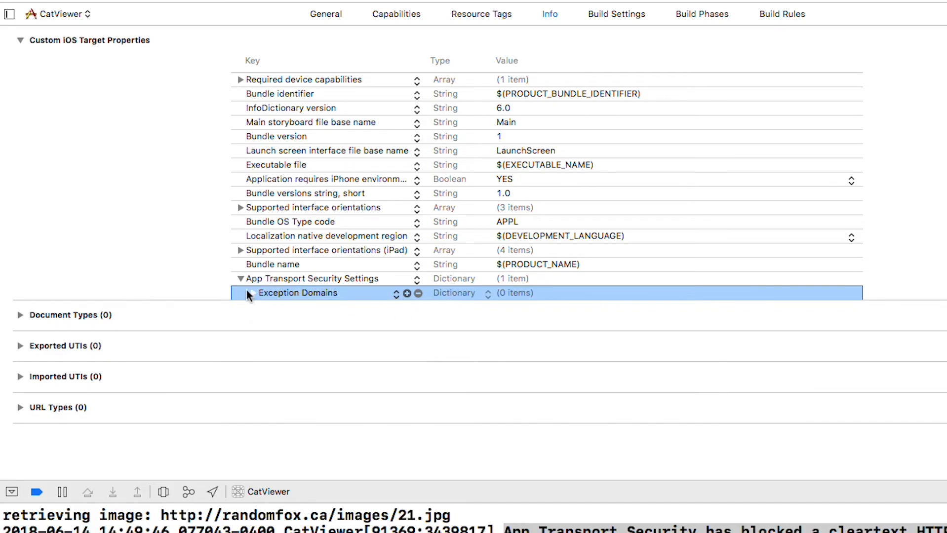
pyautogui.click(407, 294)
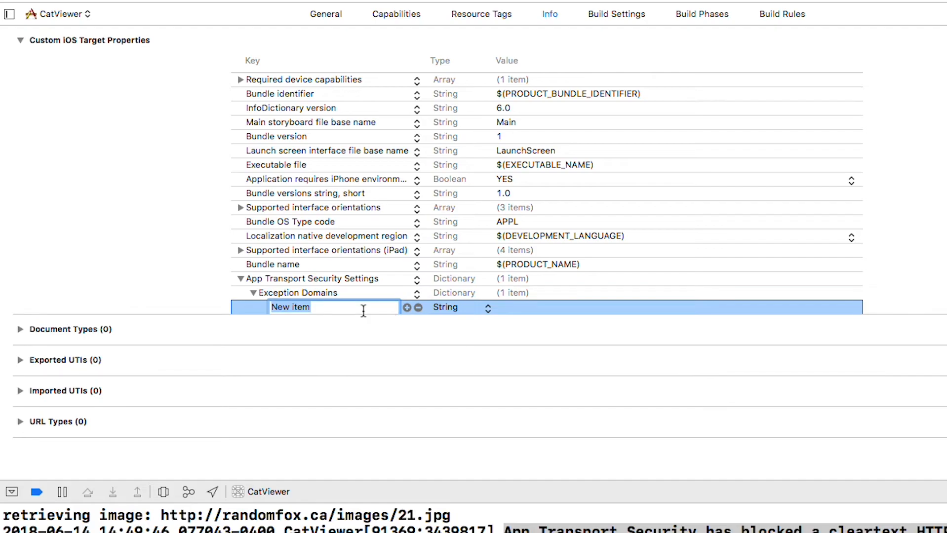
pyautogui.write('randomfox.c')
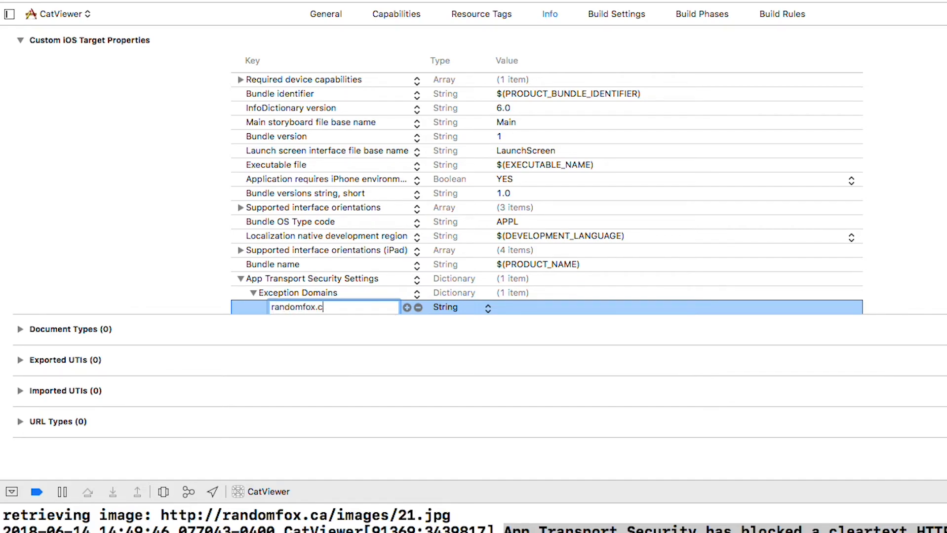
pyautogui.write('a')
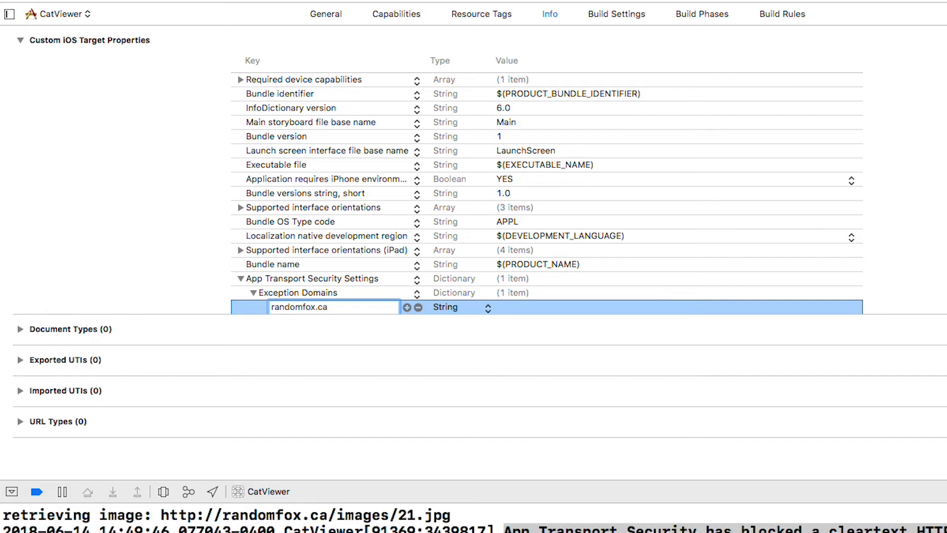
# Step: Make randomfox.ca a Dictionary holding a Boolean NSAllowsInsecureHTTPLoads key
pyautogui.click(491, 307)
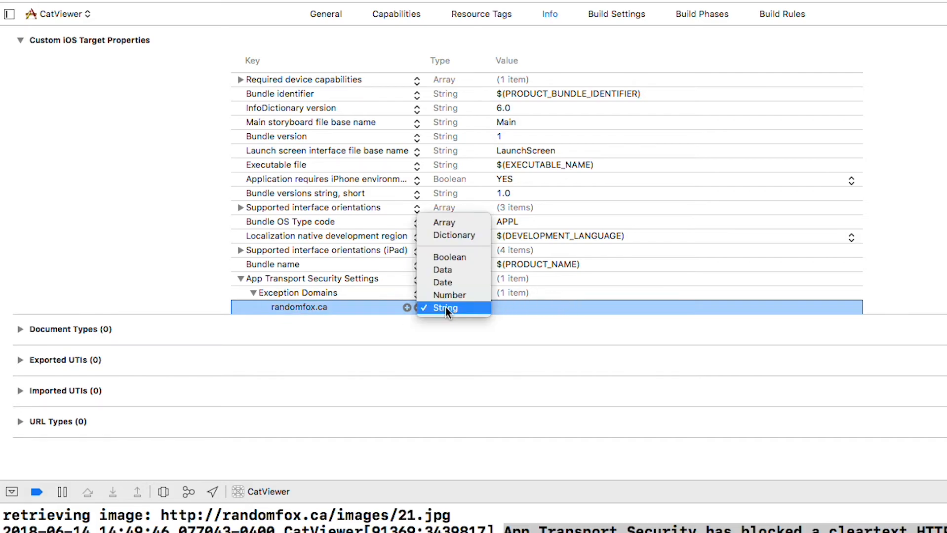
pyautogui.click(453, 236)
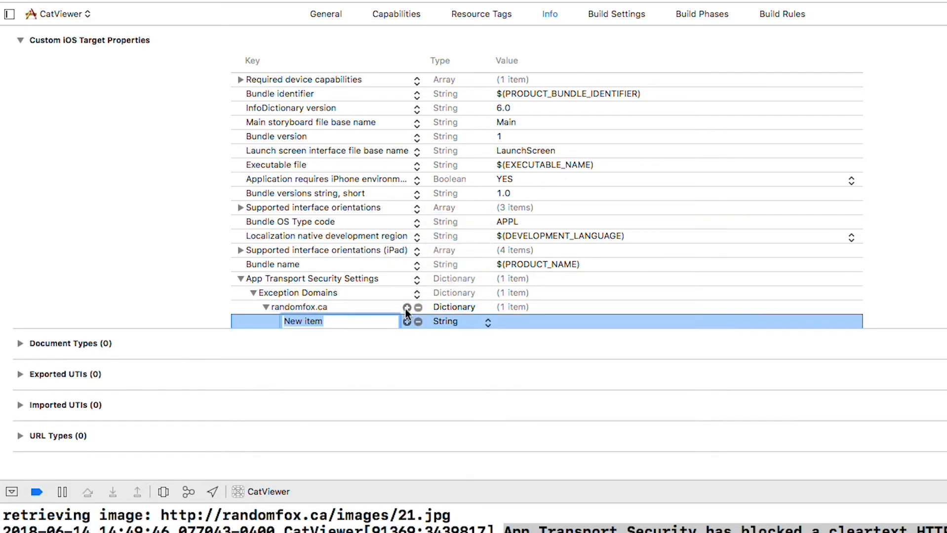
pyautogui.write('NSAllowsInsecureHTTPLoads')
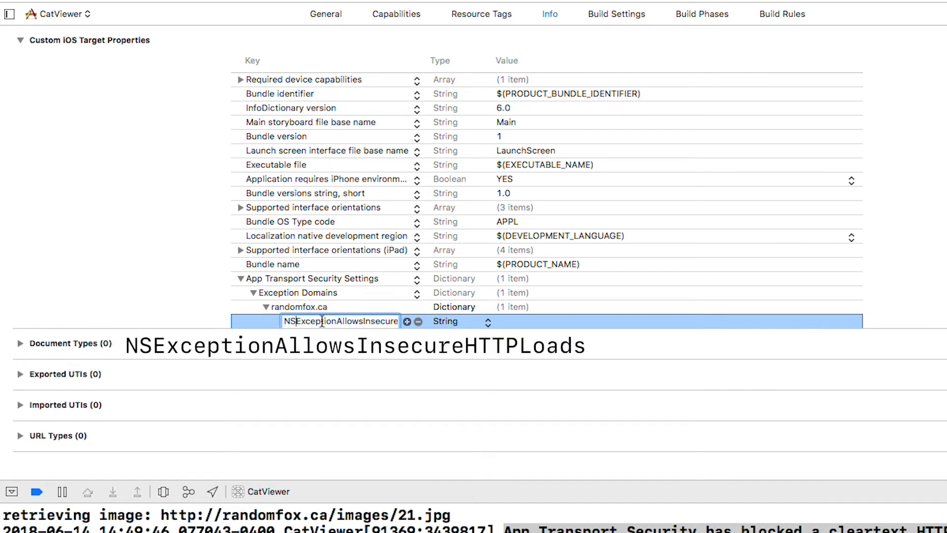
pyautogui.click(486, 321)
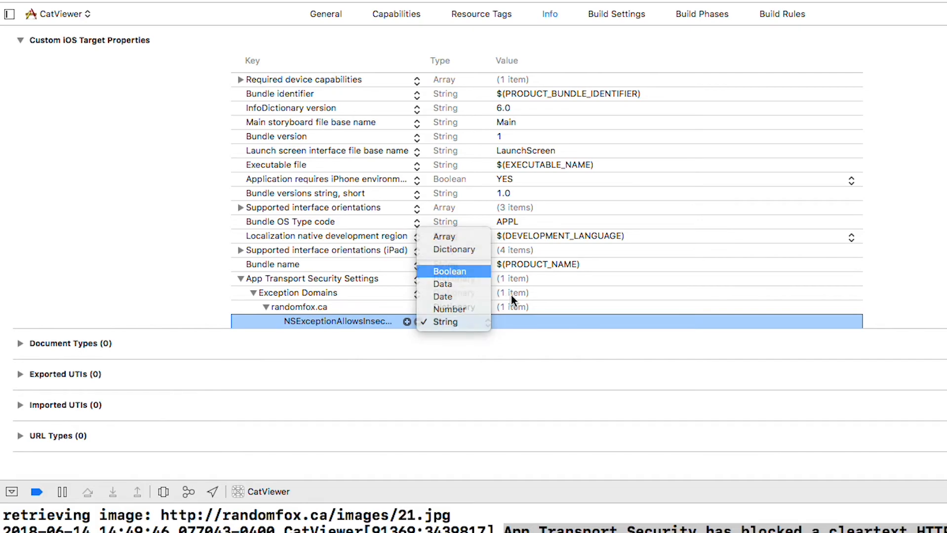
pyautogui.click(449, 270)
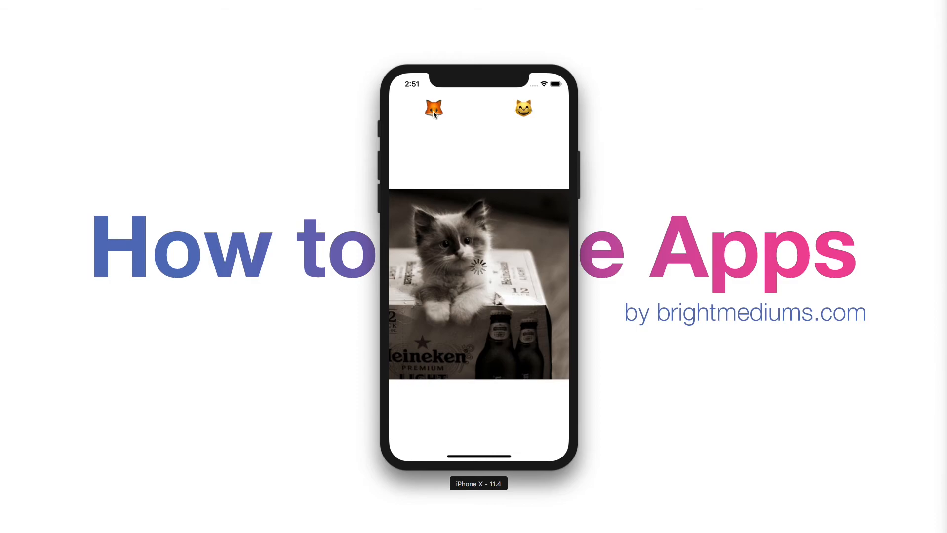
# Step: Tap the fox button three times to download successive fox photos in the Simulator
pyautogui.click(431, 110)
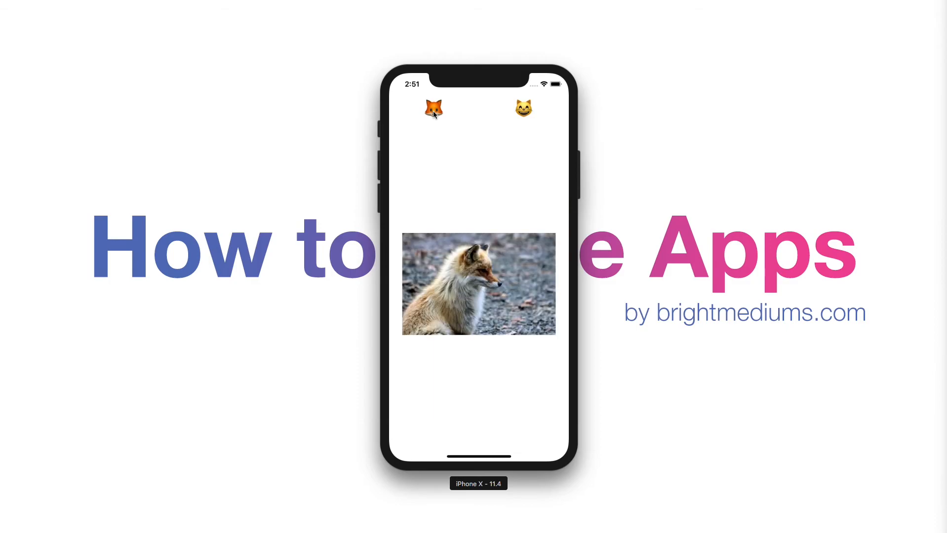
pyautogui.click(431, 109)
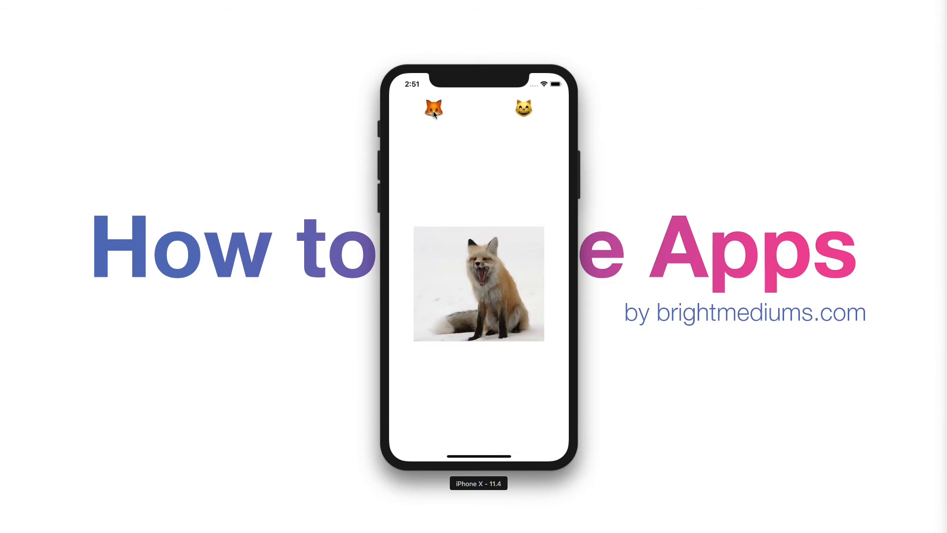
pyautogui.click(432, 109)
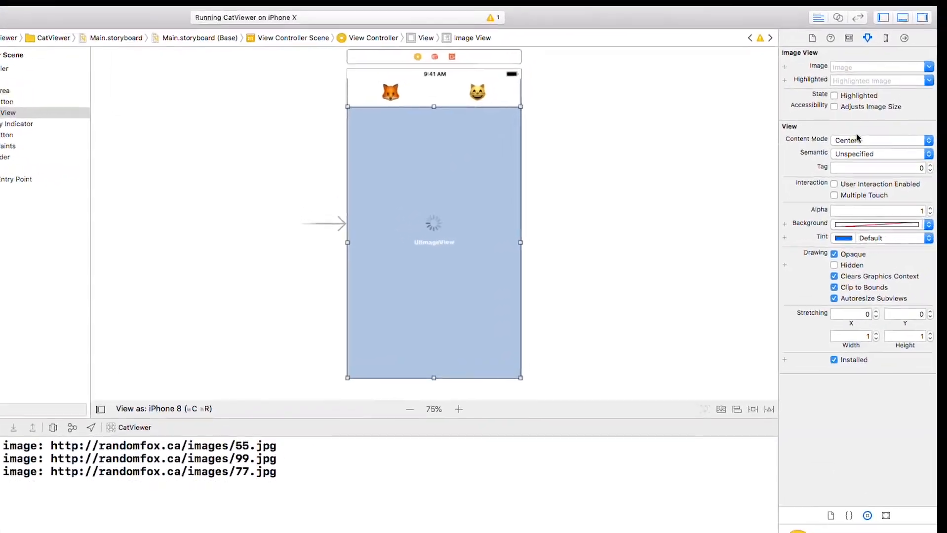
# Step: Set the storyboard image view's Content Mode to Aspect Fit
pyautogui.click(878, 139)
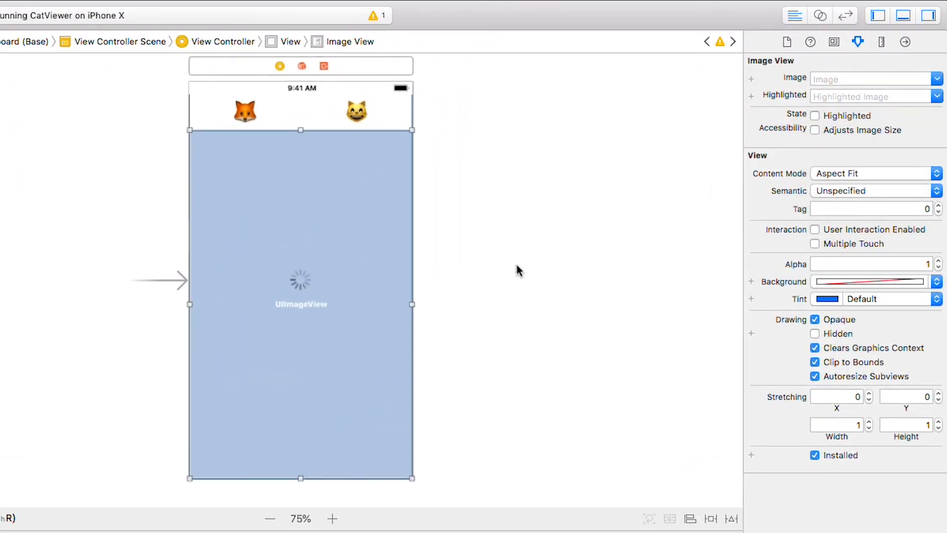